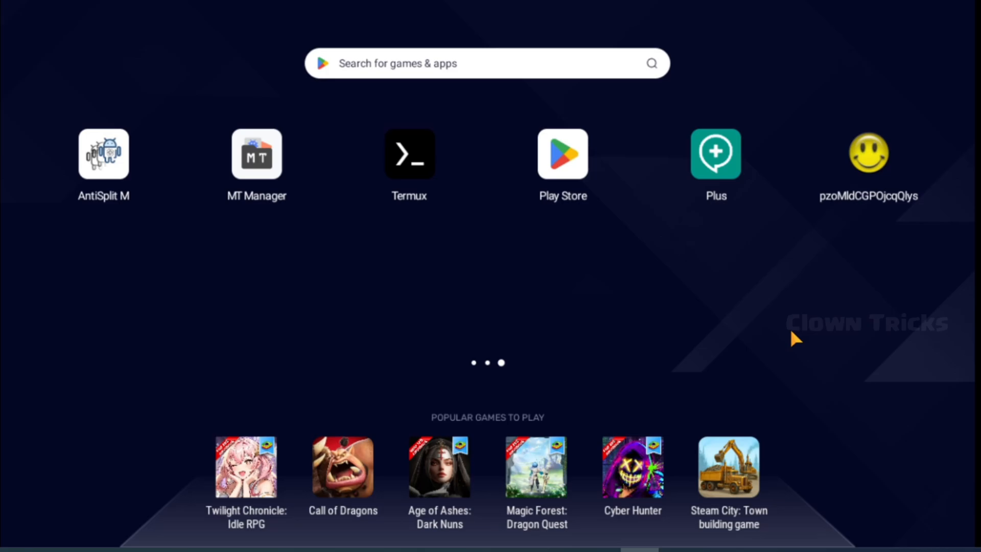
{"action": "mouse_move", "coordinate": [218, 173]}
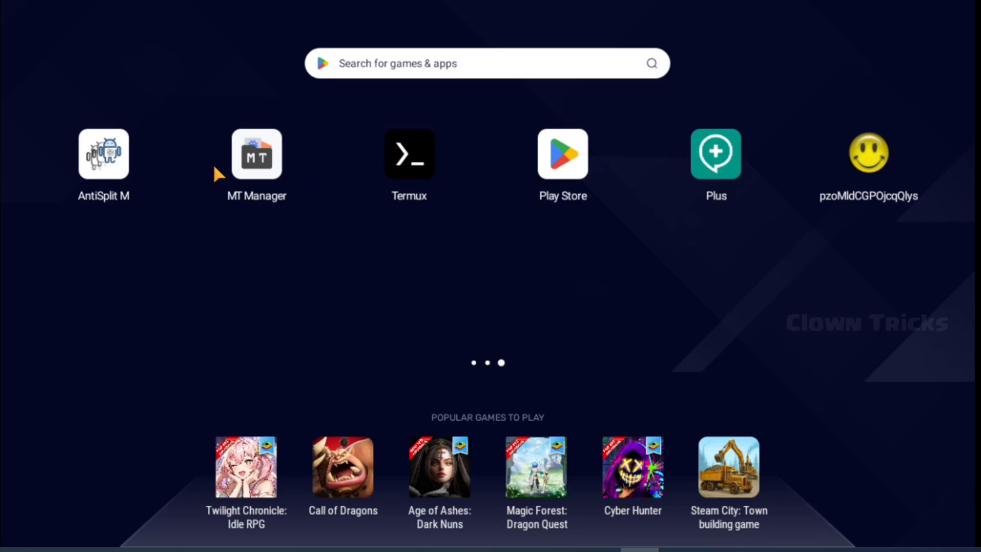
Launch MT Manager from the home screen to view the MjMod Apps folder's three APKs
{"action": "left_click", "coordinate": [256, 153]}
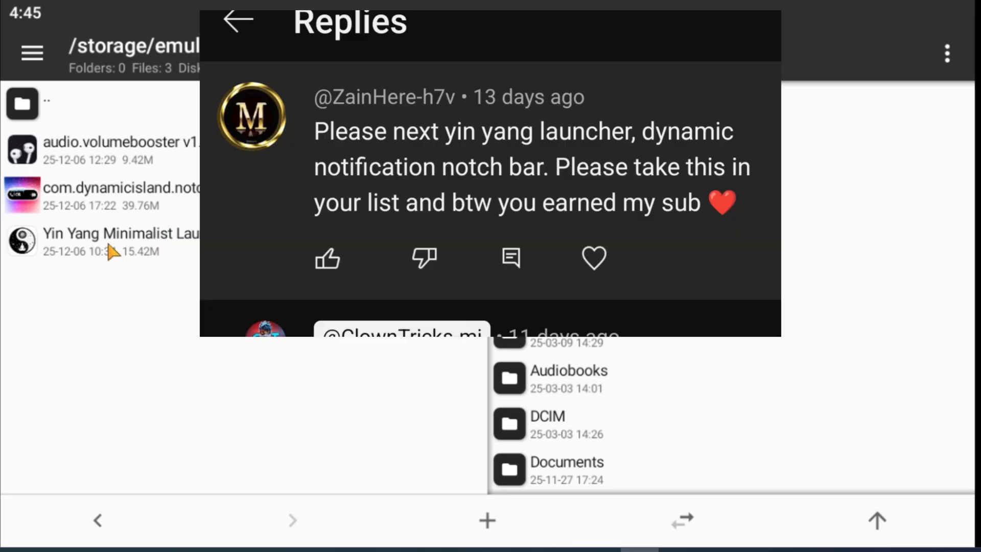
Sign the Yin Yang launcher APK using Default key and the V1 + V2 + V3 scheme
{"action": "left_click", "coordinate": [237, 20]}
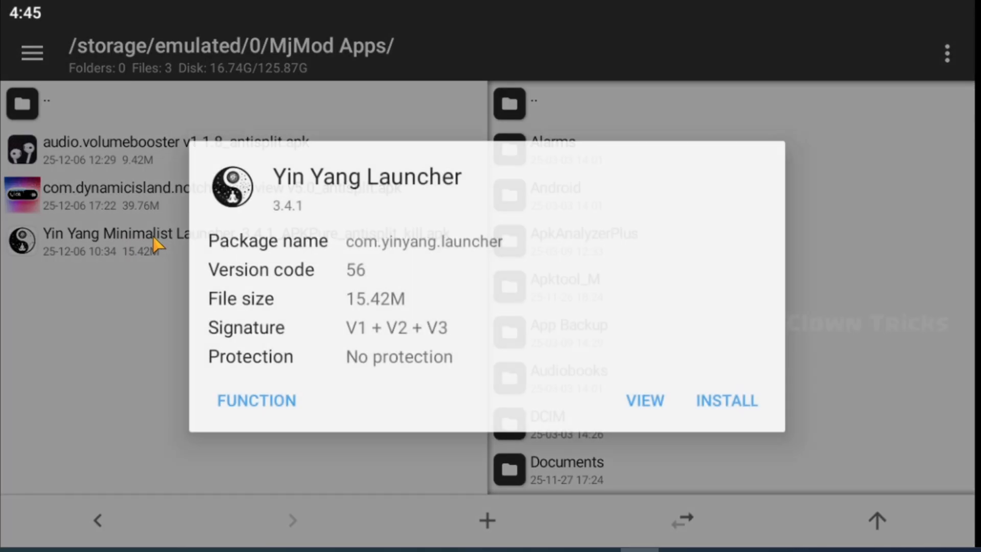
{"action": "left_click", "coordinate": [725, 401]}
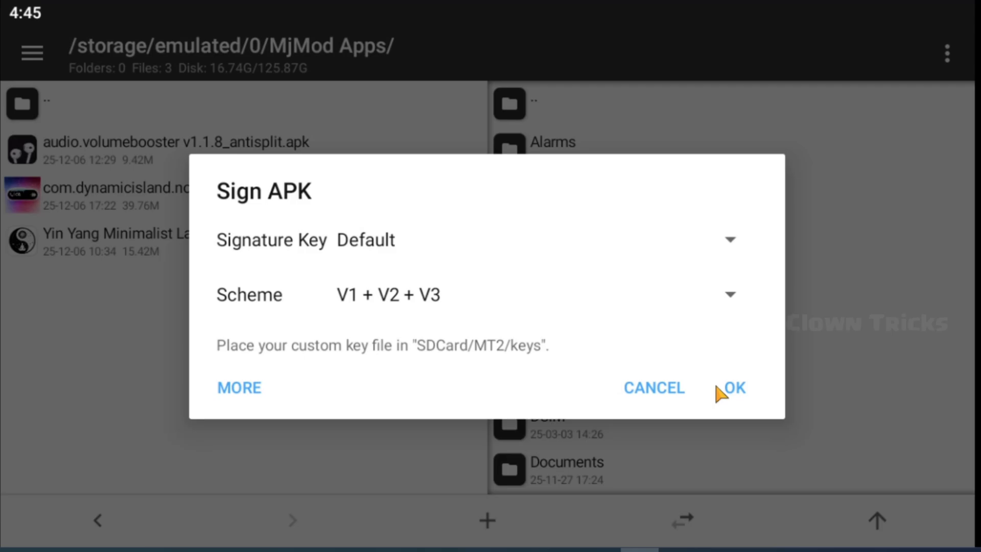
{"action": "left_click", "coordinate": [736, 387]}
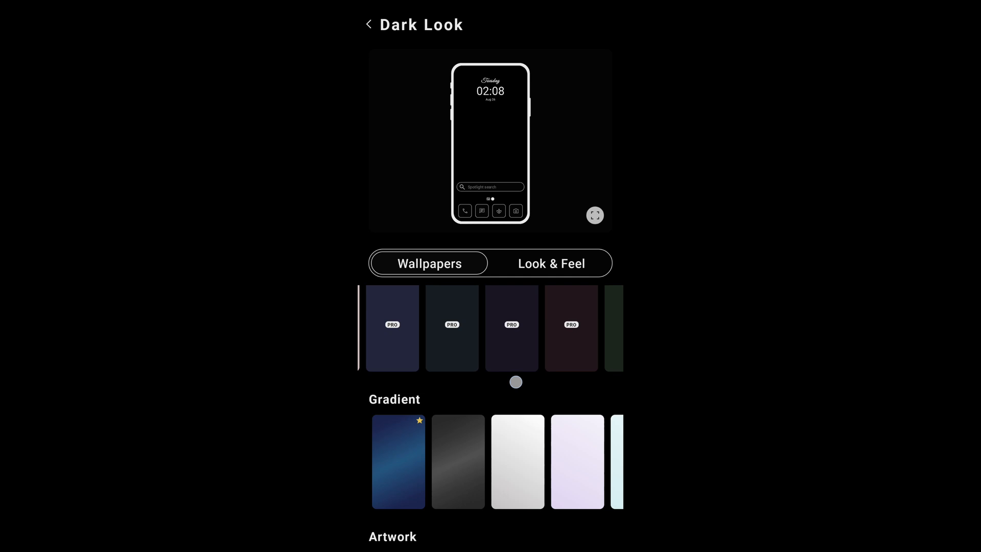
Scroll the PRO wallpapers, then view the Look & Feel tab's PRO-locked clocks
{"action": "scroll", "scroll_direction": "down", "scroll_amount": 3}
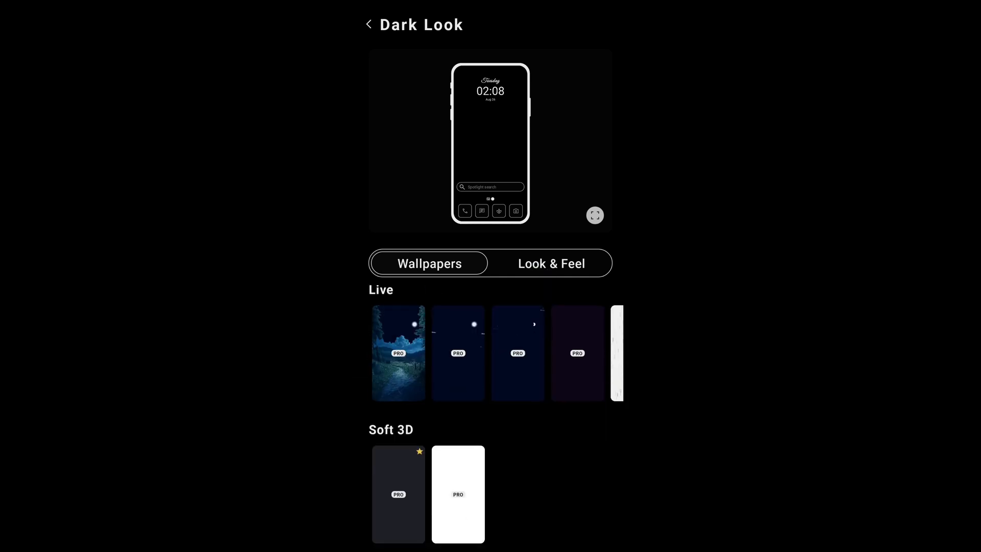
{"action": "left_click", "coordinate": [550, 262]}
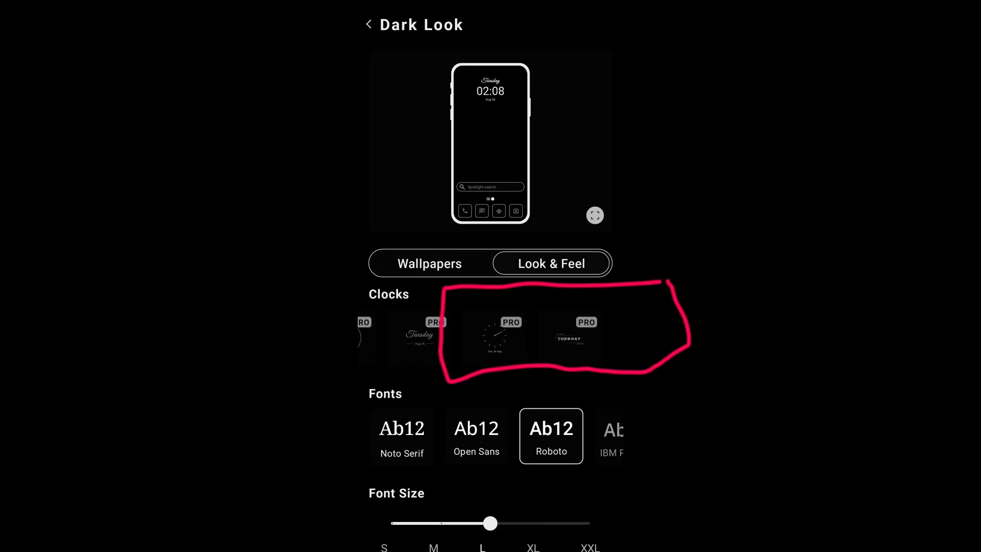
{"action": "scroll", "scroll_direction": "down", "scroll_amount": 3}
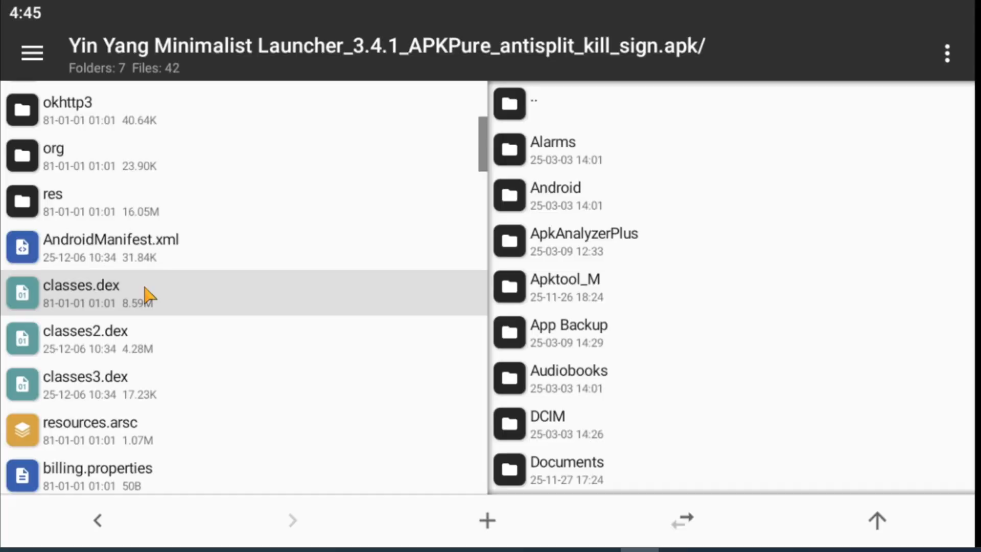
Open all three of the launcher's dex files in Dex Editor plus
{"action": "left_click", "coordinate": [81, 293]}
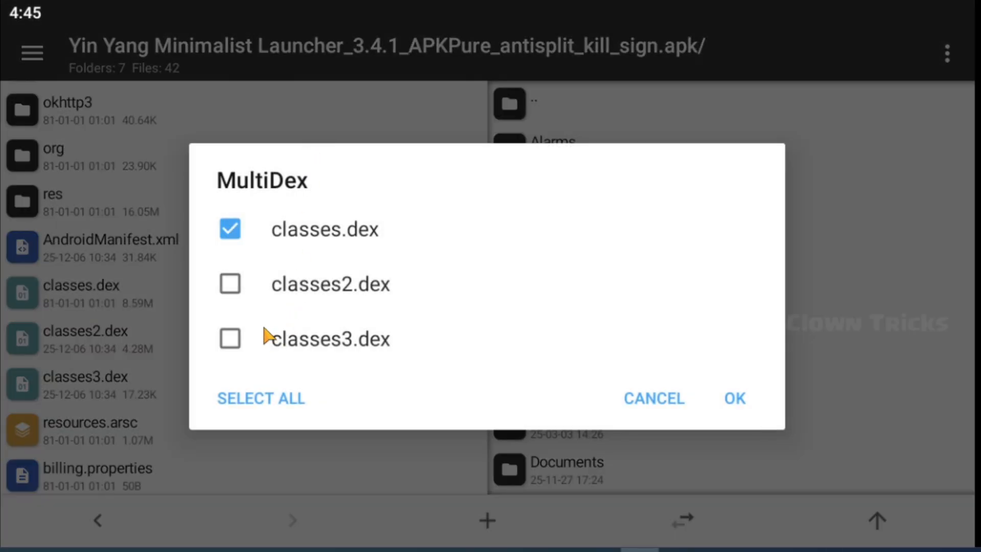
{"action": "left_click", "coordinate": [260, 399]}
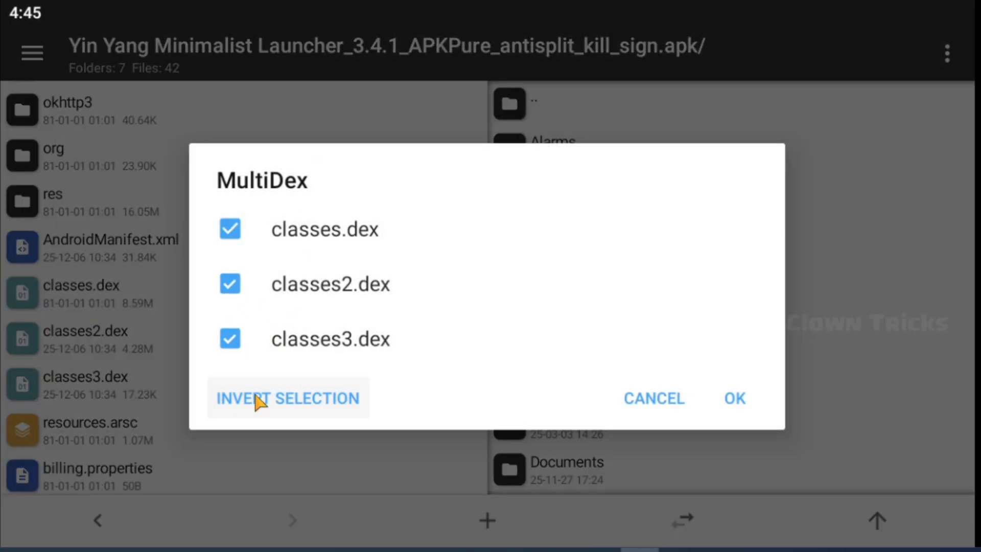
{"action": "left_click", "coordinate": [734, 399]}
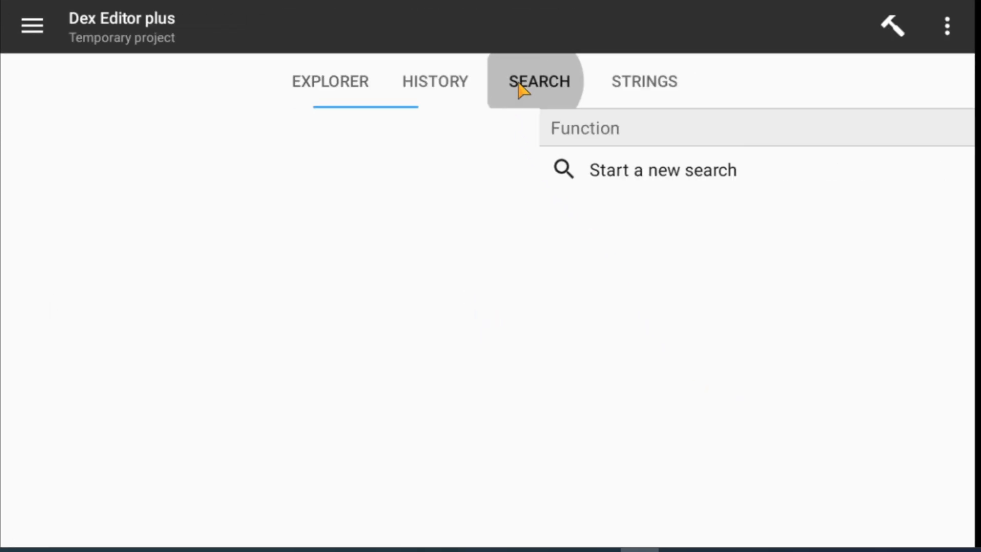
Search the code for 'ispremium' and browse the 14 smali matches
{"action": "left_click", "coordinate": [538, 81]}
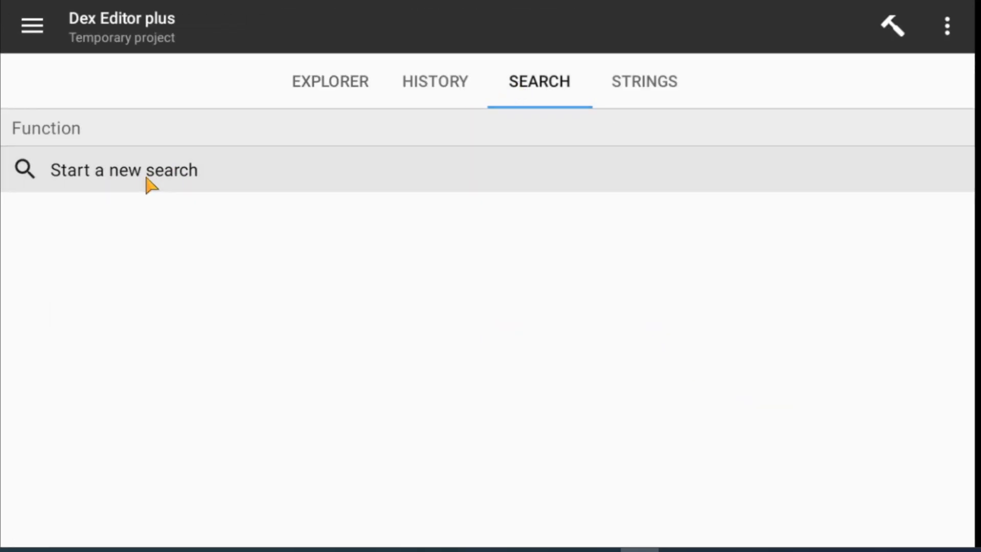
{"action": "left_click", "coordinate": [124, 170]}
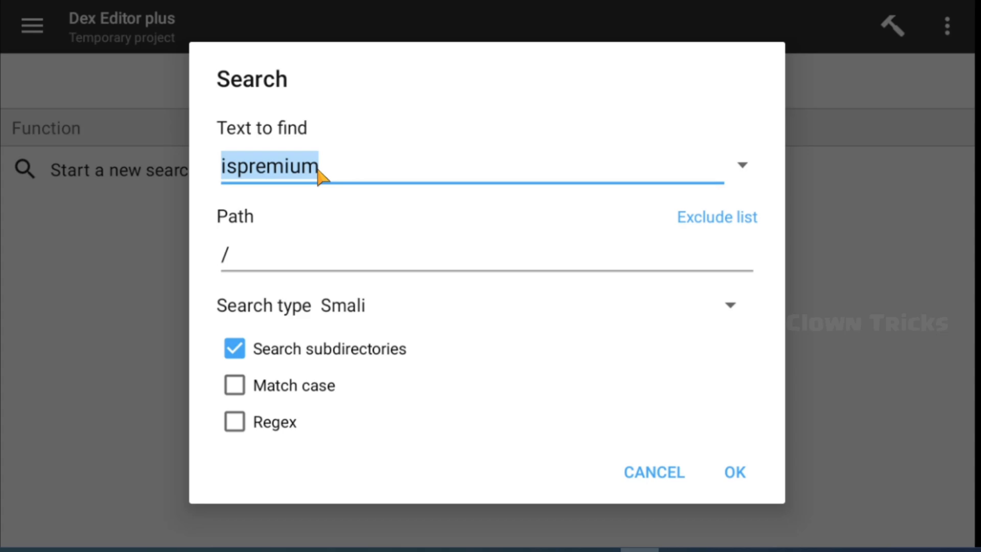
{"action": "left_click", "coordinate": [734, 472]}
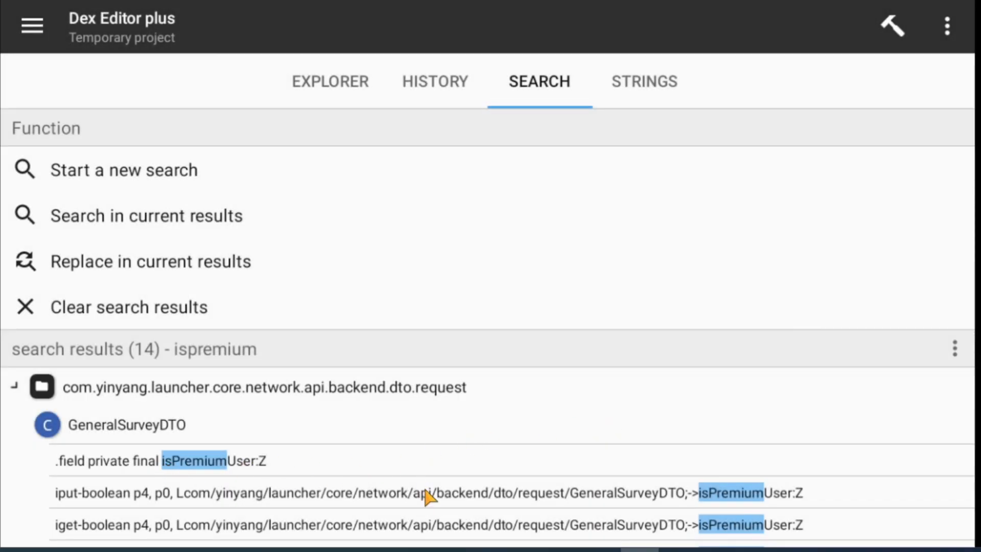
{"action": "scroll", "scroll_direction": "down", "scroll_amount": 3}
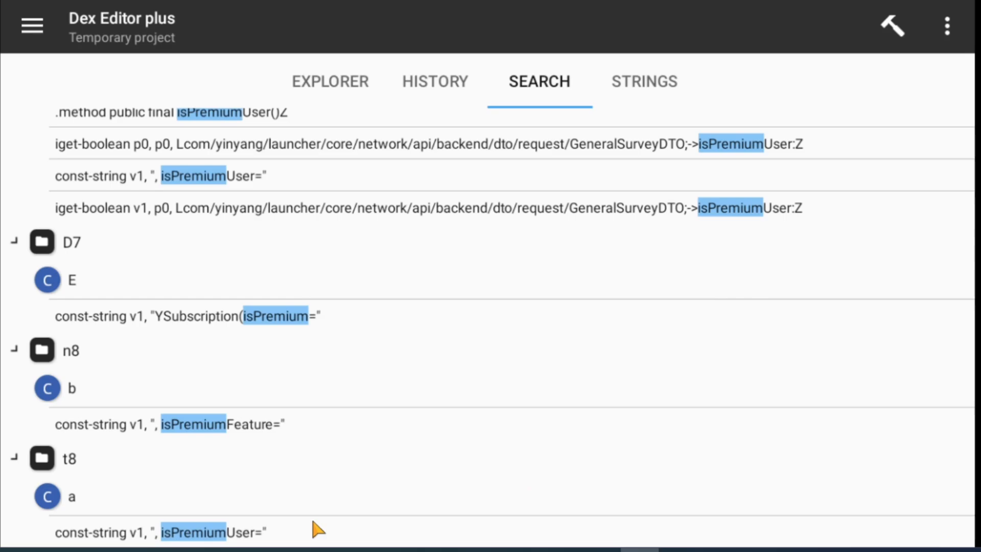
{"action": "mouse_move", "coordinate": [241, 541]}
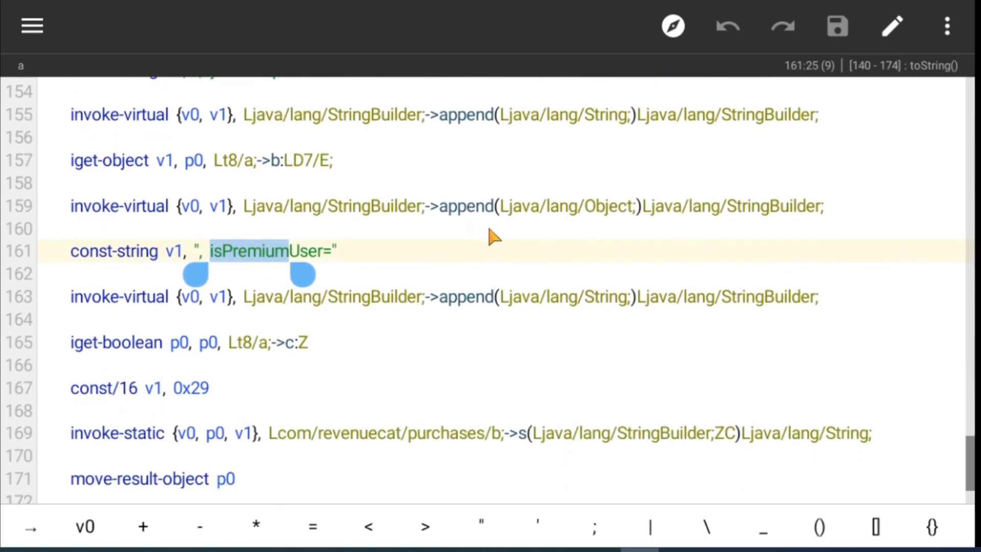
{"action": "mouse_move", "coordinate": [290, 369]}
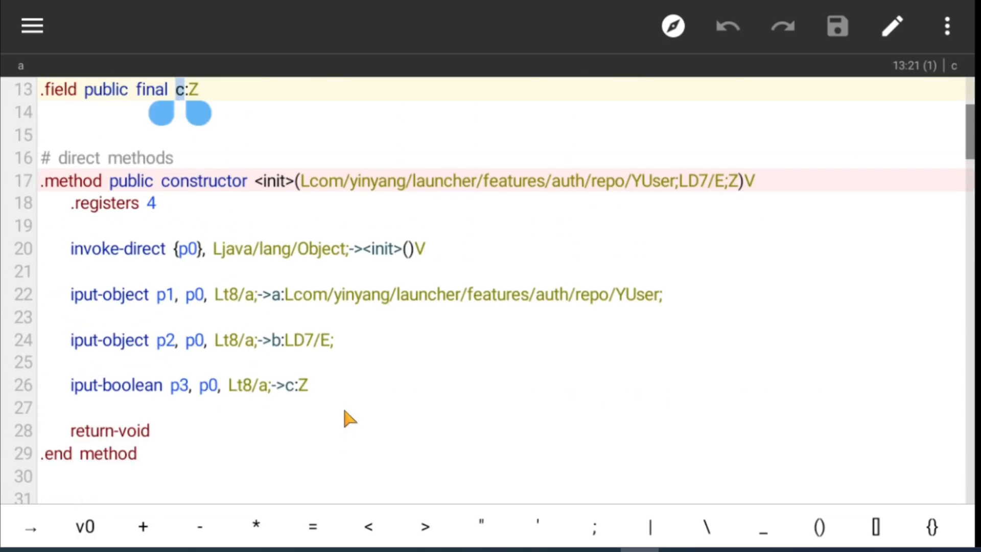
{"action": "mouse_move", "coordinate": [610, 103]}
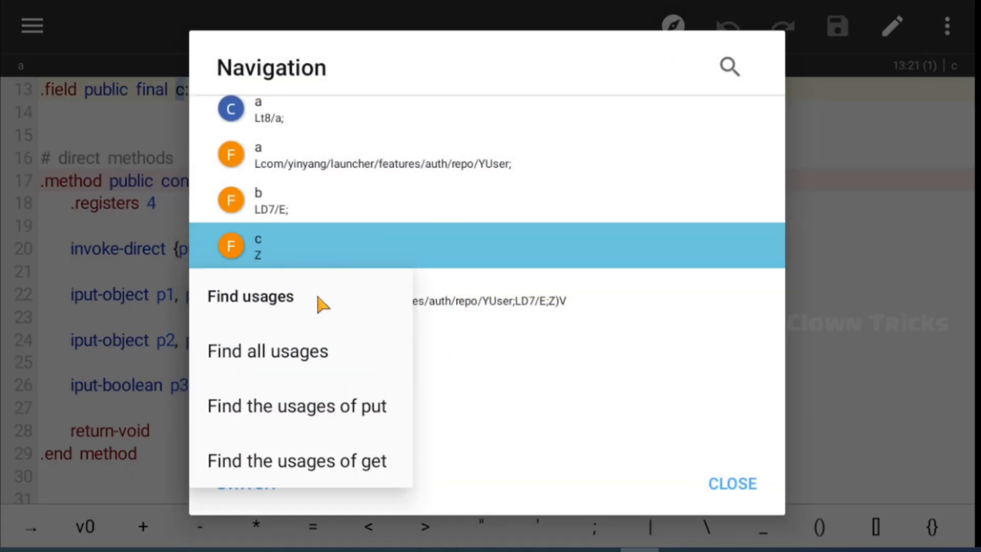
{"action": "mouse_move", "coordinate": [300, 357]}
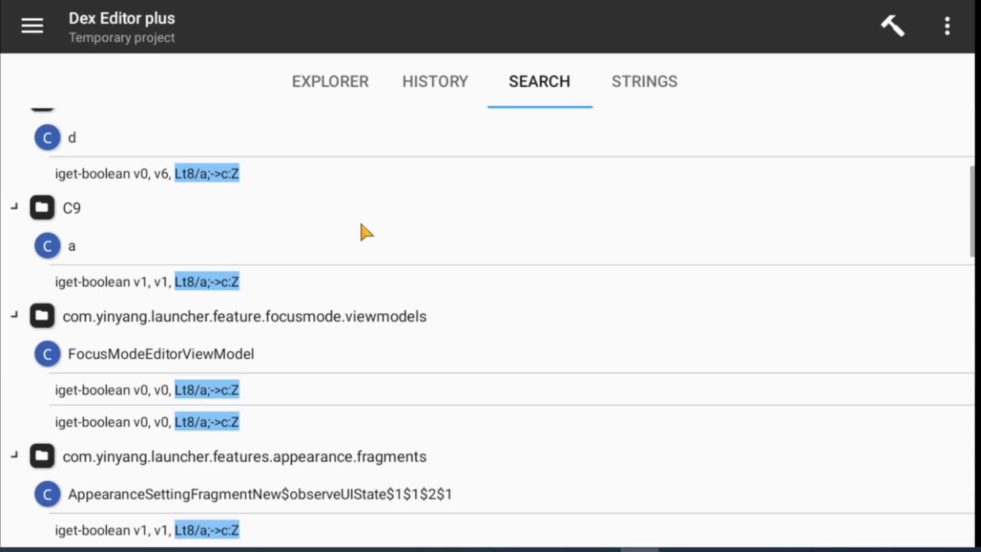
Scroll the usages of field c and open the iput-boolean p3 line in t8/a's constructor
{"action": "scroll", "scroll_direction": "down", "scroll_amount": 3}
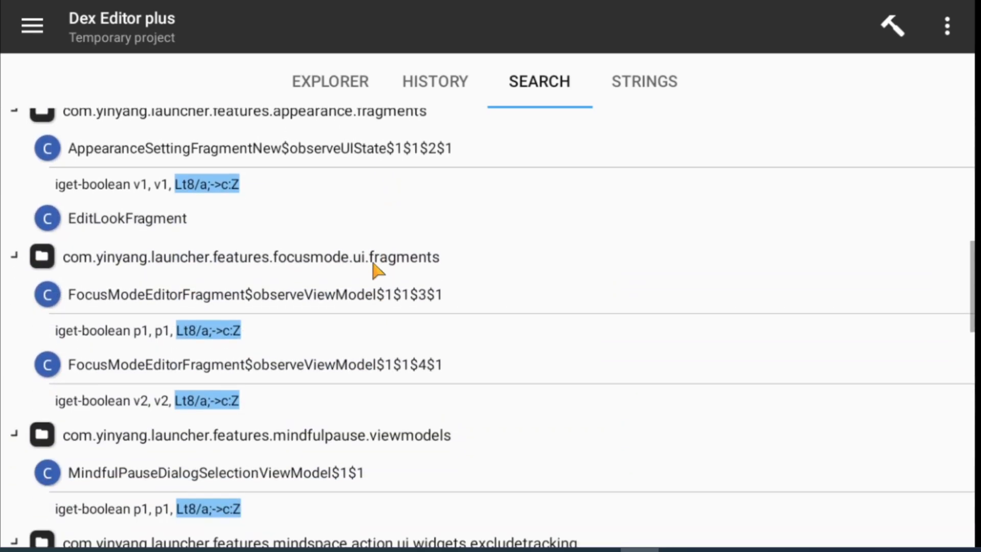
{"action": "scroll", "scroll_direction": "down", "scroll_amount": 3}
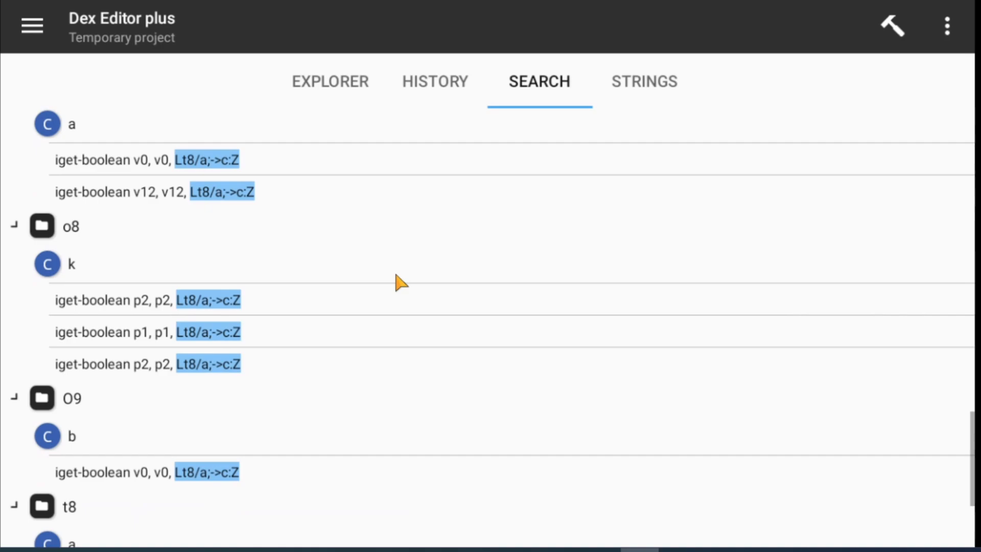
{"action": "scroll", "scroll_direction": "down", "scroll_amount": 3}
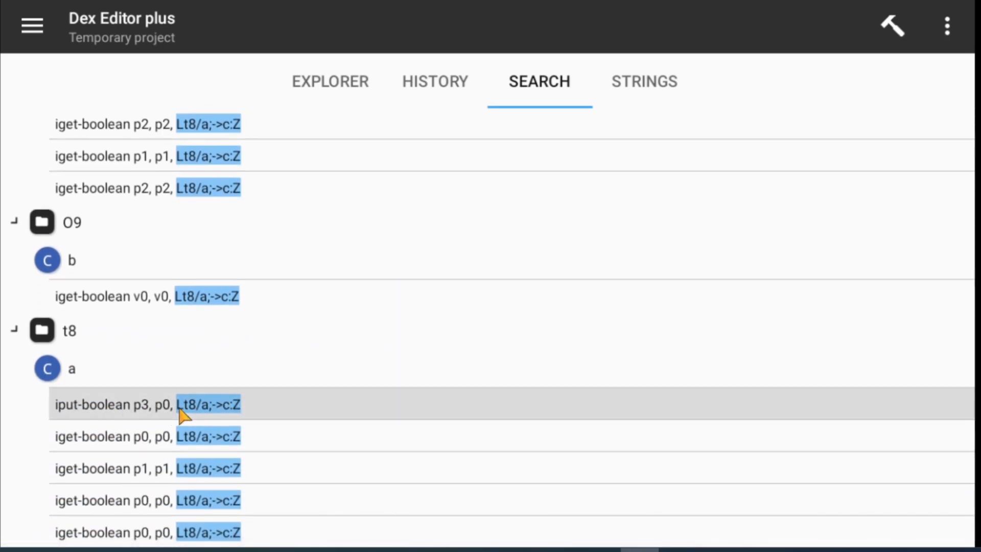
{"action": "left_click", "coordinate": [145, 404]}
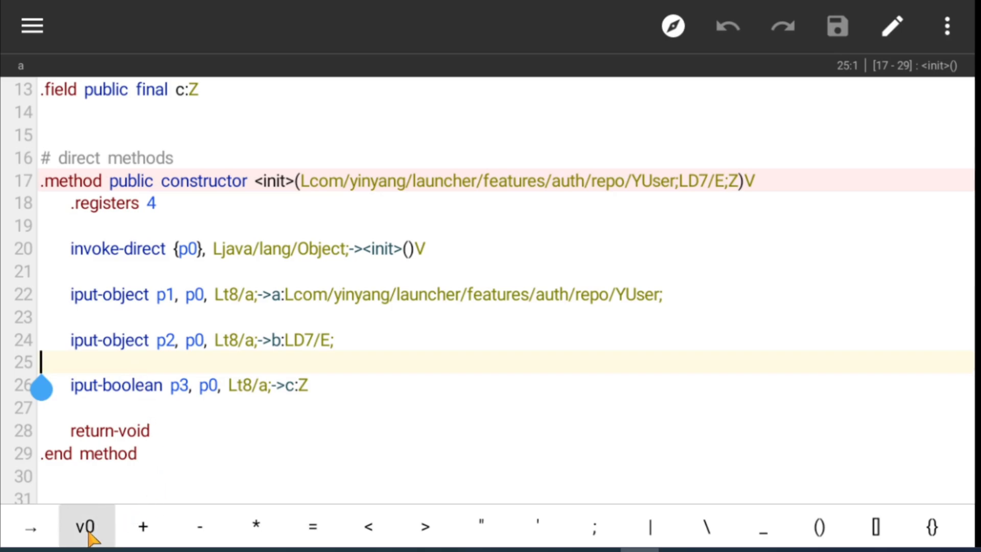
Insert a const/4 0x1 line above iput-boolean so field c is true, then save
{"action": "type", "text": "const/4 p0, 0x1"}
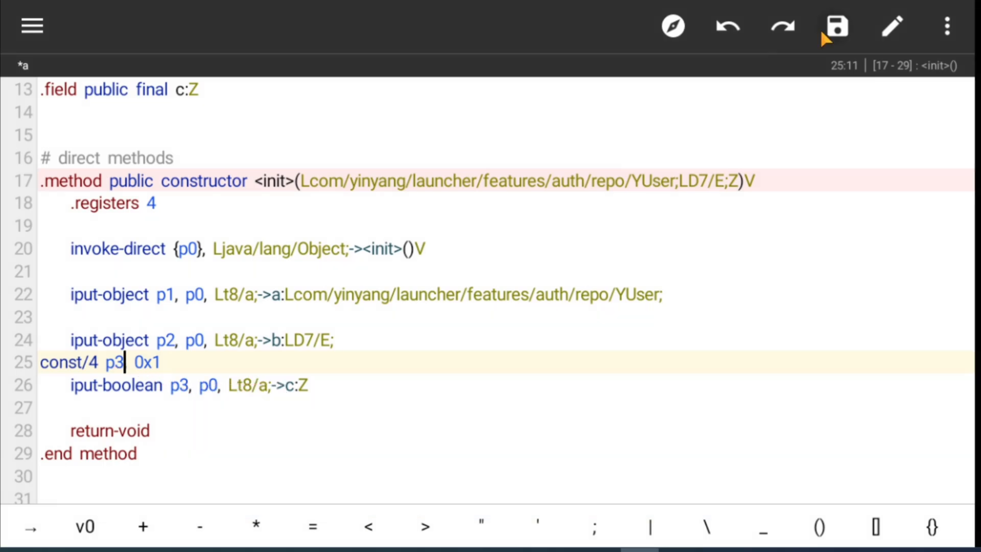
{"action": "left_click", "coordinate": [836, 26]}
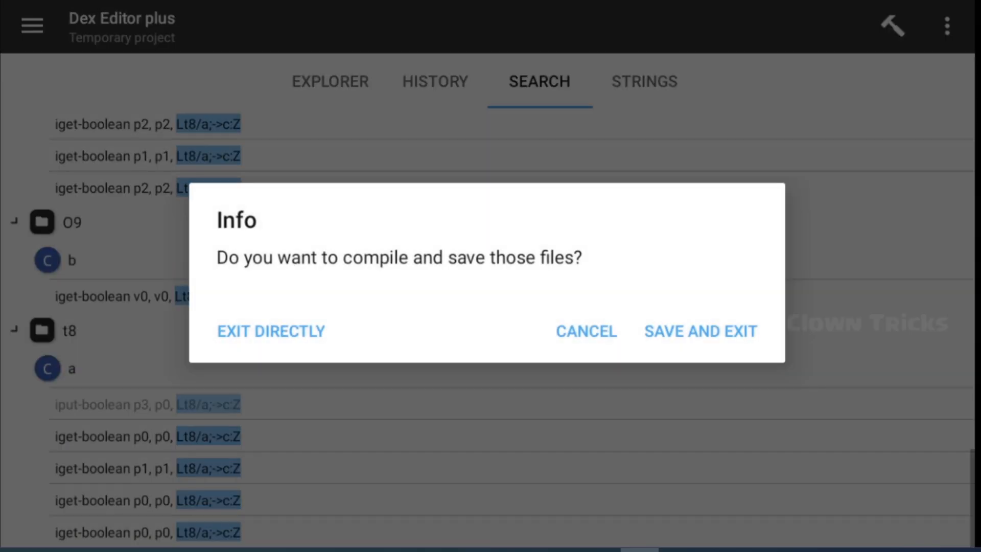
Compile the edit, update classes2.dex in the auto-signed APK, and install the patched launcher
{"action": "left_click", "coordinate": [700, 331]}
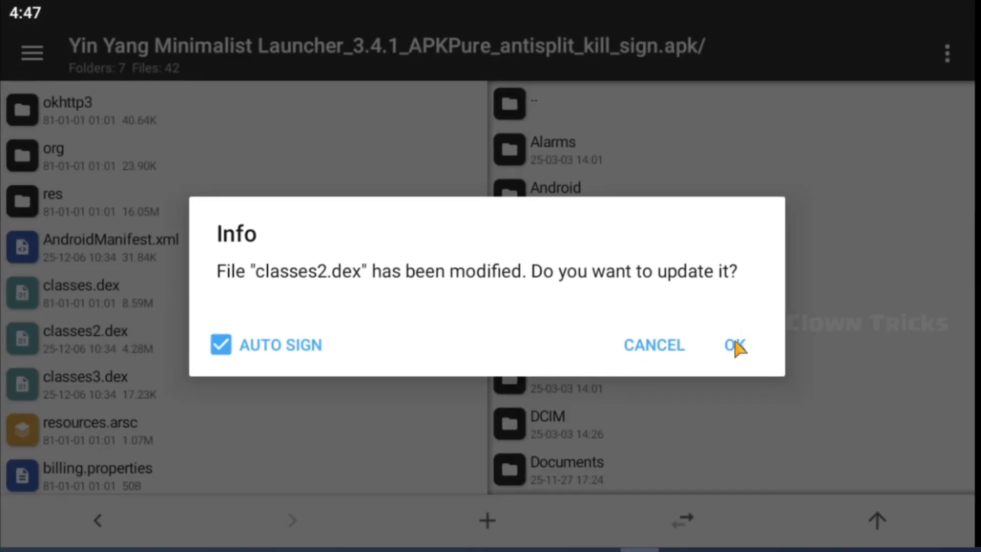
{"action": "left_click", "coordinate": [735, 345]}
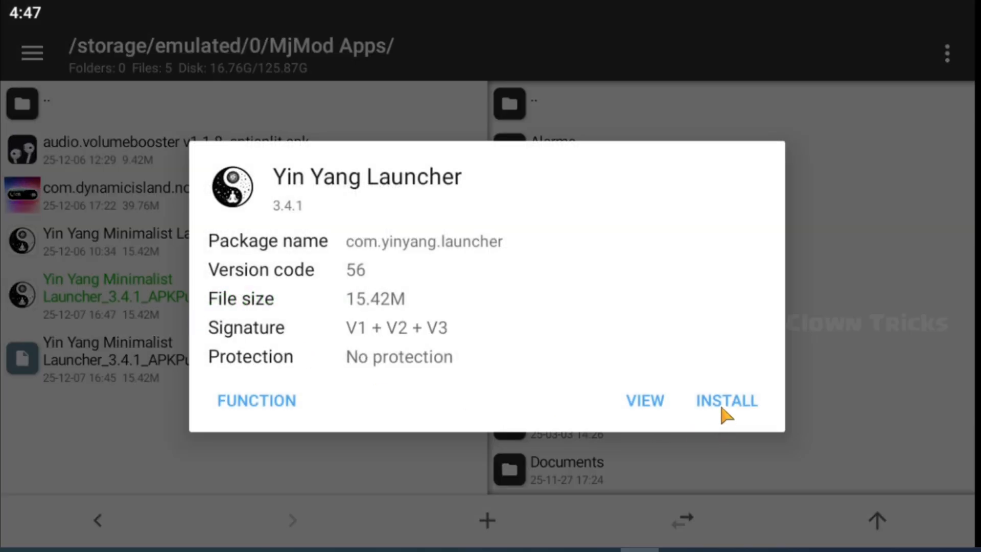
{"action": "left_click", "coordinate": [725, 401]}
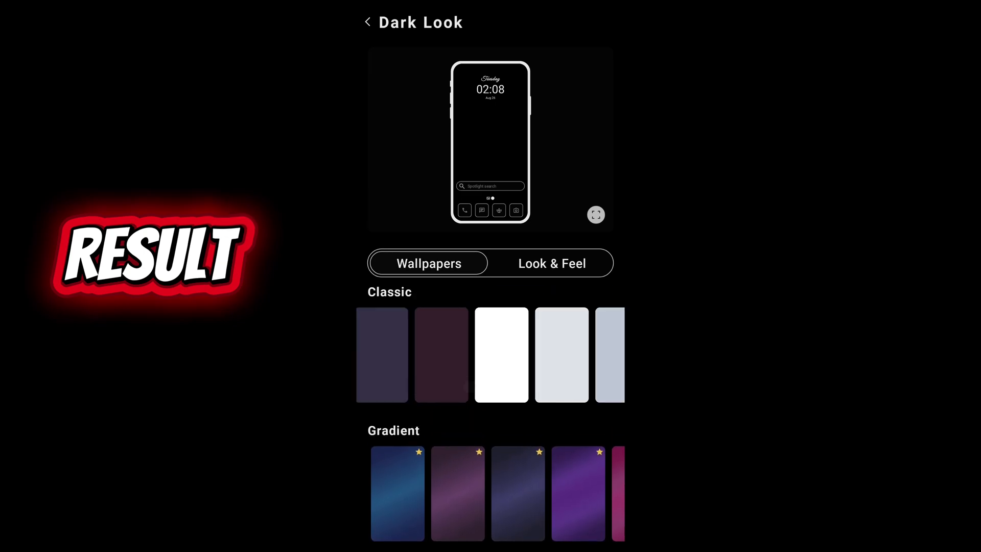
{"action": "scroll", "scroll_direction": "down", "scroll_amount": 3}
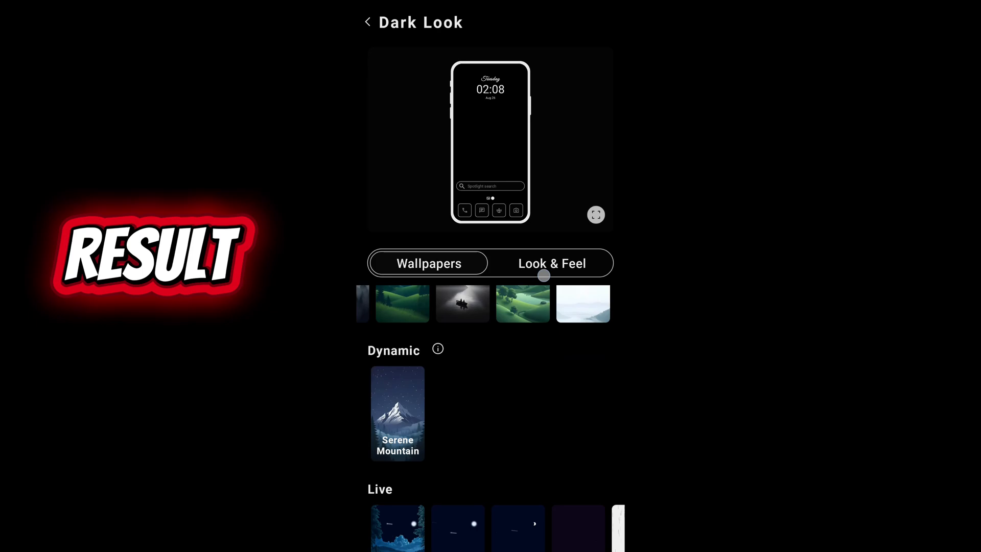
{"action": "scroll", "scroll_direction": "down", "scroll_amount": 3}
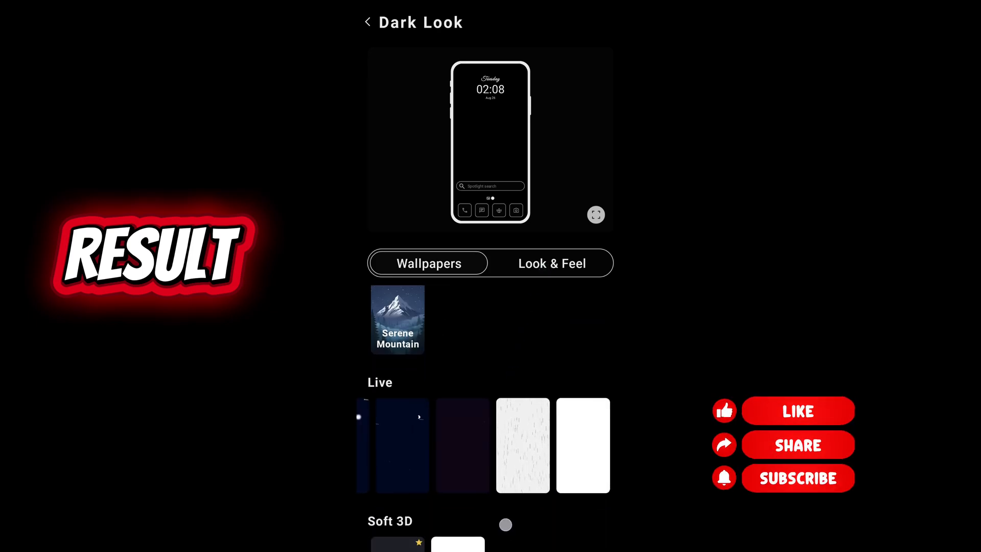
{"action": "left_click", "coordinate": [552, 263]}
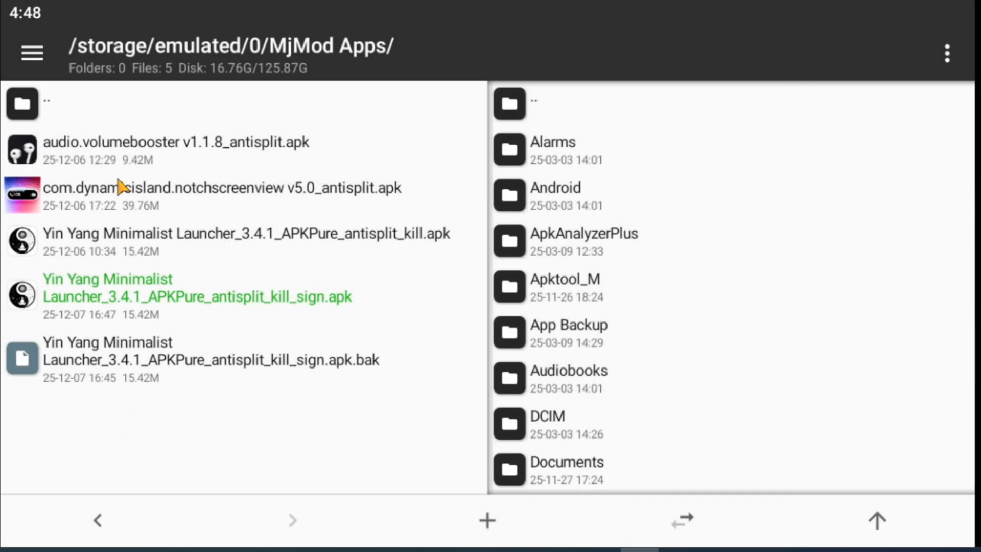
{"action": "mouse_move", "coordinate": [134, 165]}
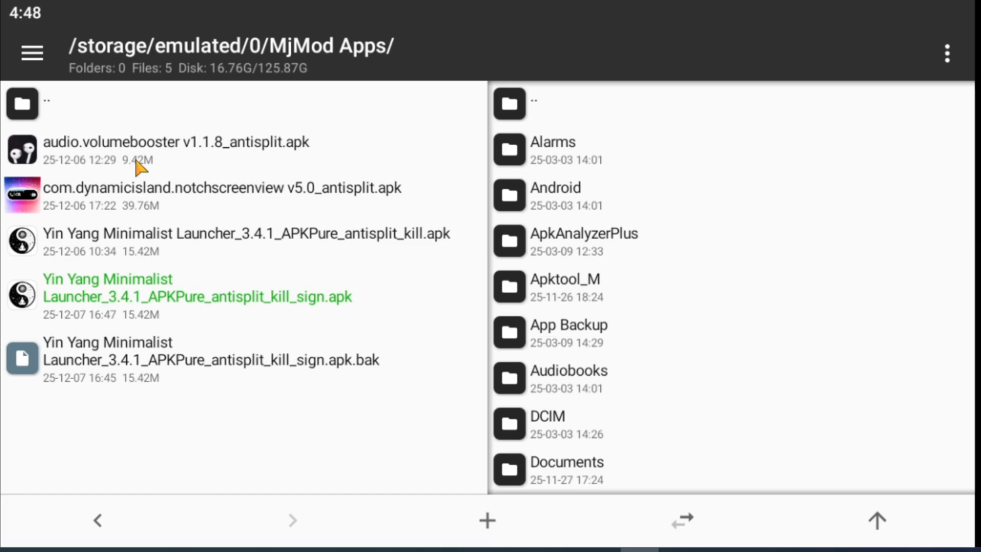
Apply Kill Signature Verification to the MaxBoost APK, then install and launch the patched copy
{"action": "left_click", "coordinate": [175, 142]}
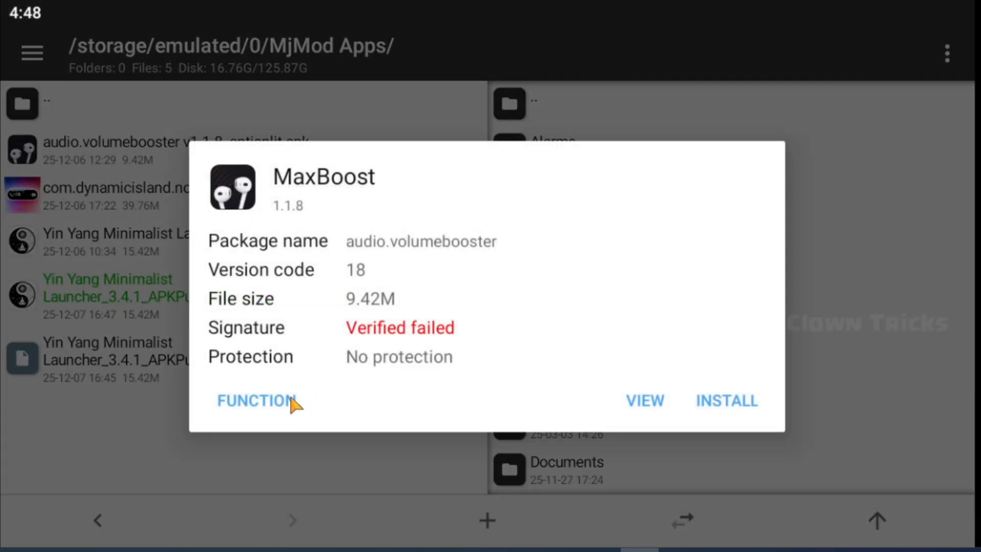
{"action": "left_click", "coordinate": [254, 401]}
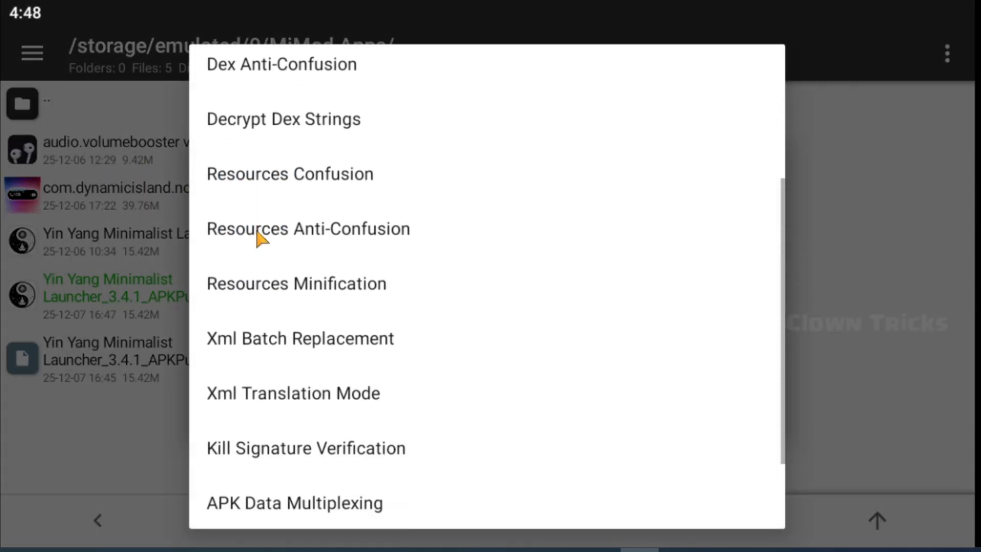
{"action": "left_click", "coordinate": [306, 448]}
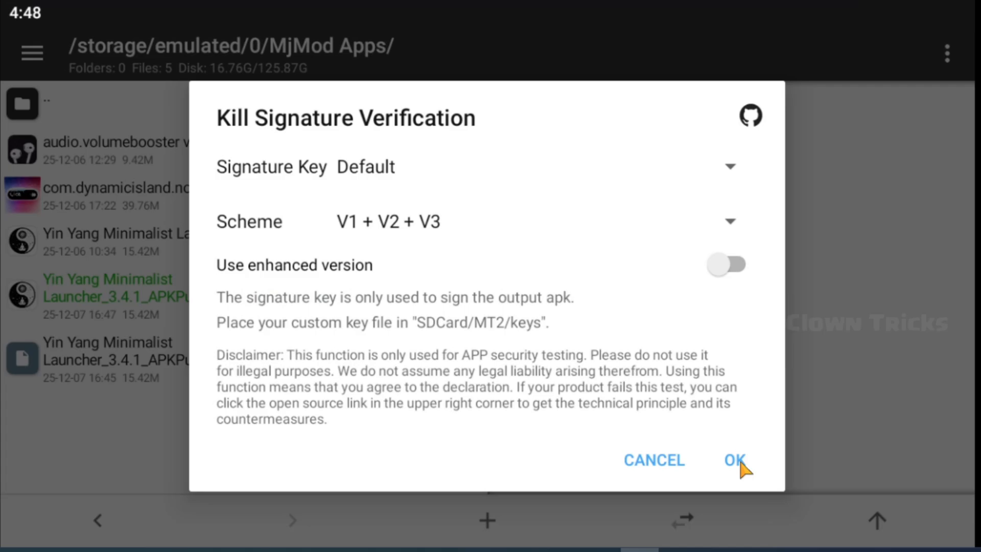
{"action": "left_click", "coordinate": [732, 460]}
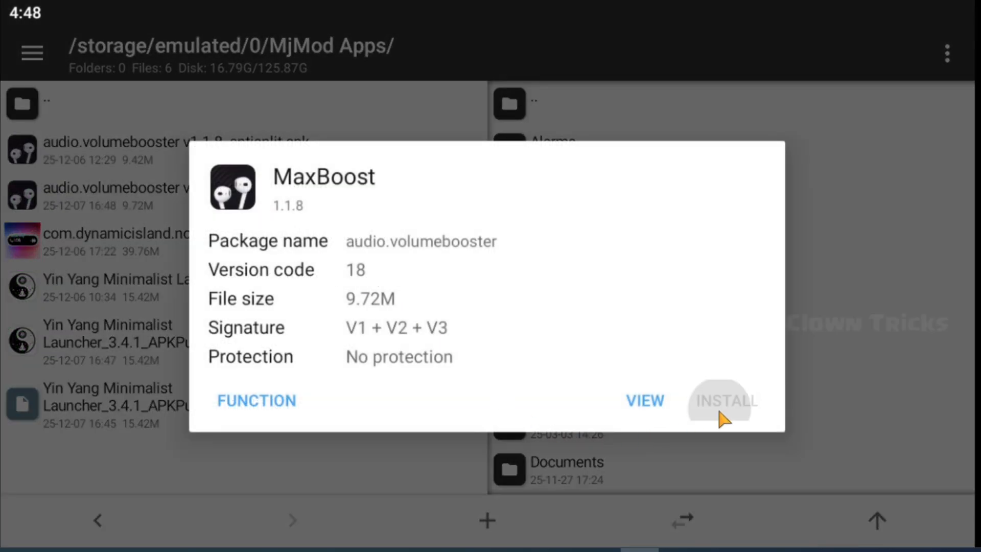
{"action": "left_click", "coordinate": [725, 401]}
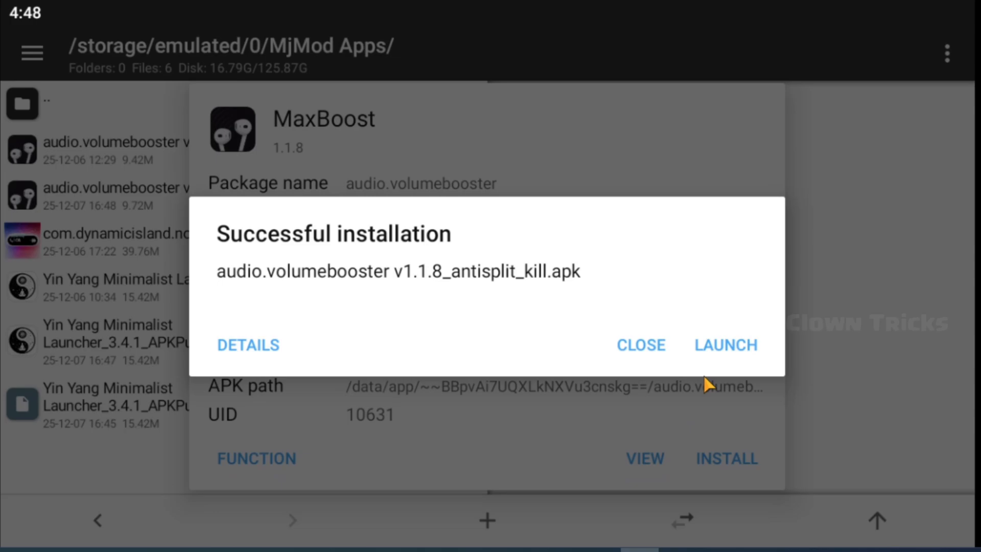
{"action": "left_click", "coordinate": [725, 345]}
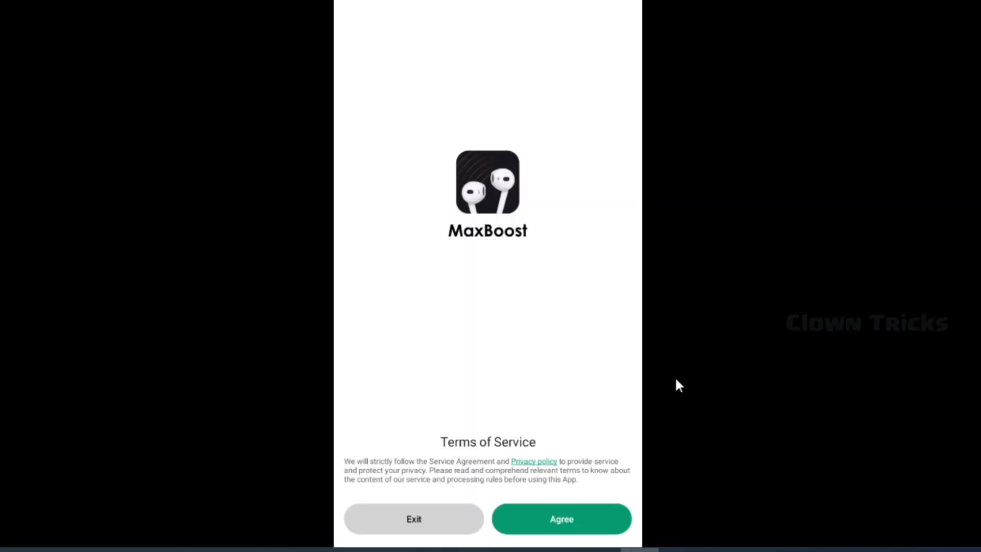
Accept the terms, pass the intro, check the MaxBoost VIP row in settings, then exit
{"action": "left_click", "coordinate": [561, 519]}
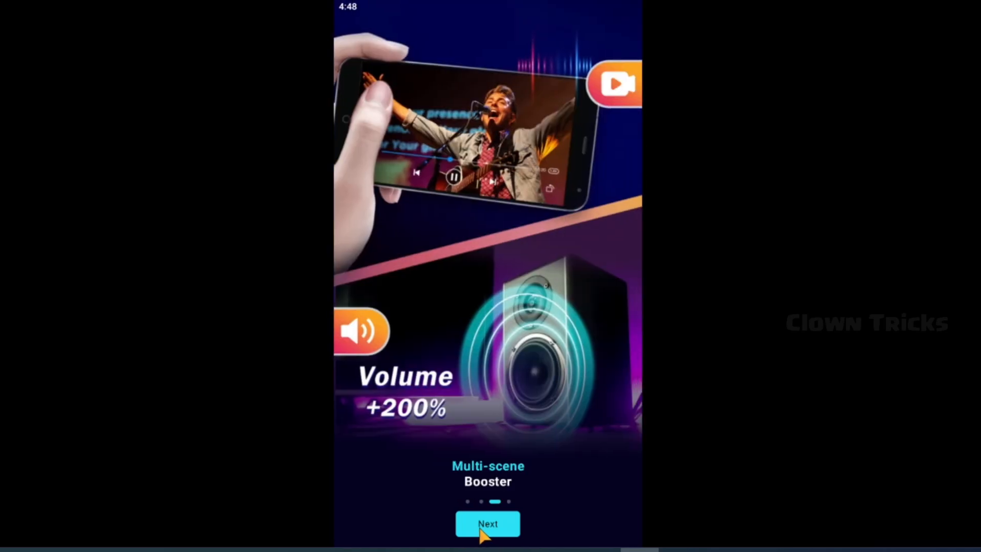
{"action": "left_click", "coordinate": [487, 524]}
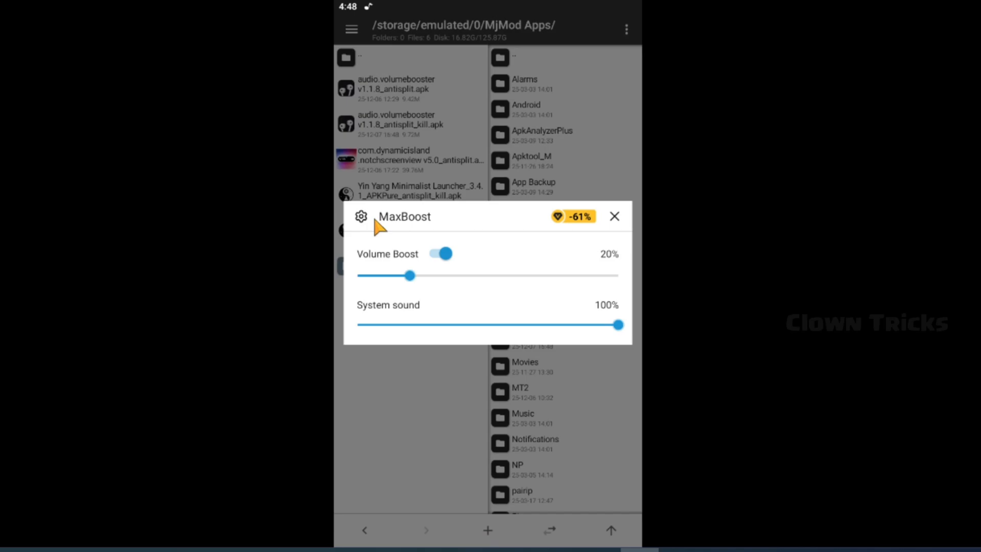
{"action": "left_click", "coordinate": [614, 217]}
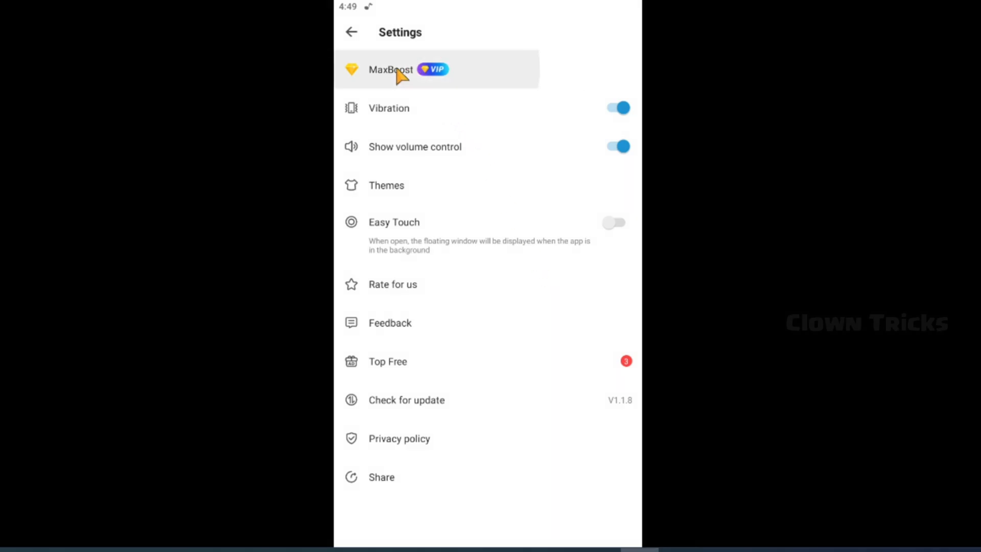
{"action": "left_click", "coordinate": [390, 70]}
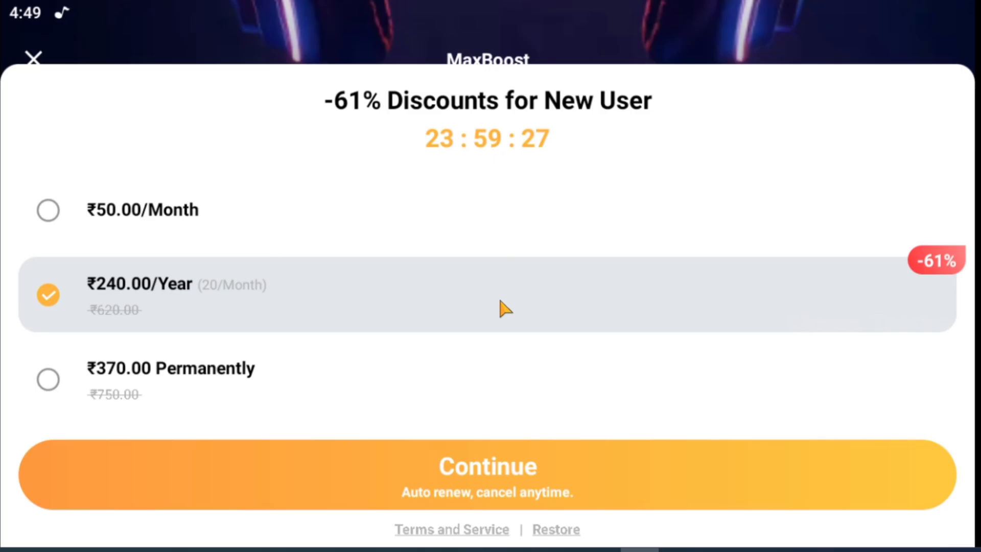
{"action": "mouse_move", "coordinate": [372, 403]}
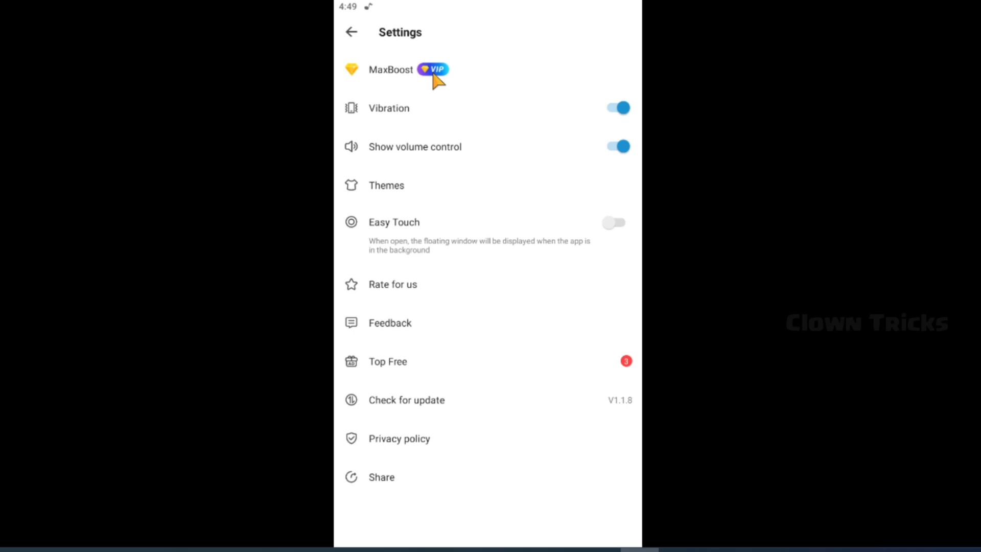
{"action": "left_click", "coordinate": [433, 70]}
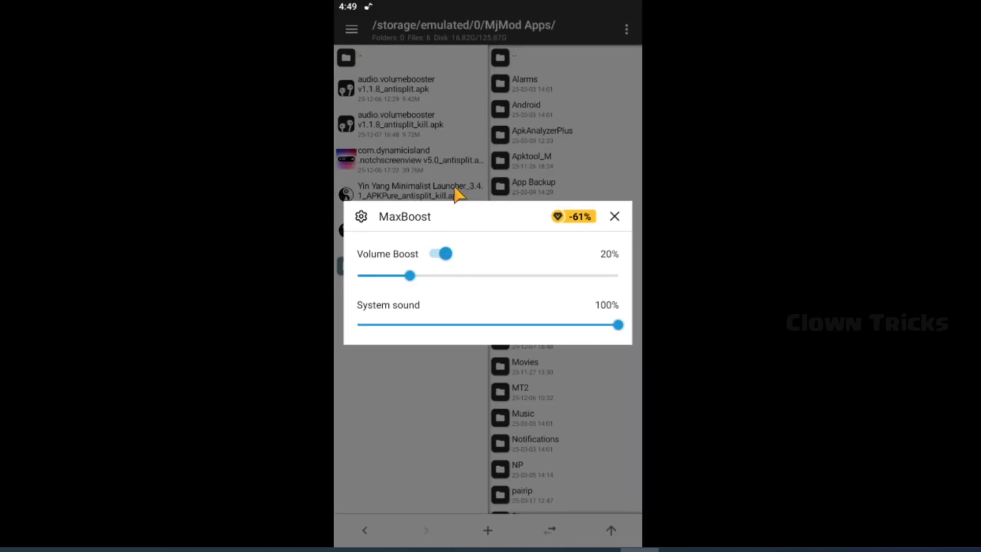
{"action": "left_click", "coordinate": [613, 216]}
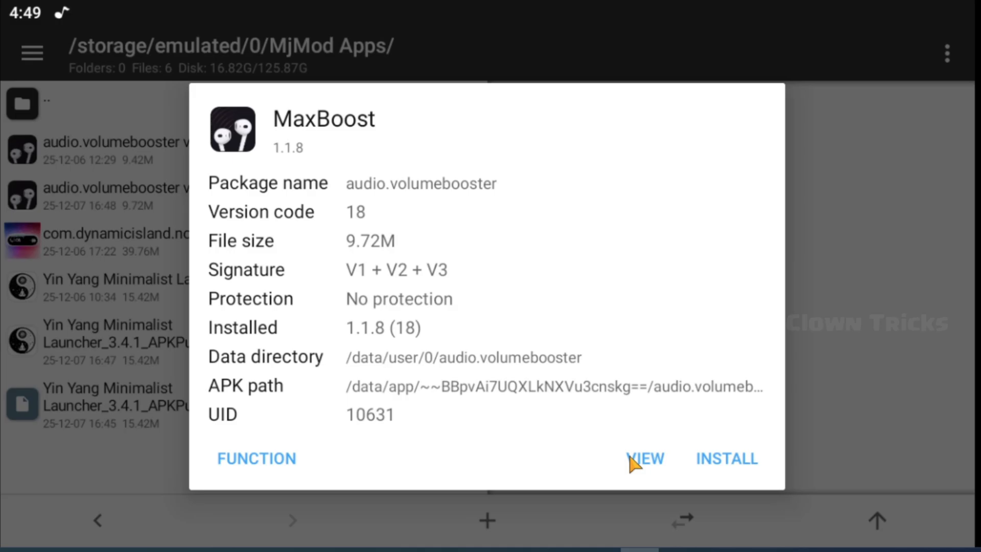
Browse the patched MaxBoost APK and load all three dex files into Dex Editor plus
{"action": "left_click", "coordinate": [645, 459]}
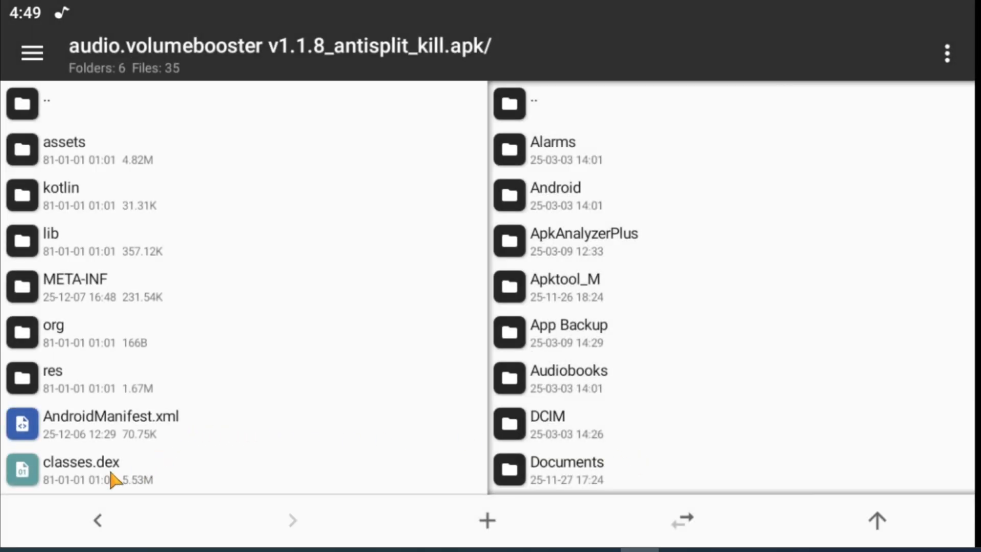
{"action": "left_click", "coordinate": [81, 462]}
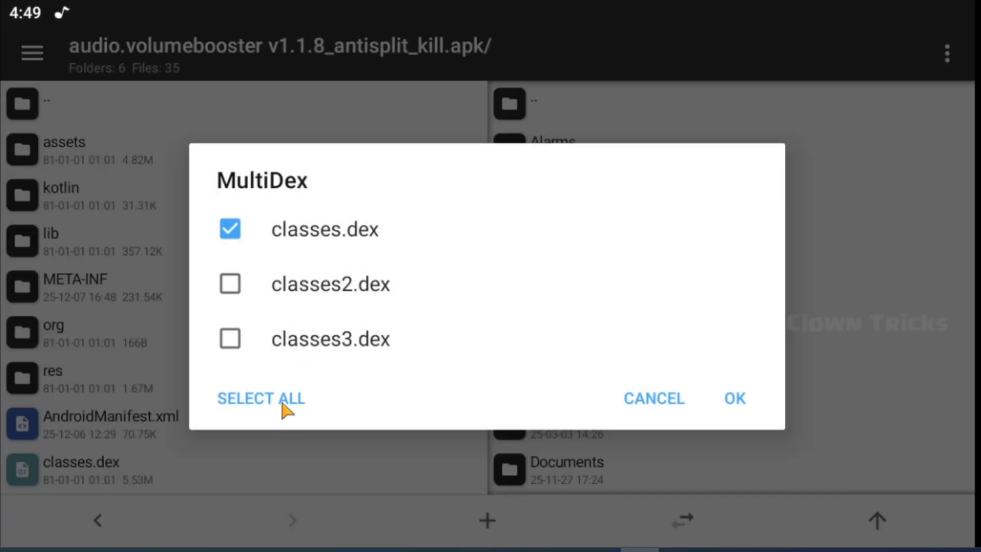
{"action": "left_click", "coordinate": [734, 398]}
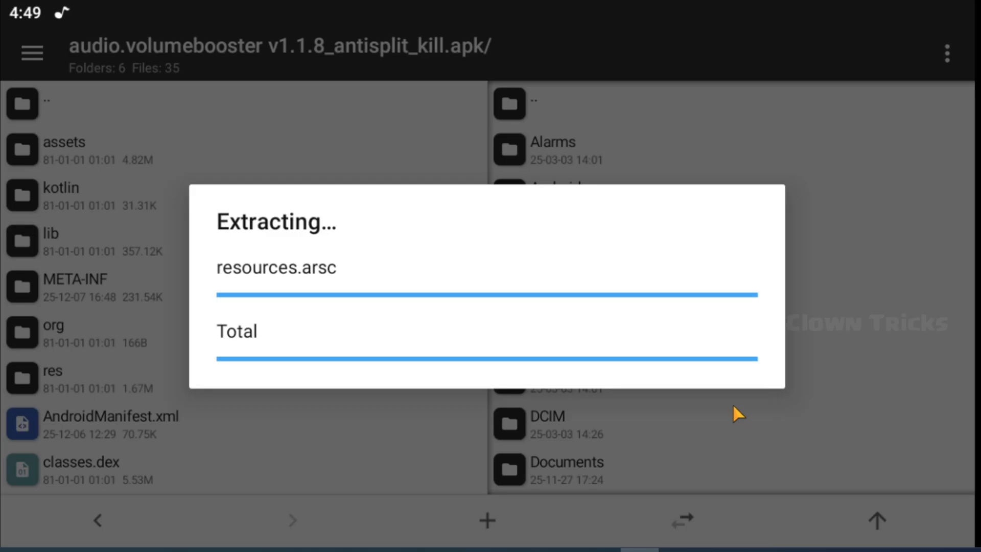
Filter strings by 'vip' and search references to isVipNow
{"action": "left_click", "coordinate": [644, 82]}
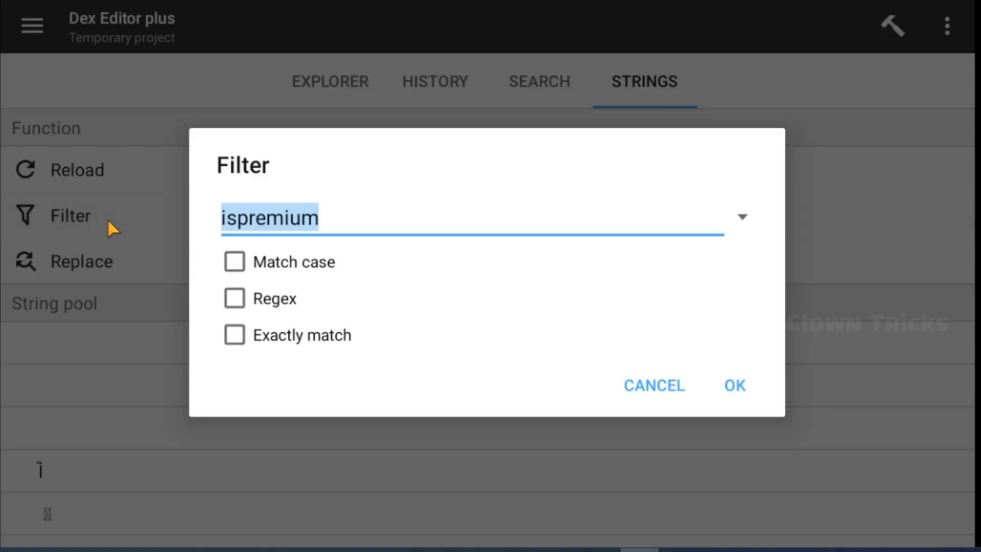
{"action": "type", "text": "vip"}
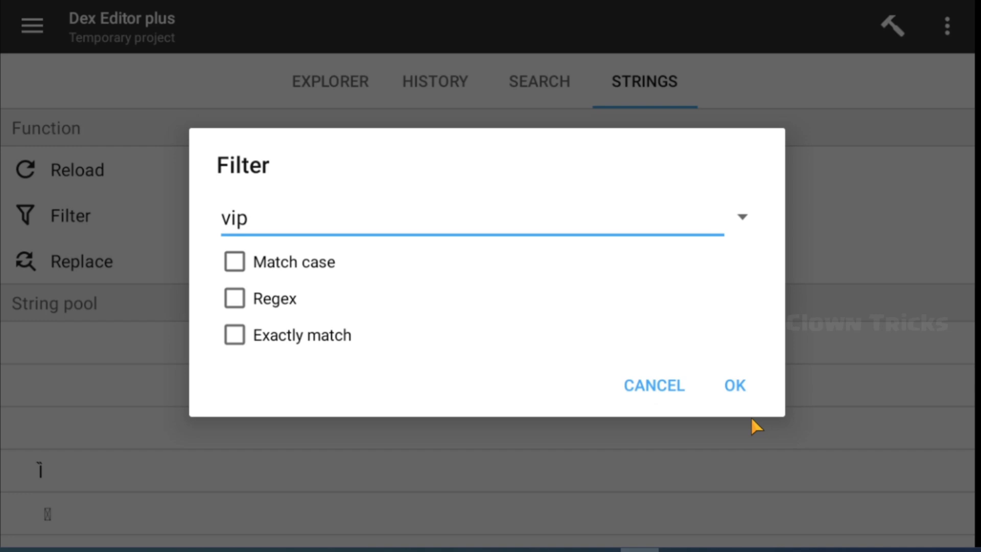
{"action": "mouse_move", "coordinate": [687, 378]}
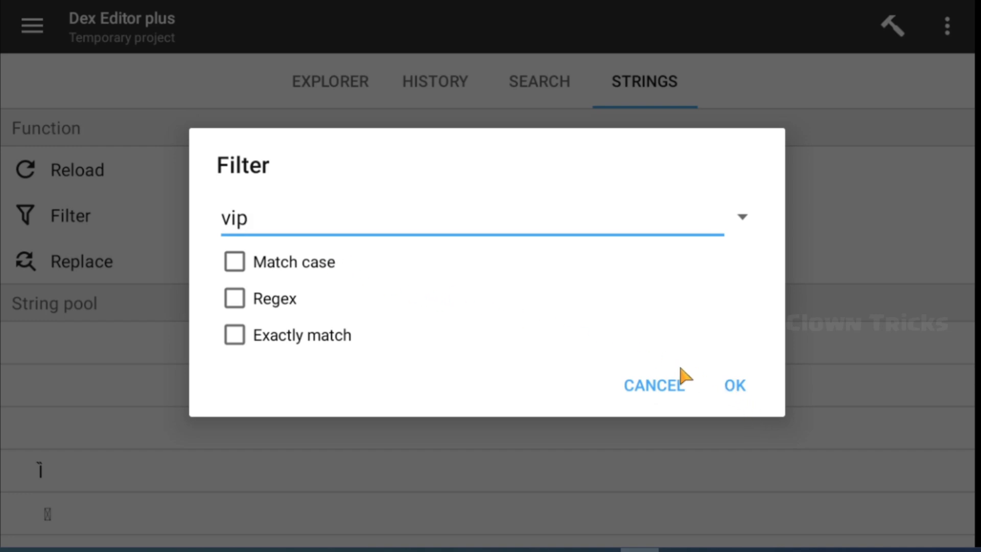
{"action": "left_click", "coordinate": [734, 385]}
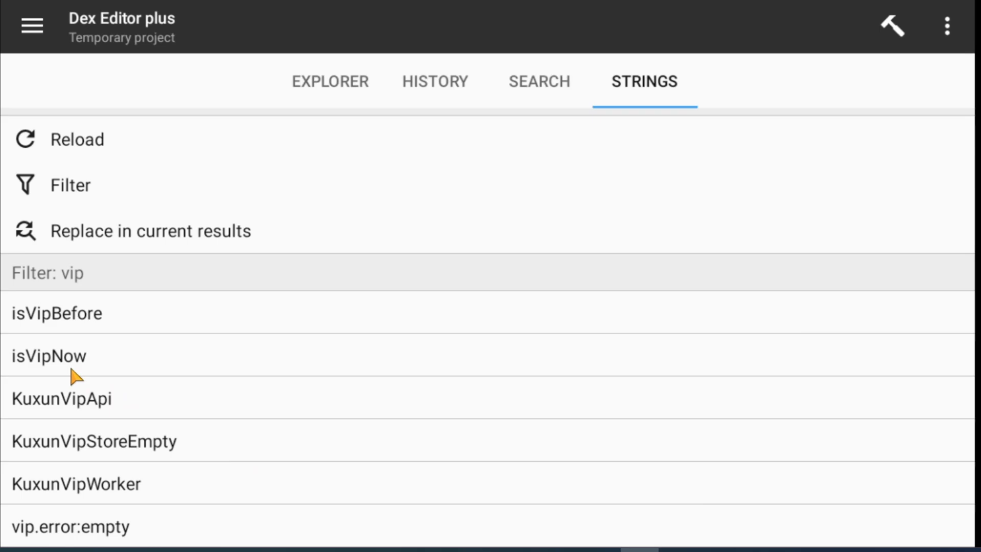
{"action": "mouse_move", "coordinate": [85, 368]}
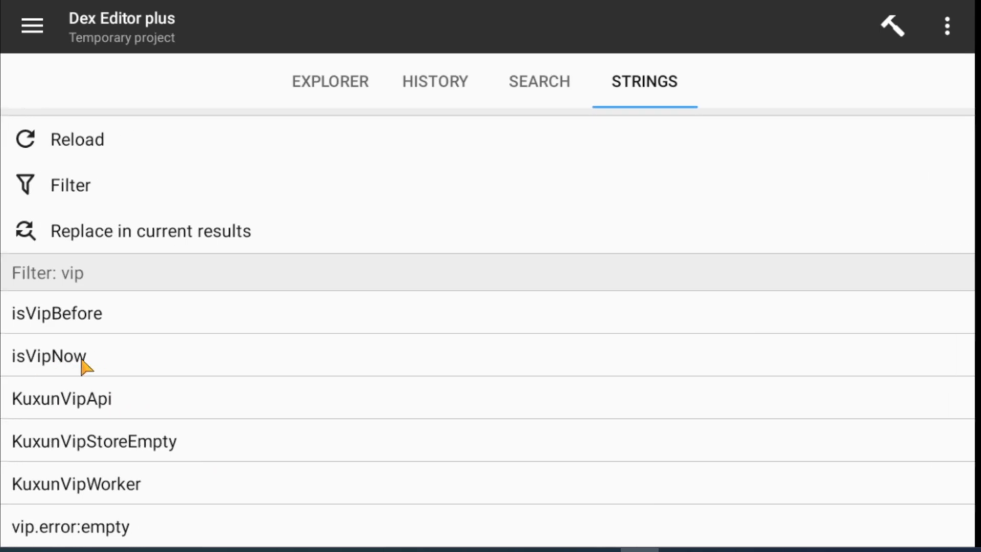
{"action": "left_click", "coordinate": [49, 356]}
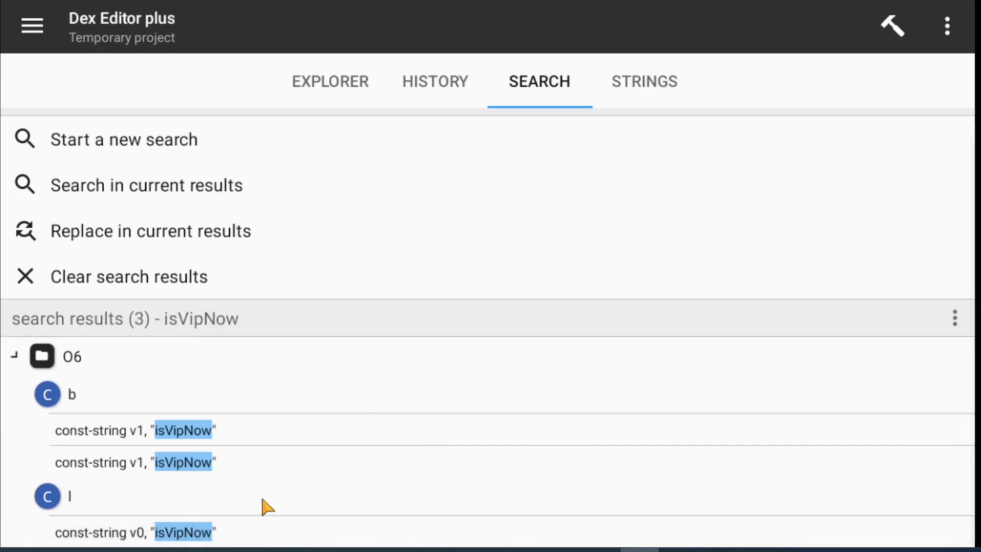
{"action": "mouse_move", "coordinate": [202, 441]}
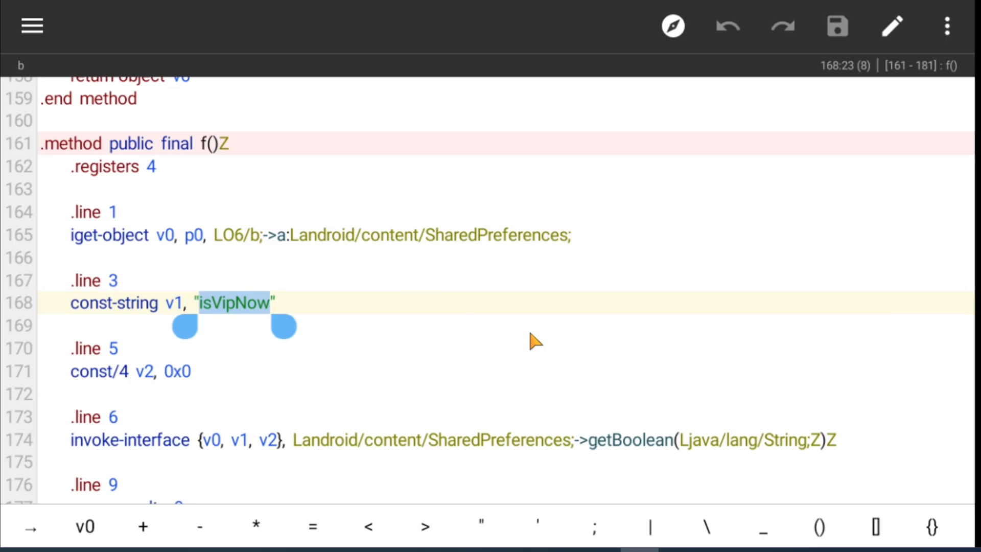
Leave O6/b's isVipNow f() method code and start a new dex search
{"action": "left_click", "coordinate": [535, 341]}
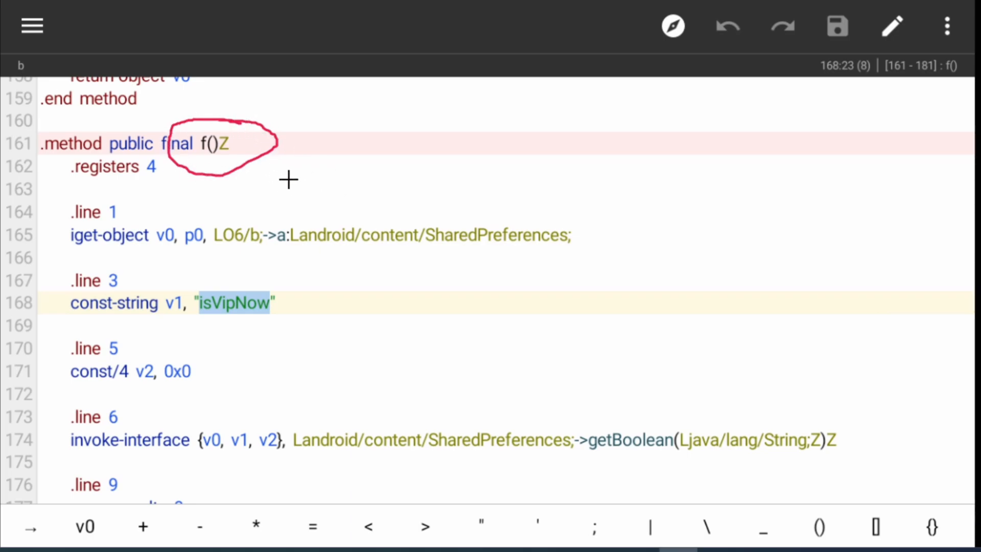
{"action": "left_click_drag", "start_coordinate": [291, 175], "coordinate": [341, 306]}
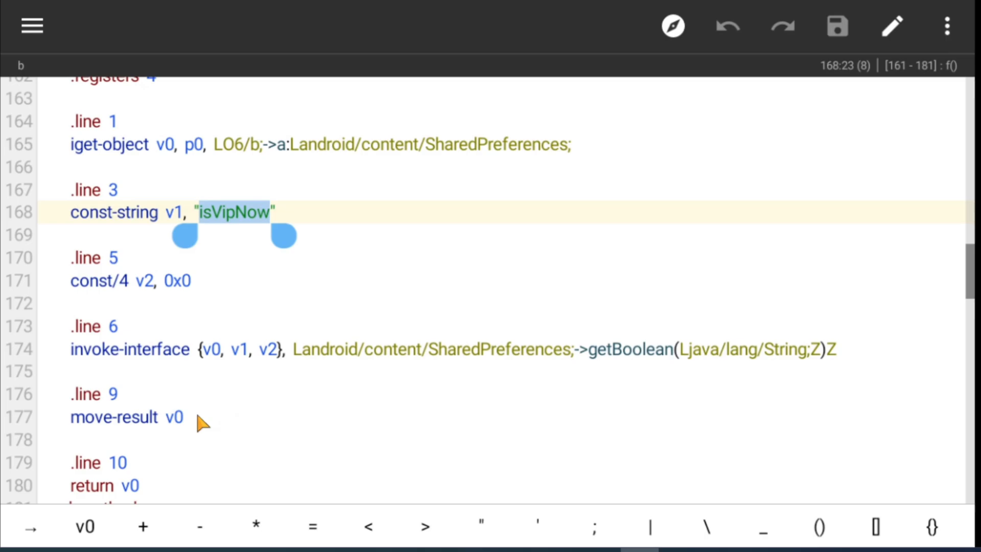
{"action": "mouse_move", "coordinate": [411, 272]}
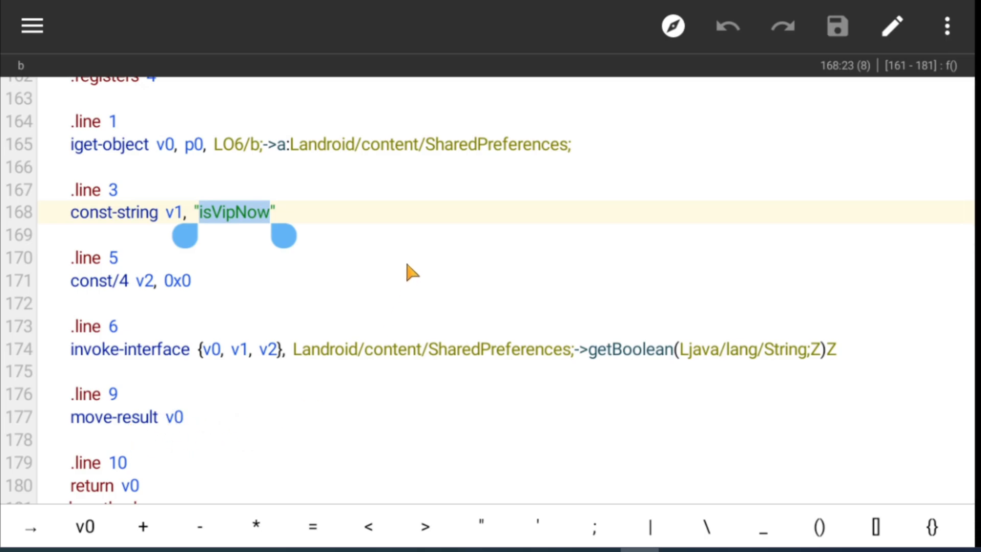
{"action": "scroll", "scroll_direction": "down", "scroll_amount": 3}
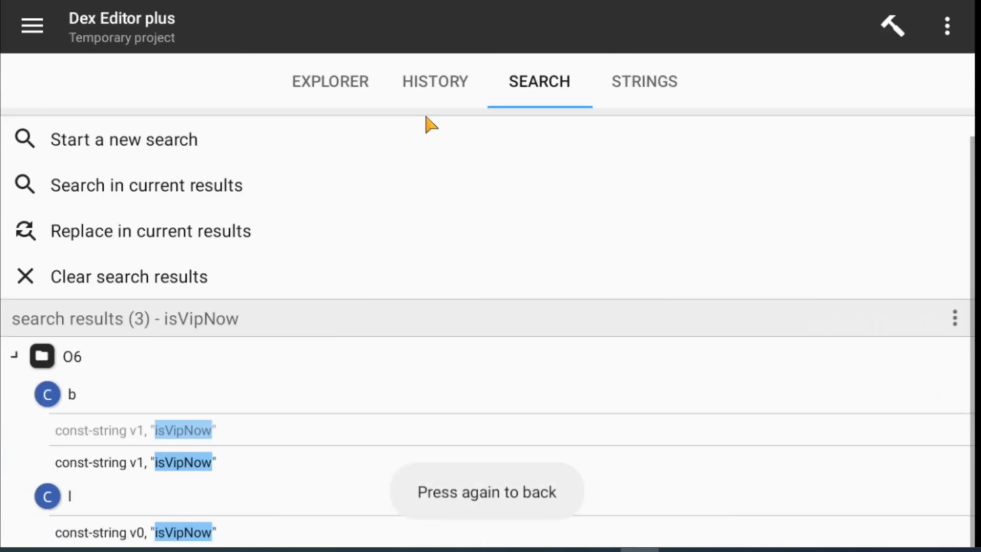
{"action": "left_click", "coordinate": [123, 139]}
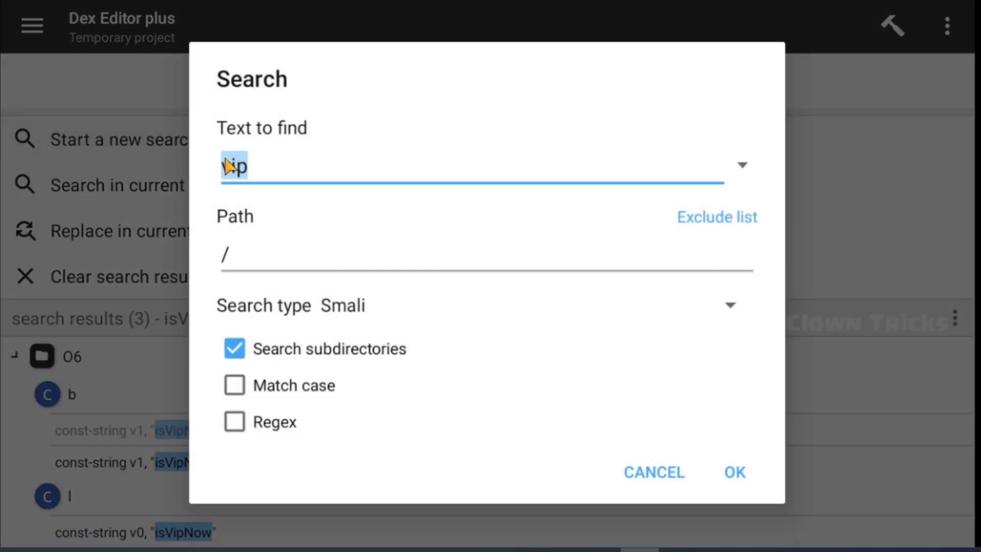
Search class names for 'setting' and open the SettingActivity class
{"action": "type", "text": "settin"}
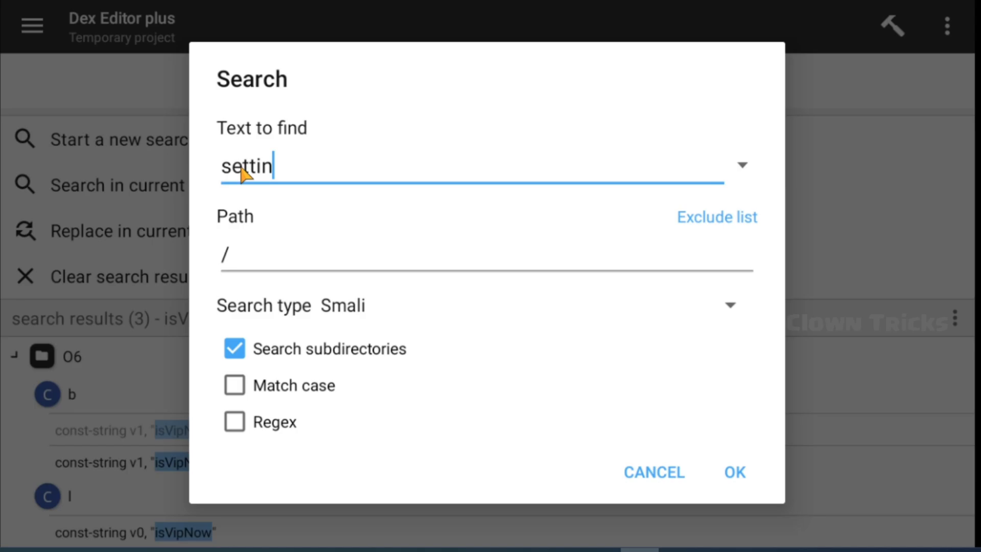
{"action": "left_click", "coordinate": [728, 306]}
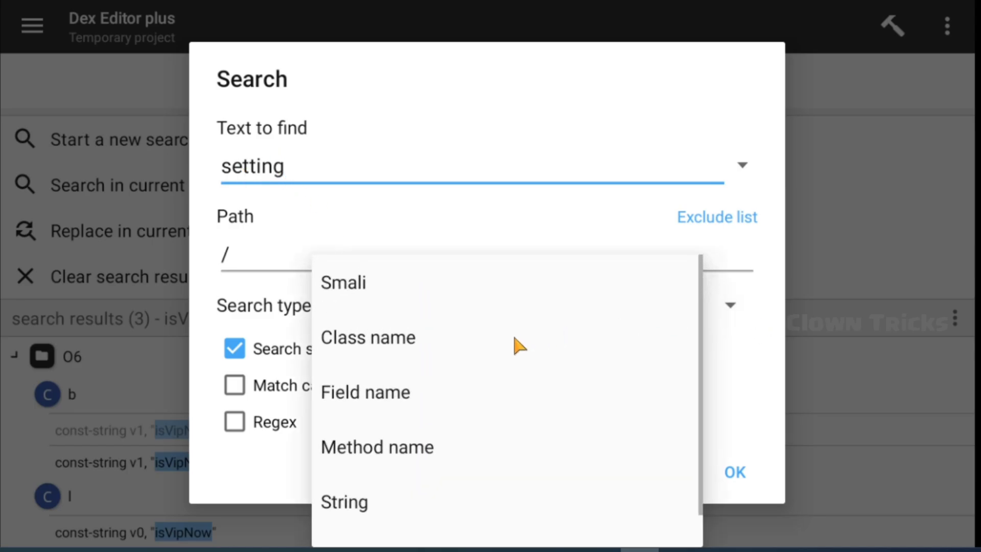
{"action": "left_click", "coordinate": [368, 337]}
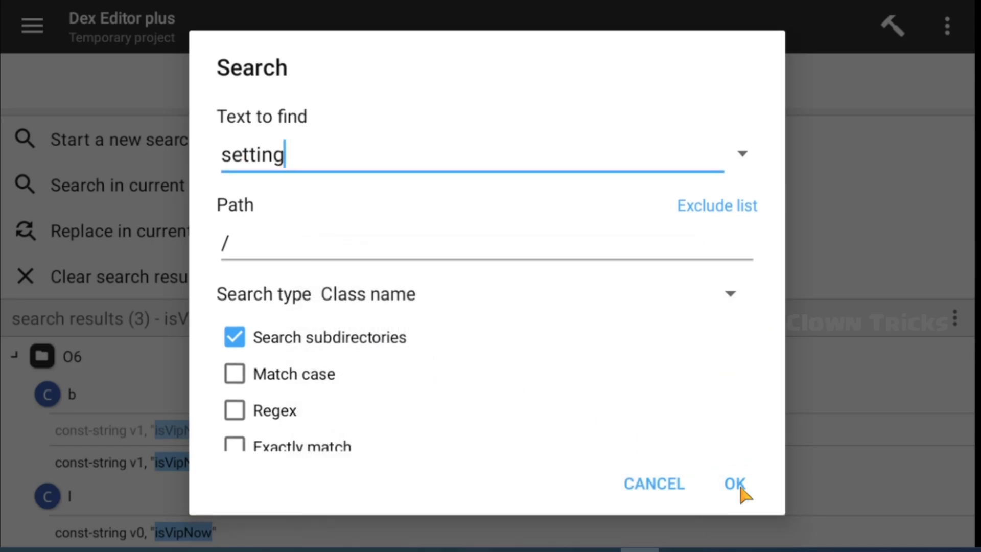
{"action": "left_click", "coordinate": [734, 483]}
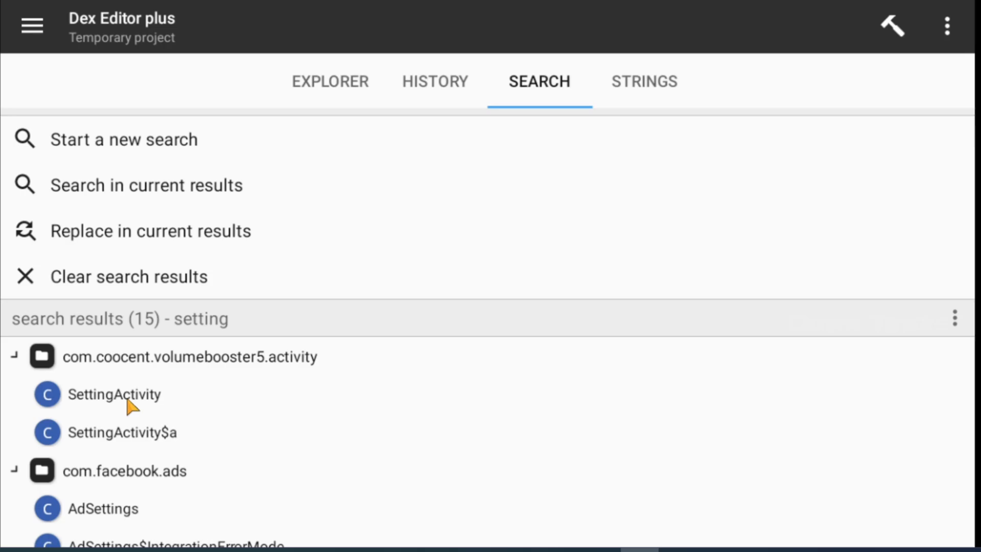
{"action": "left_click", "coordinate": [114, 394]}
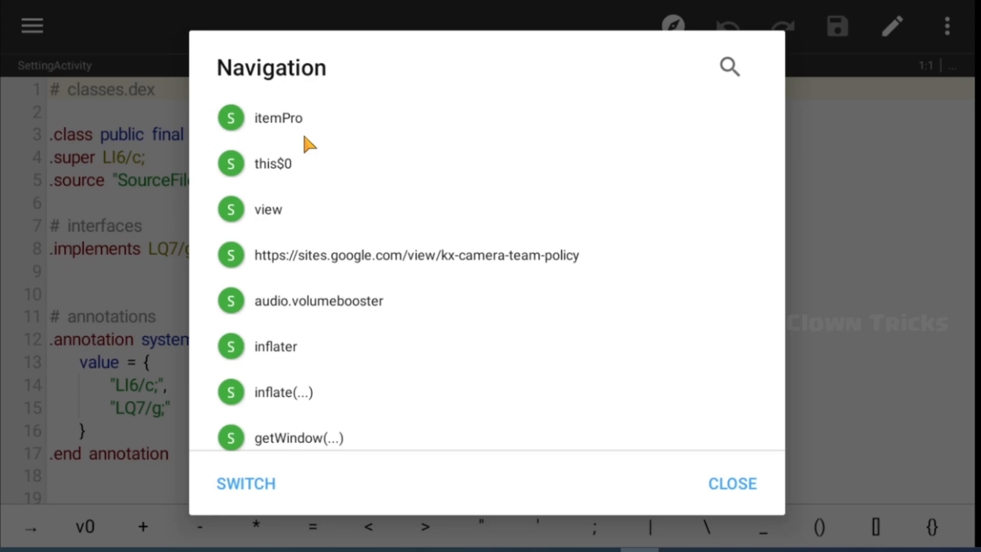
Jump to the itemPro string in SettingActivity and open class i
{"action": "left_click", "coordinate": [279, 117]}
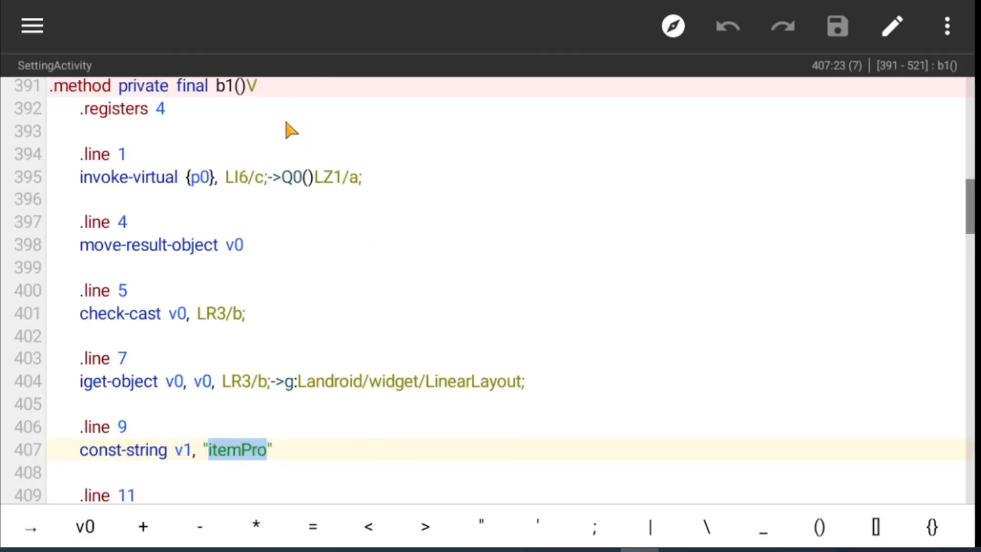
{"action": "scroll", "scroll_direction": "down", "scroll_amount": 3}
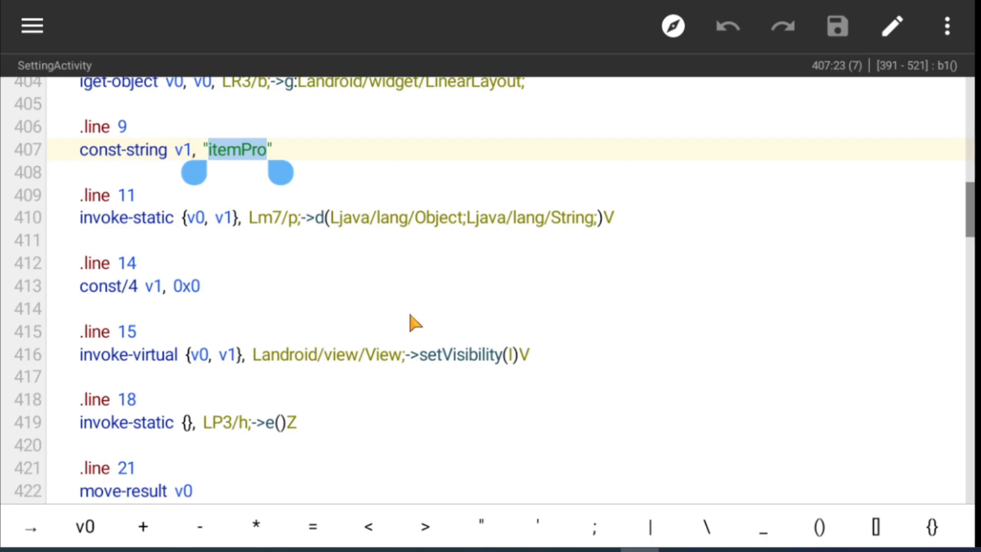
{"action": "type", "text": "8"}
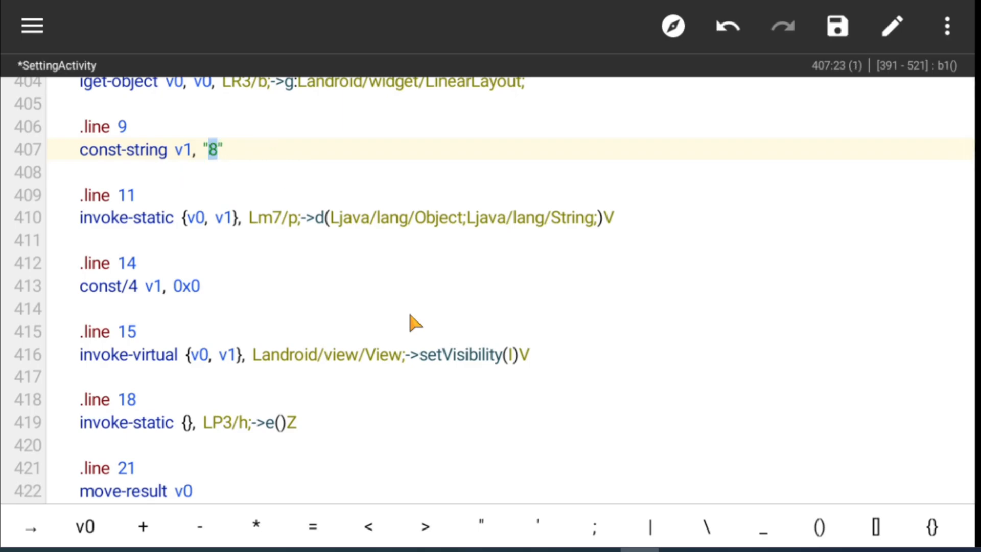
{"action": "type", "text": "itemPro"}
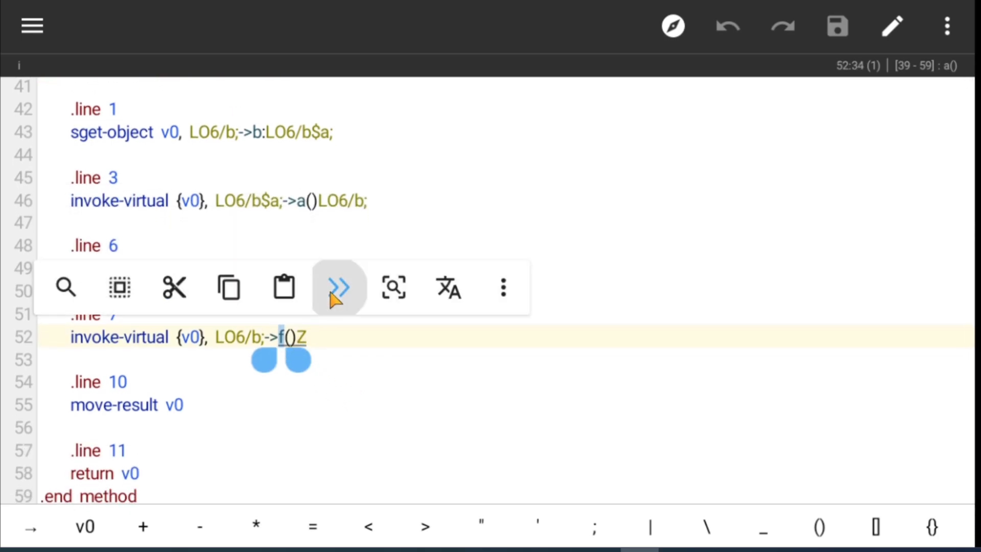
Add 'const/4 v0, 0x1' before 'return v0' in O6/b's f() and save
{"action": "left_click", "coordinate": [338, 287]}
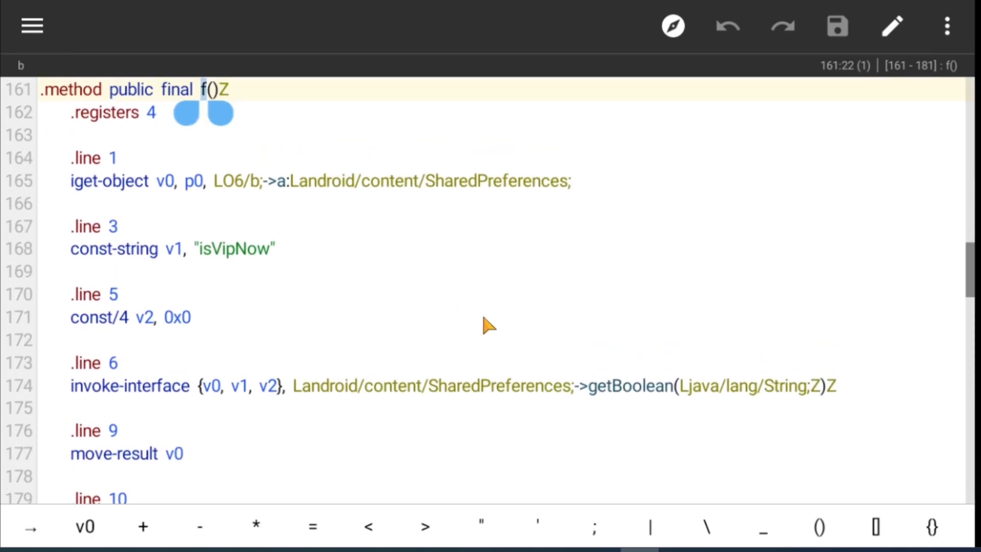
{"action": "scroll", "scroll_direction": "down", "scroll_amount": 3}
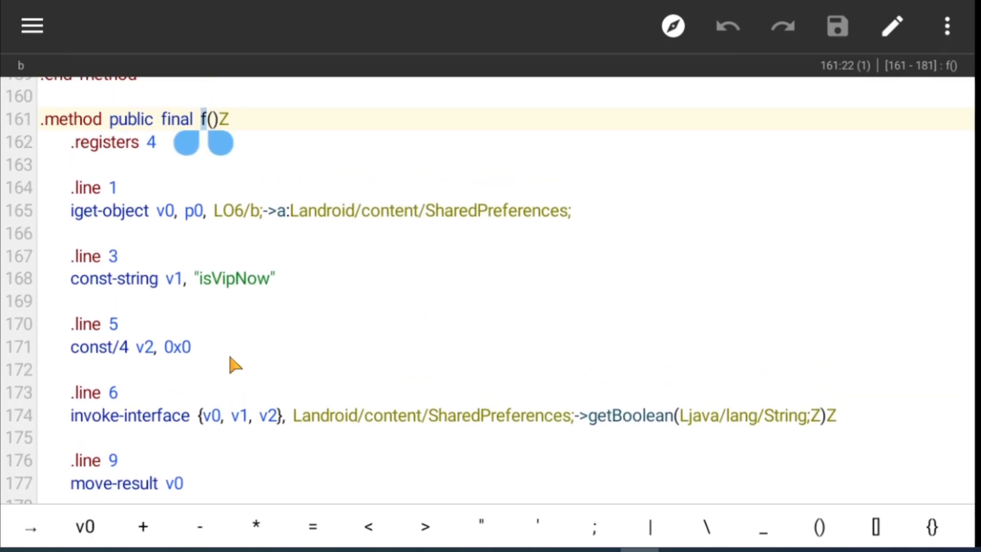
{"action": "scroll", "scroll_direction": "down", "scroll_amount": 3}
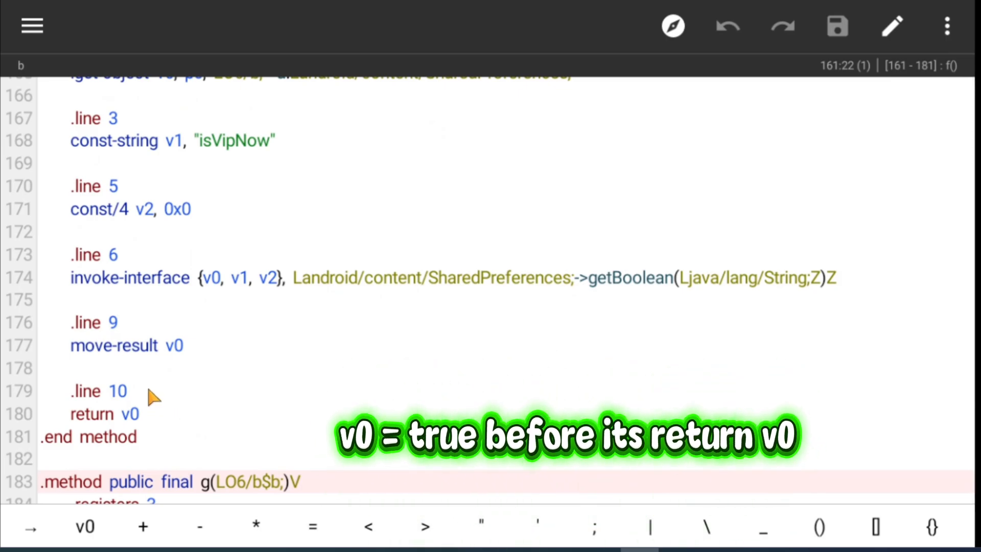
{"action": "left_click", "coordinate": [125, 414]}
{"action": "type", "text": "const/4 v0, 0x1"}
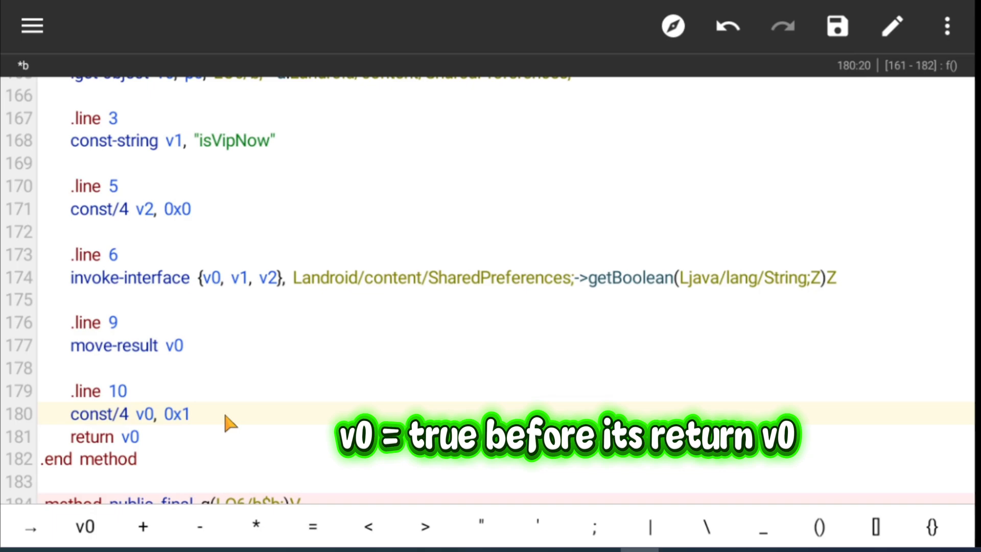
{"action": "scroll", "scroll_direction": "down", "scroll_amount": 3}
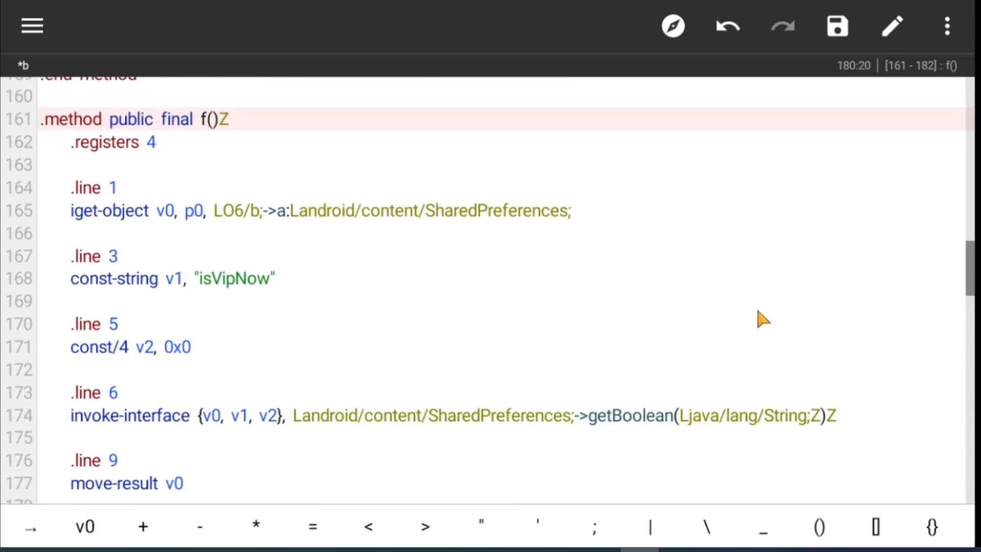
{"action": "left_click", "coordinate": [837, 26]}
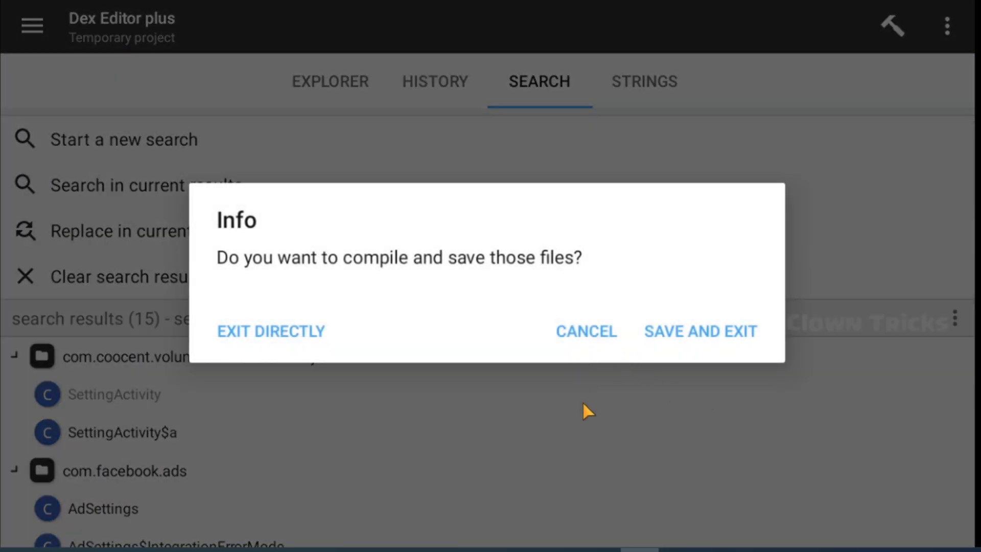
Filter the app's strings for 'onetime' and search code using KuxunlabOfferOnetime
{"action": "left_click", "coordinate": [584, 331]}
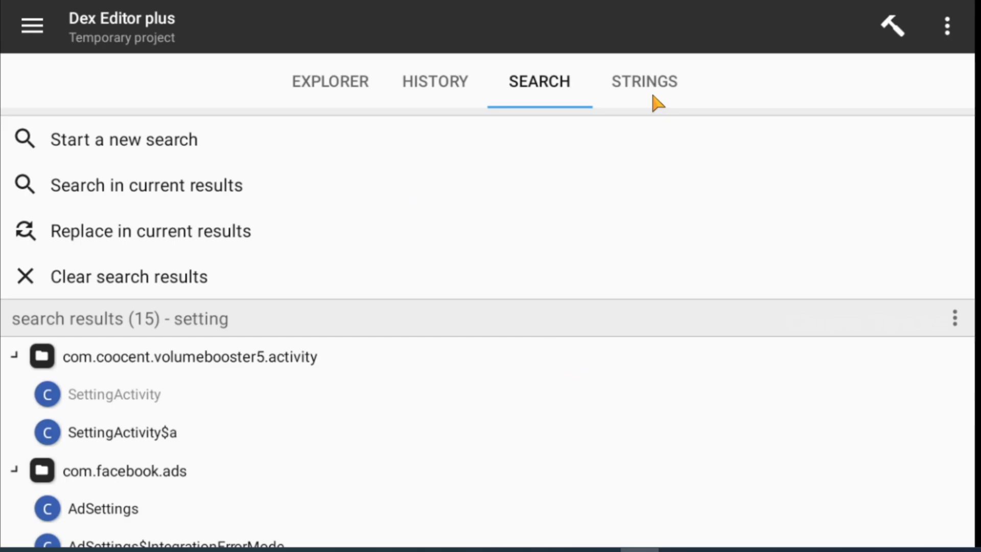
{"action": "left_click", "coordinate": [644, 81]}
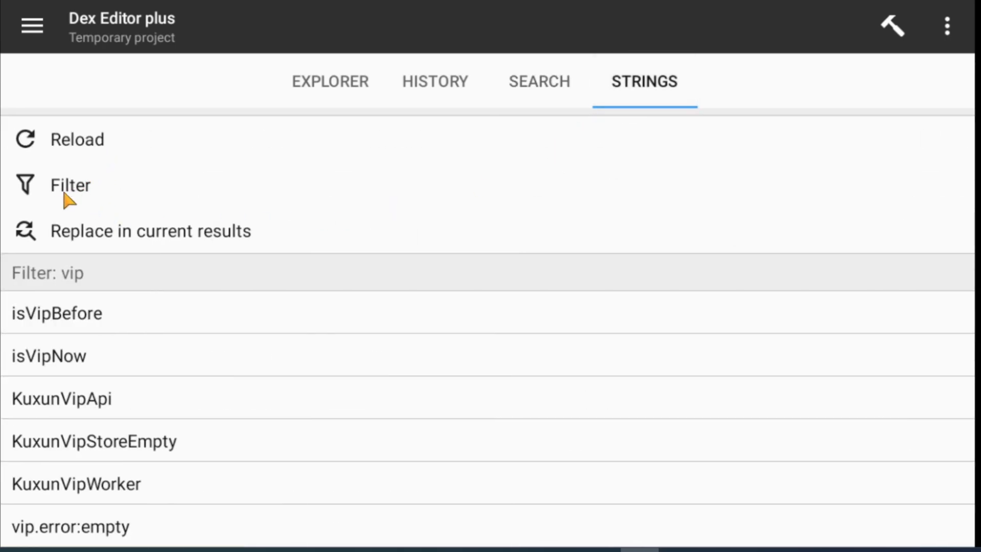
{"action": "left_click", "coordinate": [69, 185]}
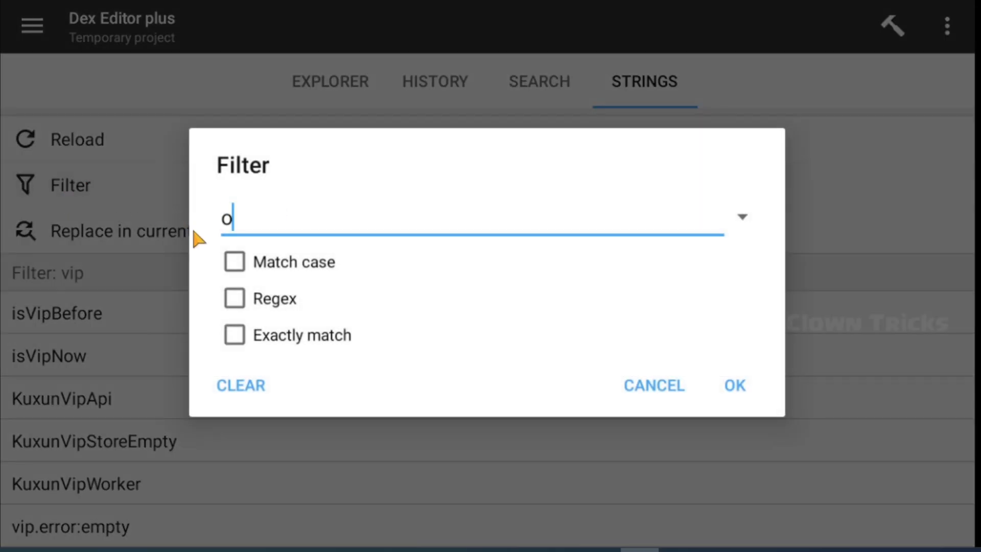
{"action": "type", "text": "netime"}
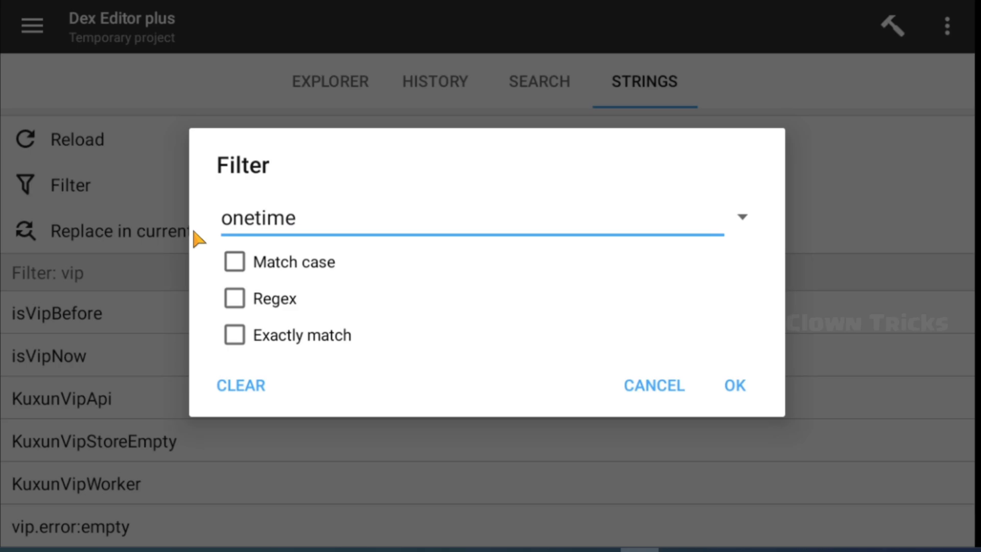
{"action": "left_click", "coordinate": [734, 384]}
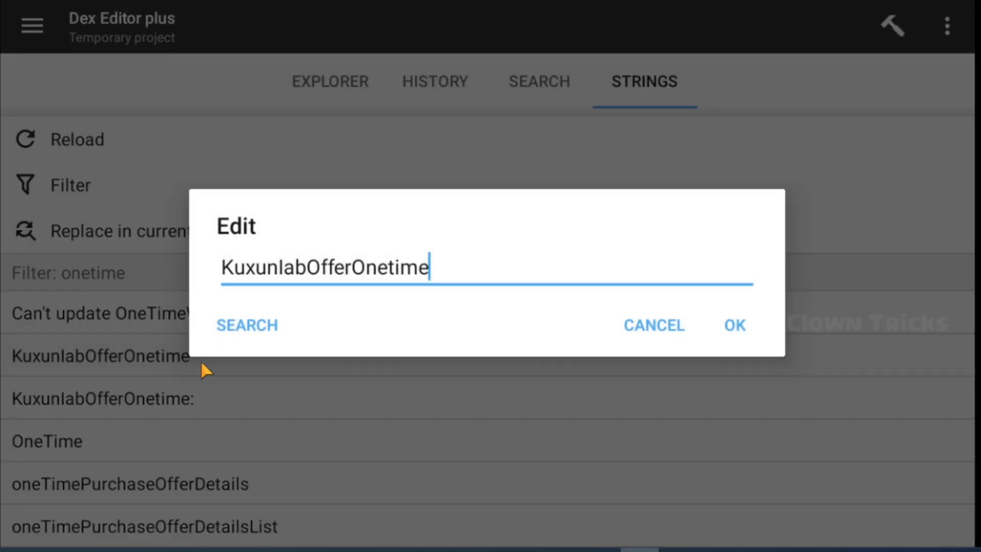
{"action": "left_click", "coordinate": [246, 325]}
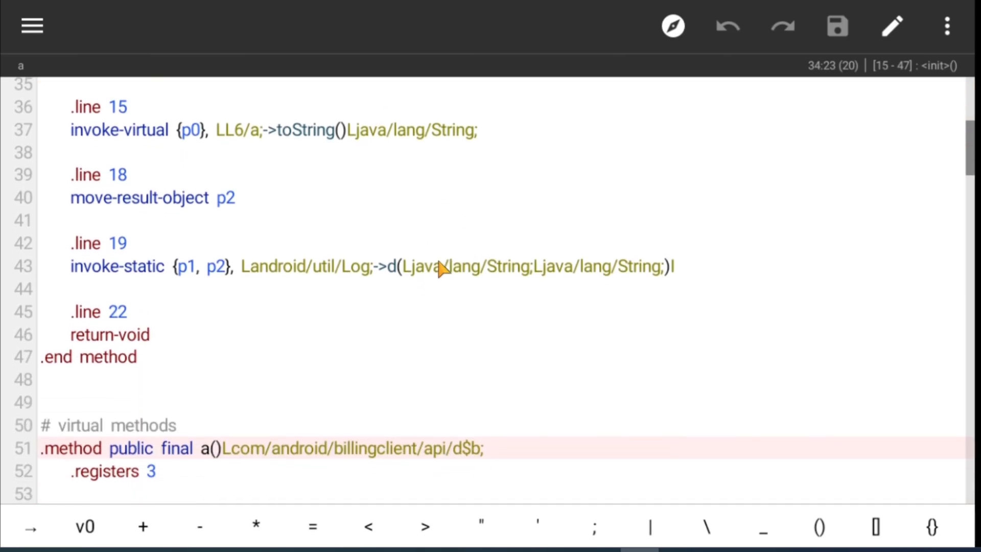
Change g()'s 0x0 to 0x1 near the -isBought= string in L6/a, then save
{"action": "scroll", "scroll_direction": "down", "scroll_amount": 3}
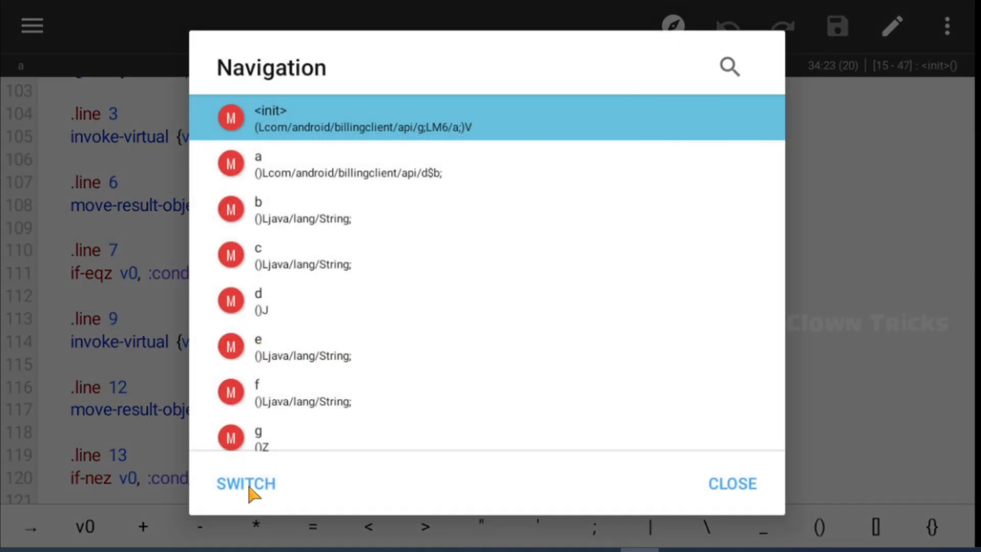
{"action": "left_click", "coordinate": [246, 483]}
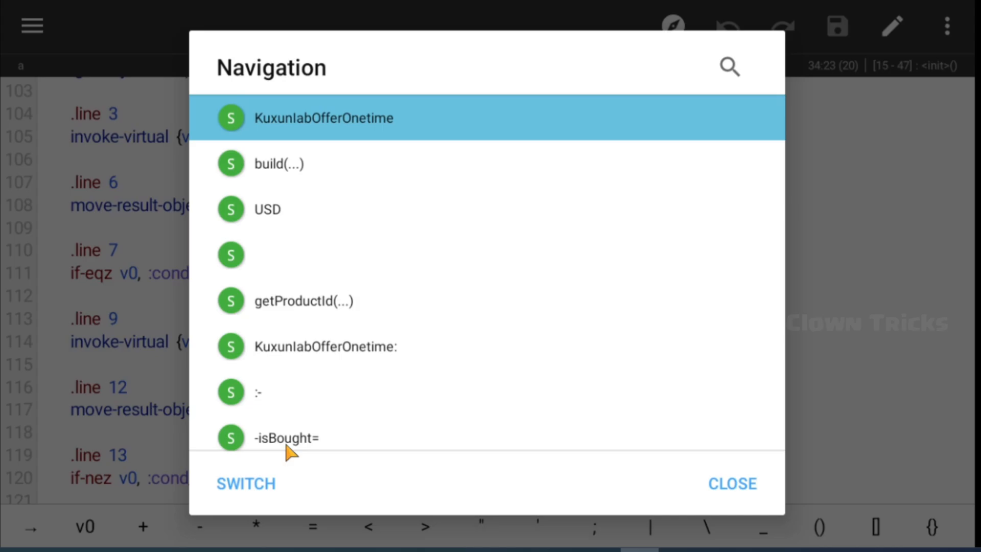
{"action": "left_click", "coordinate": [285, 438]}
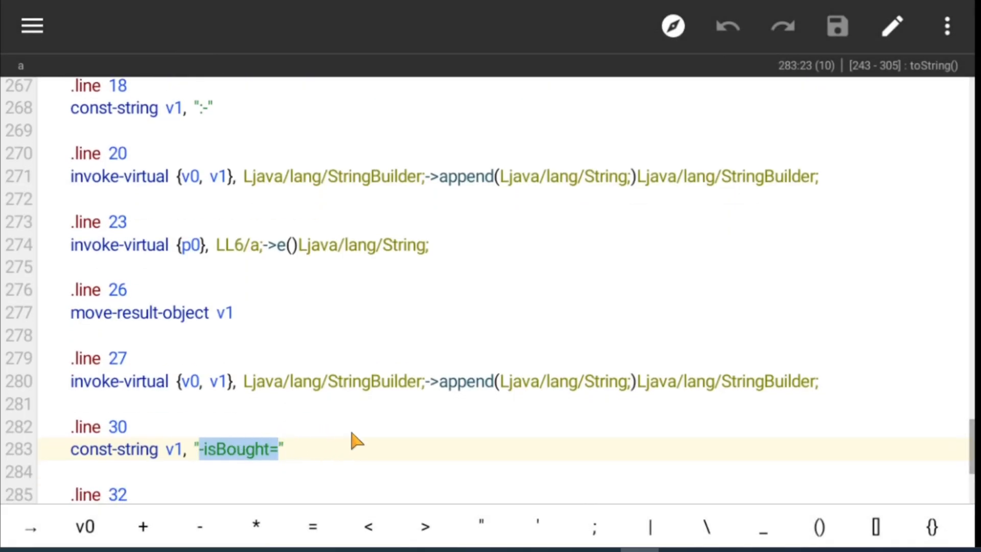
{"action": "left_click", "coordinate": [234, 158]}
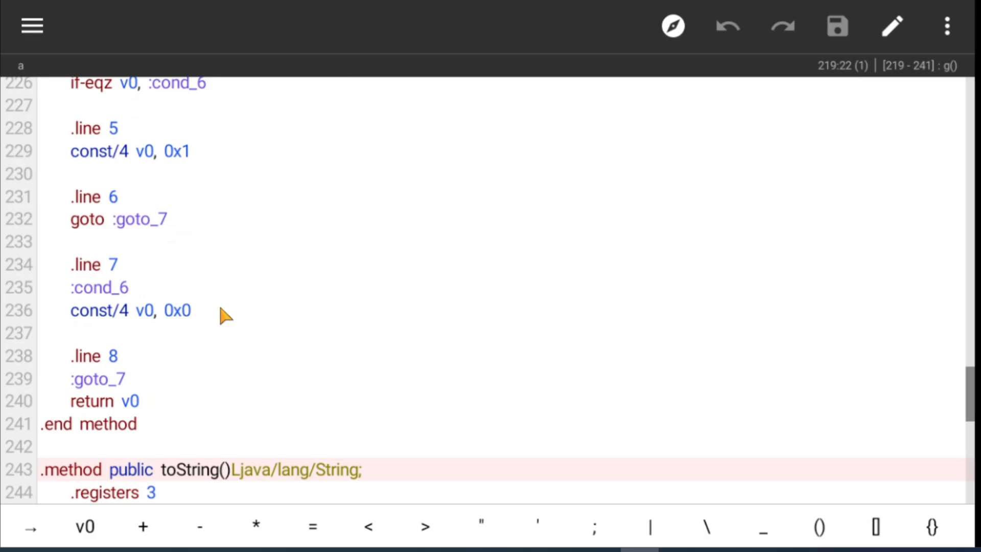
{"action": "left_click", "coordinate": [187, 310]}
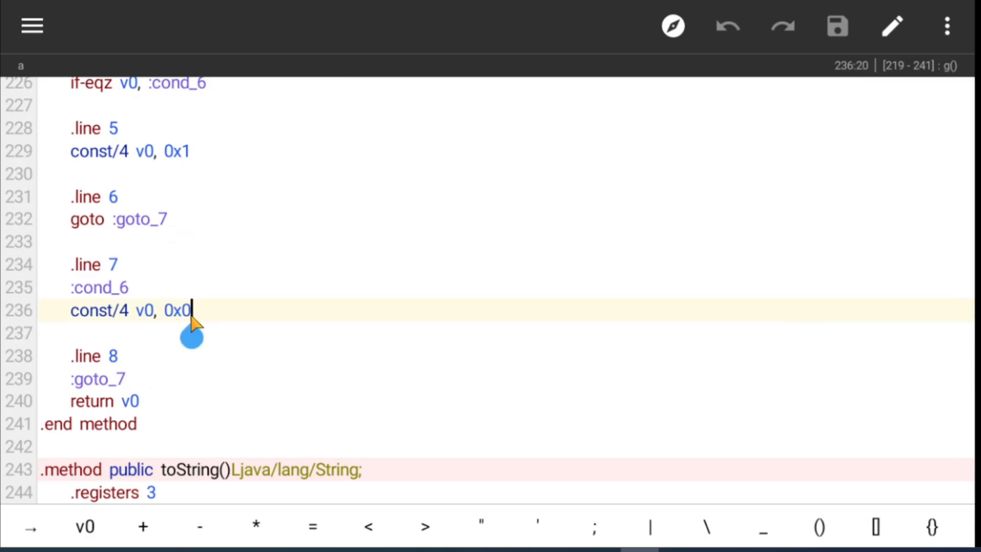
{"action": "type", "text": "1"}
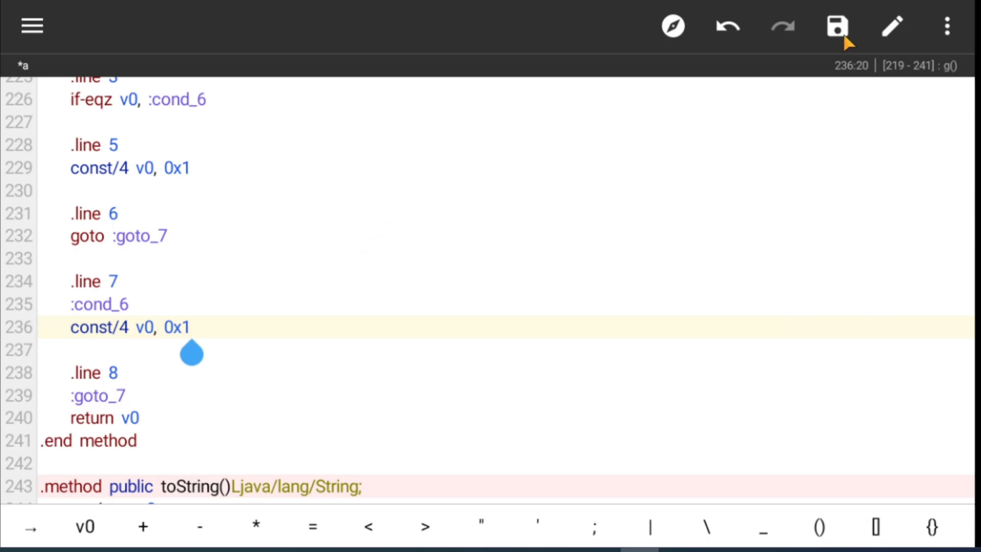
{"action": "left_click", "coordinate": [837, 26]}
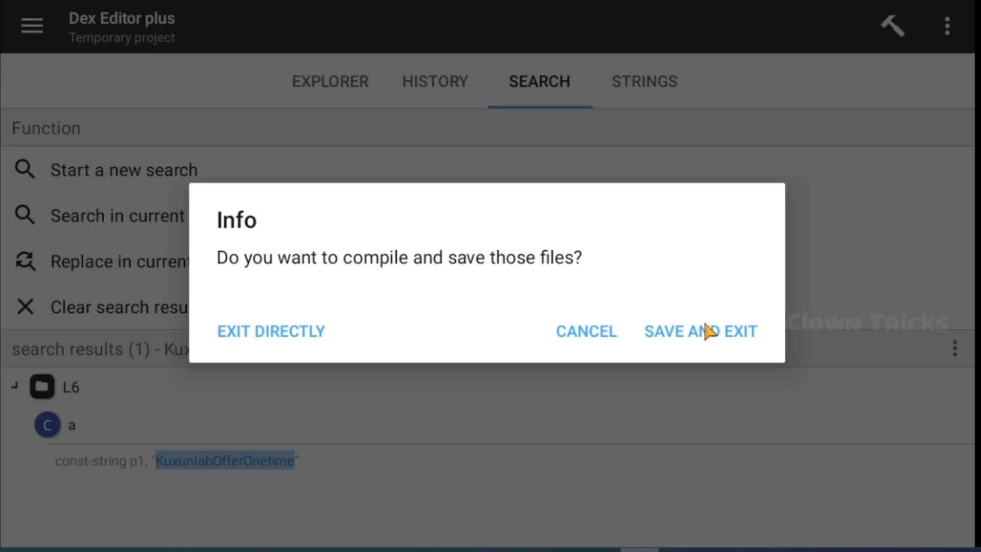
{"action": "left_click", "coordinate": [700, 332]}
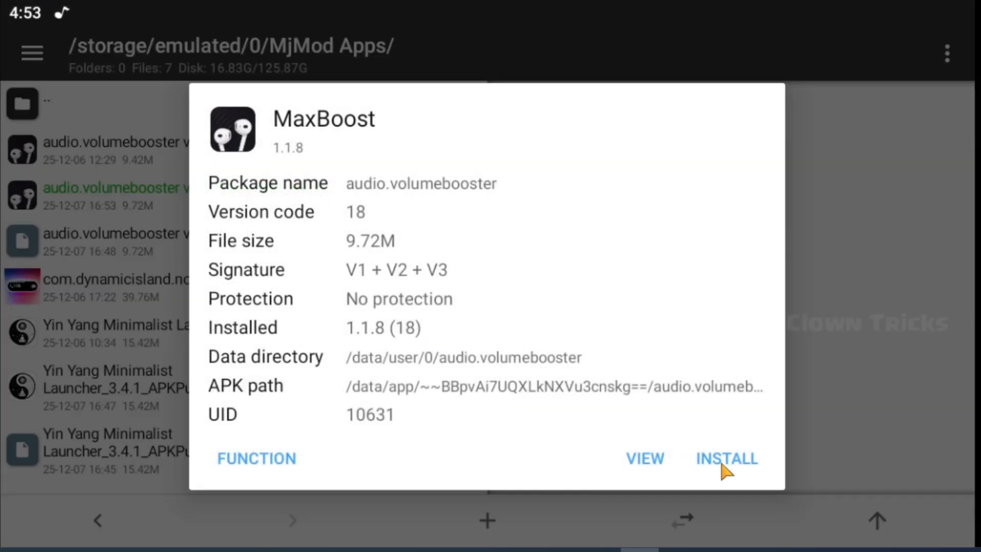
Install the rebuilt MaxBoost APK and launch it
{"action": "left_click", "coordinate": [725, 459]}
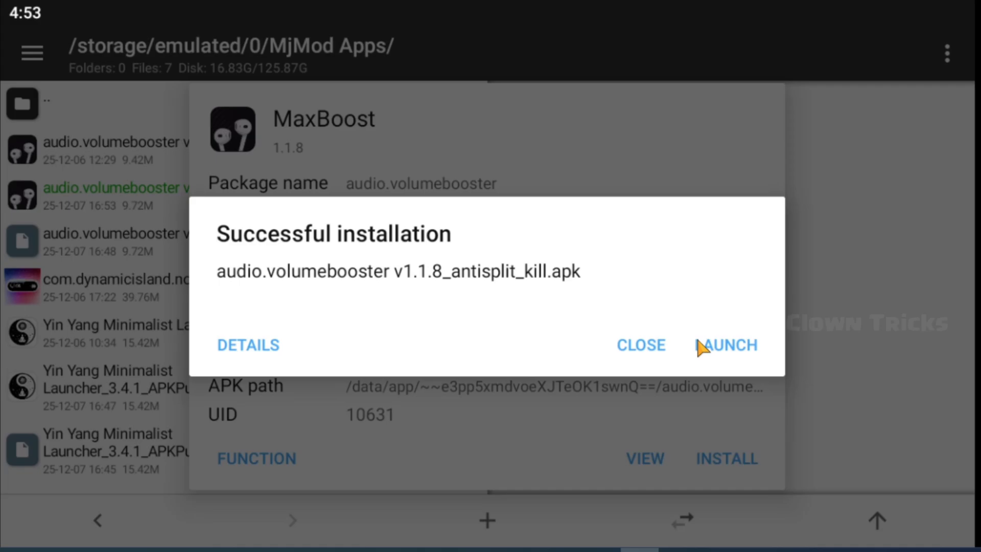
{"action": "left_click", "coordinate": [725, 345]}
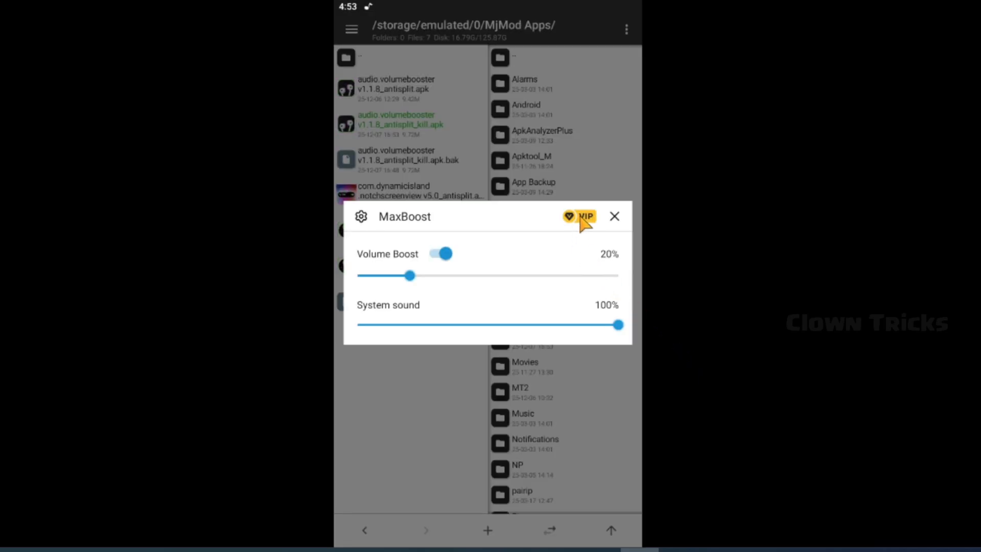
Open MaxBoost's VIP page, see 'VIP Features Activated', and close it
{"action": "left_click", "coordinate": [585, 215]}
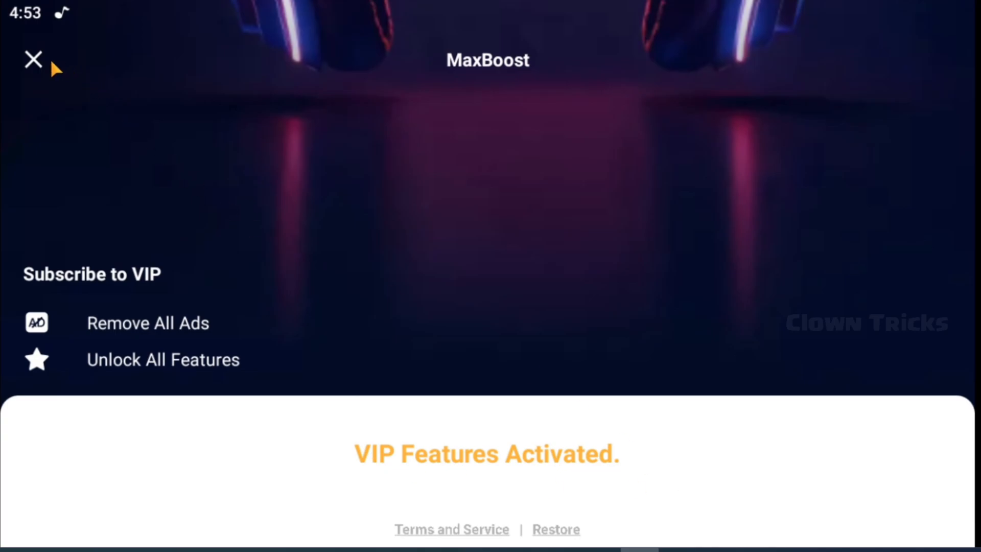
{"action": "left_click", "coordinate": [32, 59]}
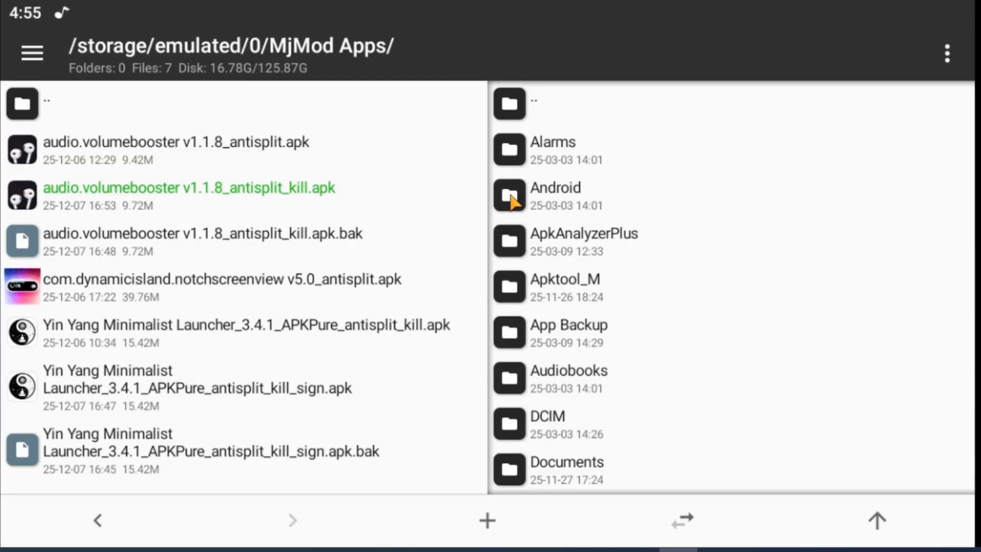
{"action": "mouse_move", "coordinate": [206, 297]}
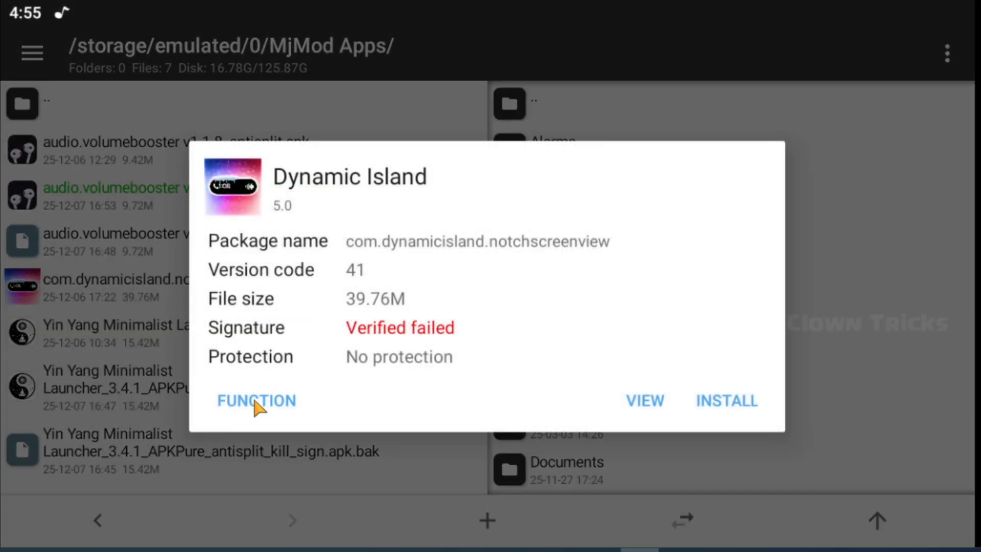
Kill signature verification on the Dynamic Island APK, then install and launch the _kill copy
{"action": "left_click", "coordinate": [255, 401]}
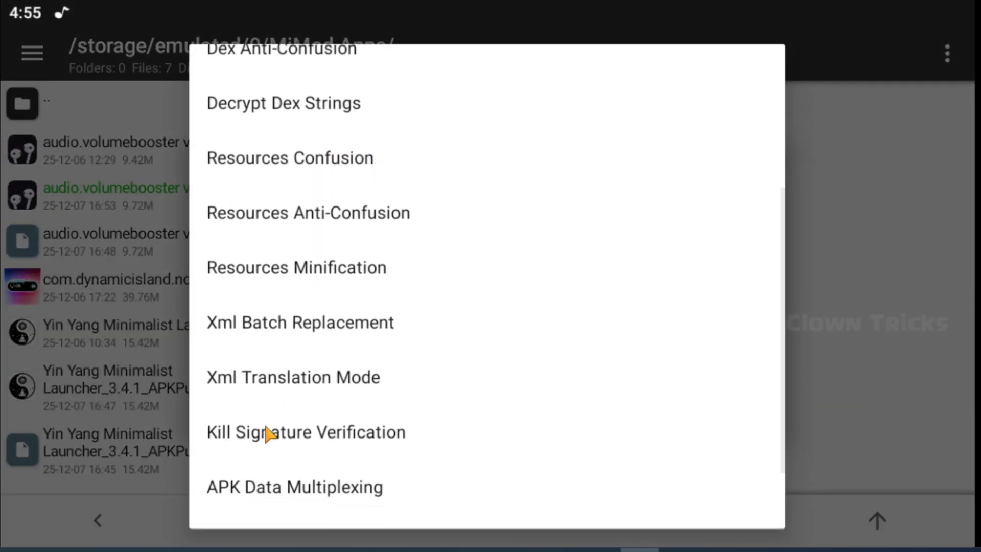
{"action": "left_click", "coordinate": [305, 432]}
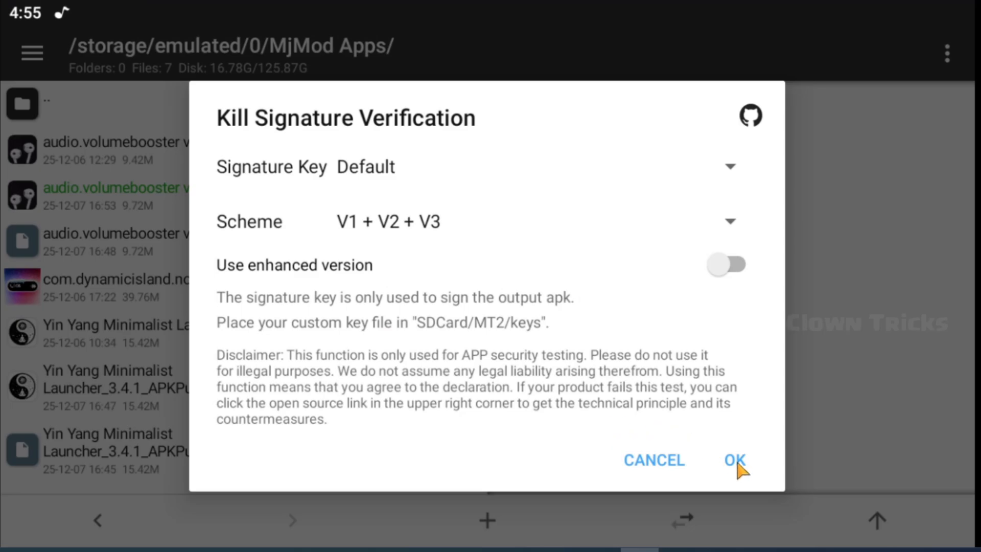
{"action": "left_click", "coordinate": [734, 459]}
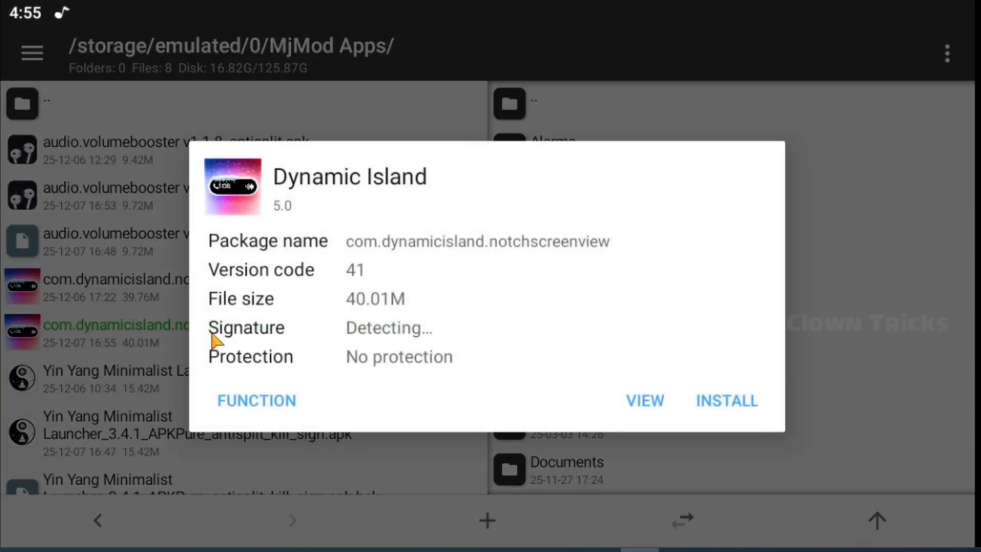
{"action": "left_click", "coordinate": [725, 400]}
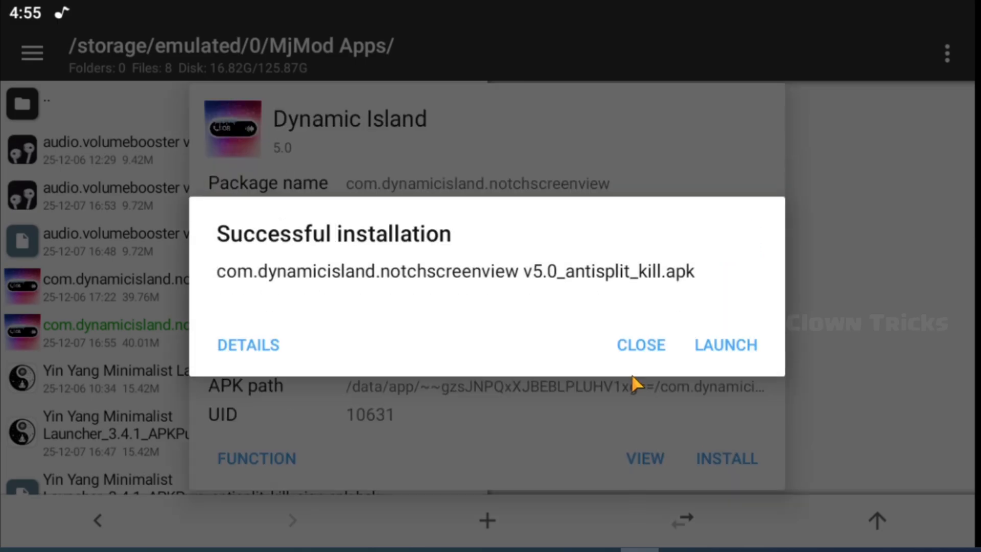
{"action": "left_click", "coordinate": [726, 345]}
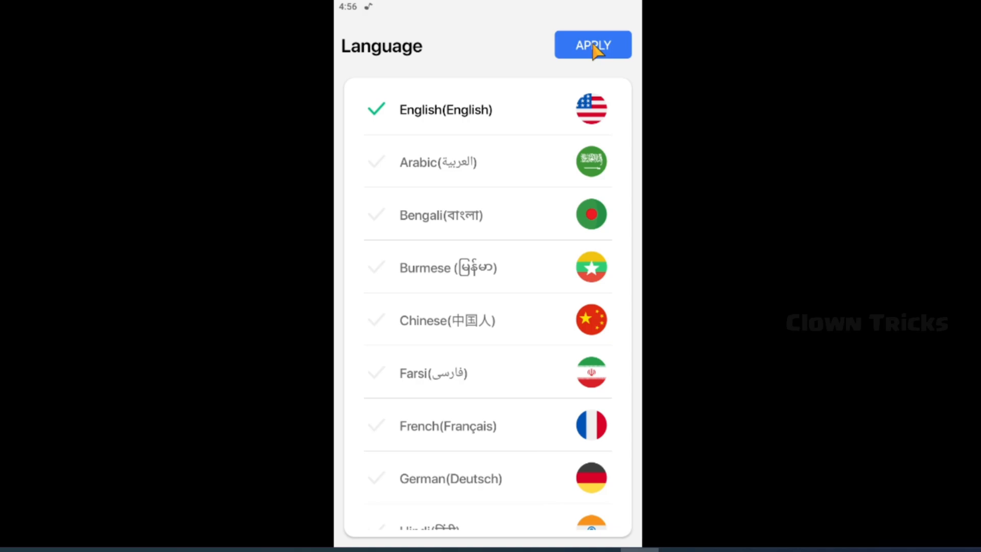
Apply English in Dynamic Island and switch back to MT Manager's APK details
{"action": "left_click", "coordinate": [591, 44]}
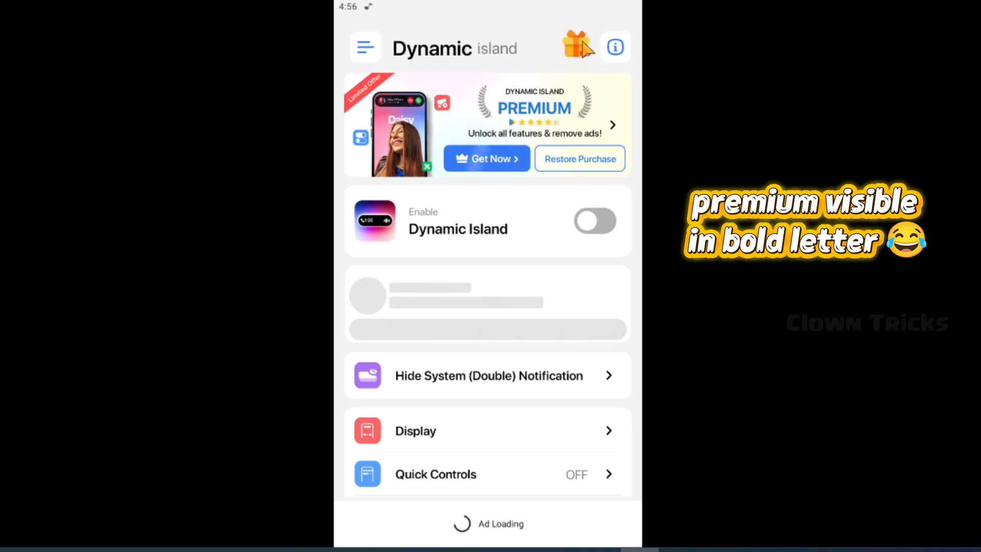
{"action": "left_click", "coordinate": [364, 47]}
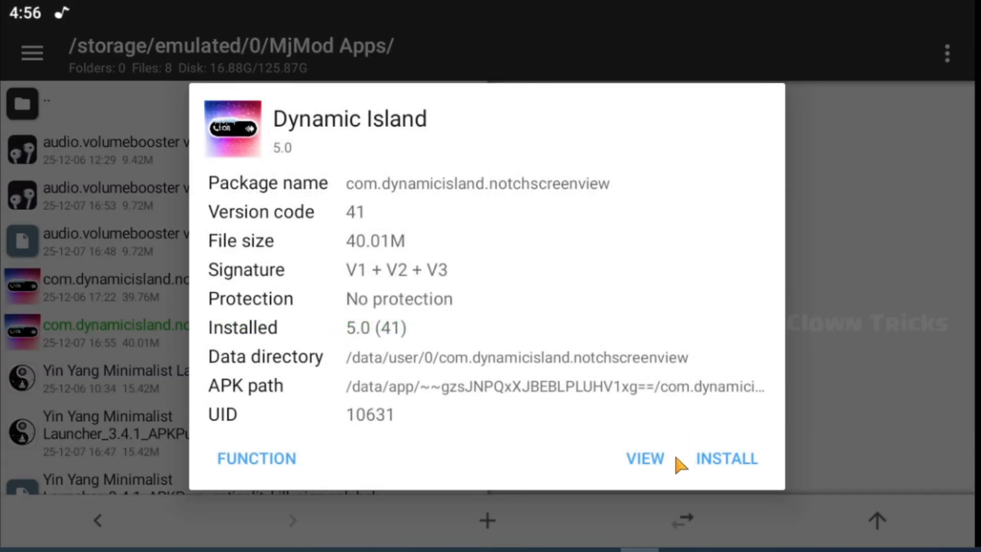
Open classes.dex with all four classes*.dex files in Dex Editor plus
{"action": "left_click", "coordinate": [644, 459]}
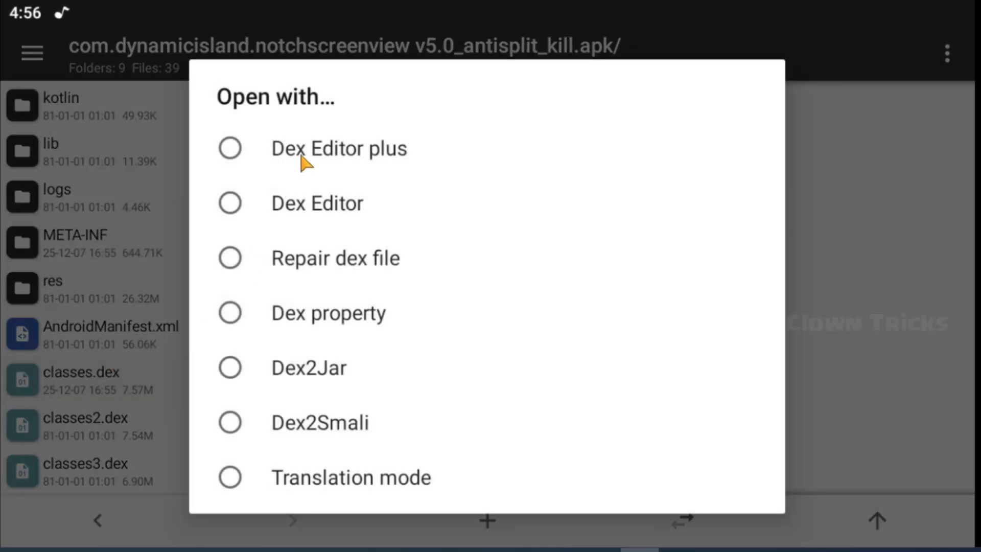
{"action": "left_click", "coordinate": [339, 148]}
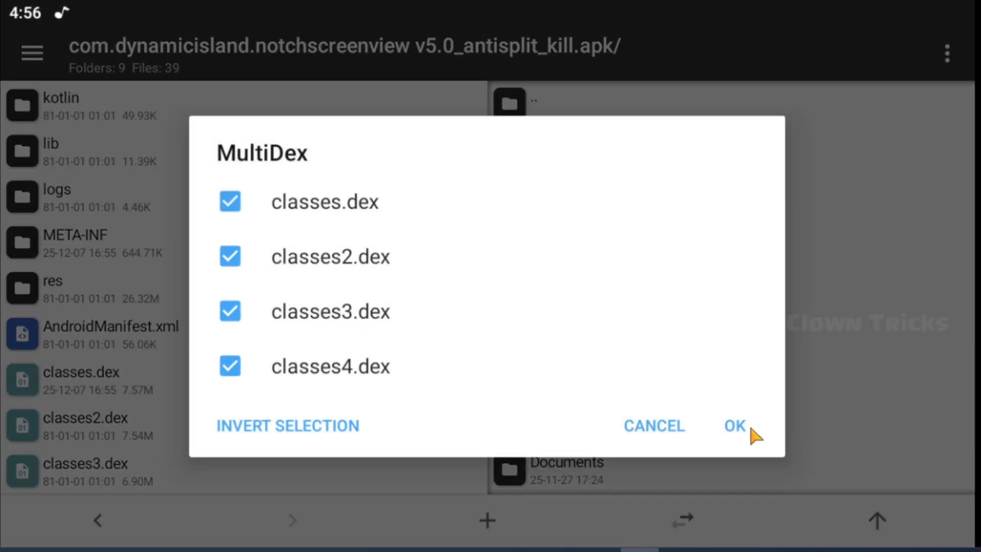
{"action": "left_click", "coordinate": [733, 425]}
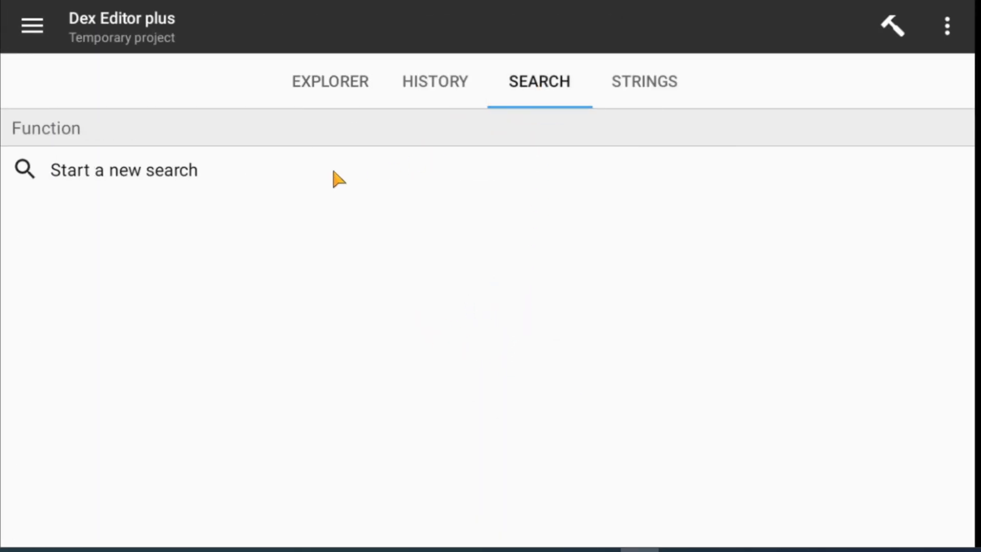
Search the Dynamic Island dex code for 'premium' and browse the 1193 matches
{"action": "left_click", "coordinate": [123, 170]}
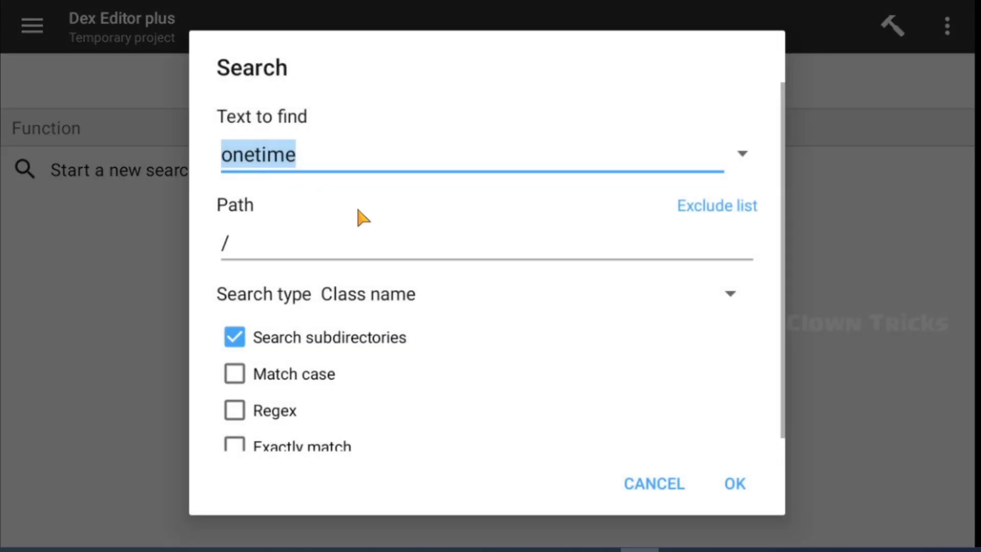
{"action": "type", "text": "pre"}
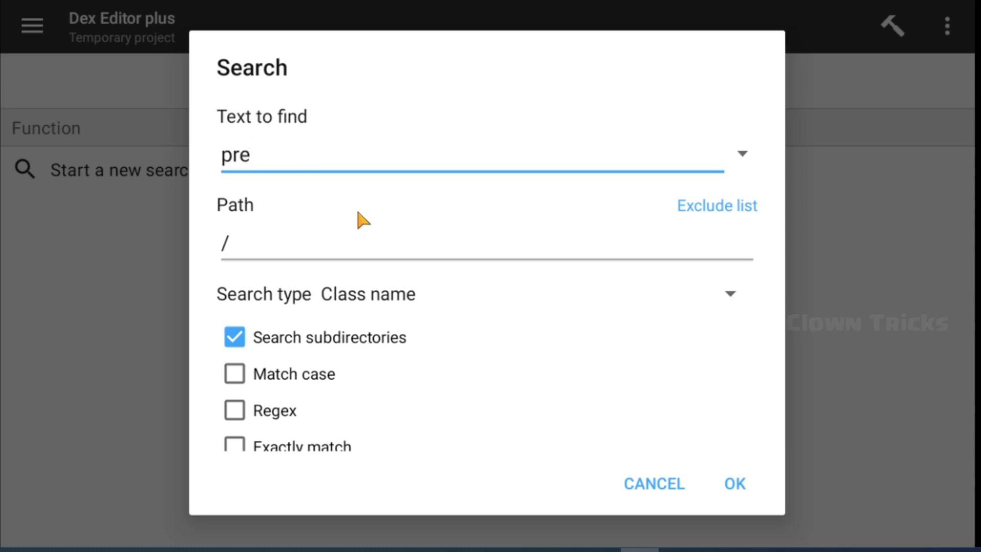
{"action": "type", "text": "m"}
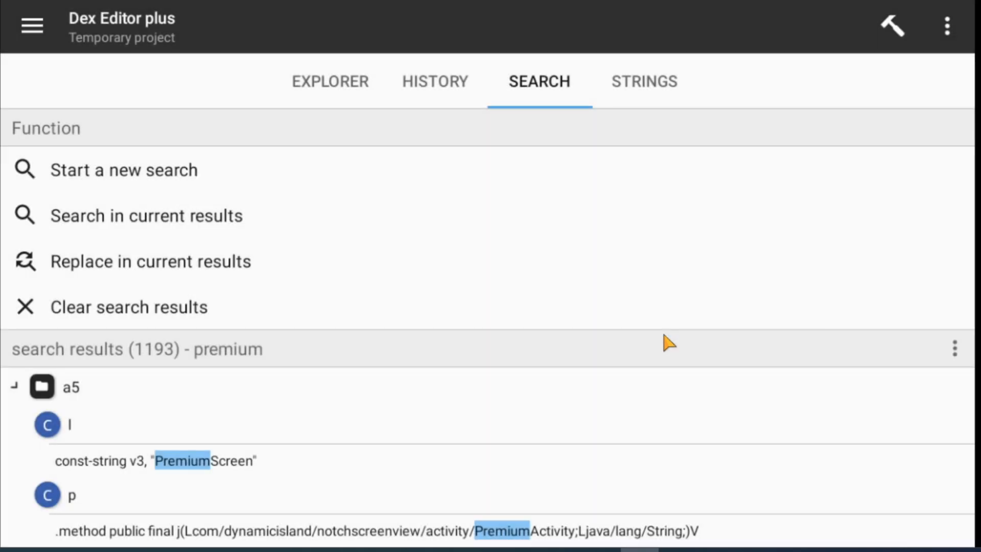
{"action": "scroll", "scroll_direction": "down", "scroll_amount": 3}
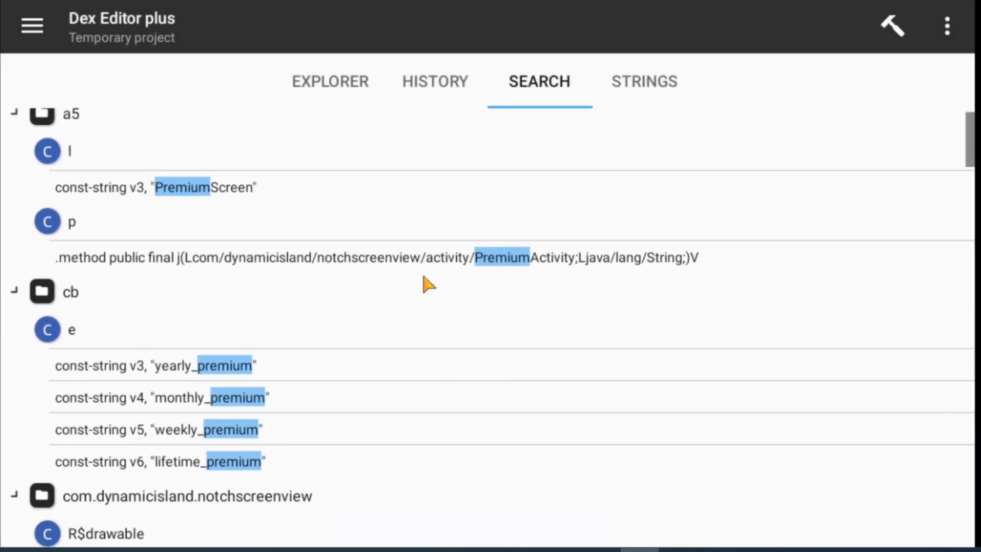
{"action": "mouse_move", "coordinate": [125, 468]}
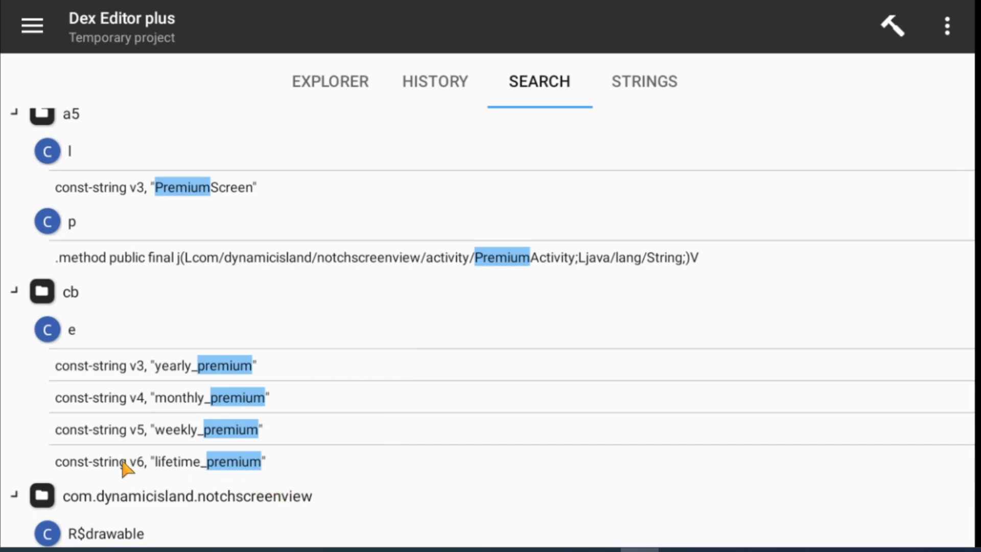
{"action": "mouse_move", "coordinate": [357, 429]}
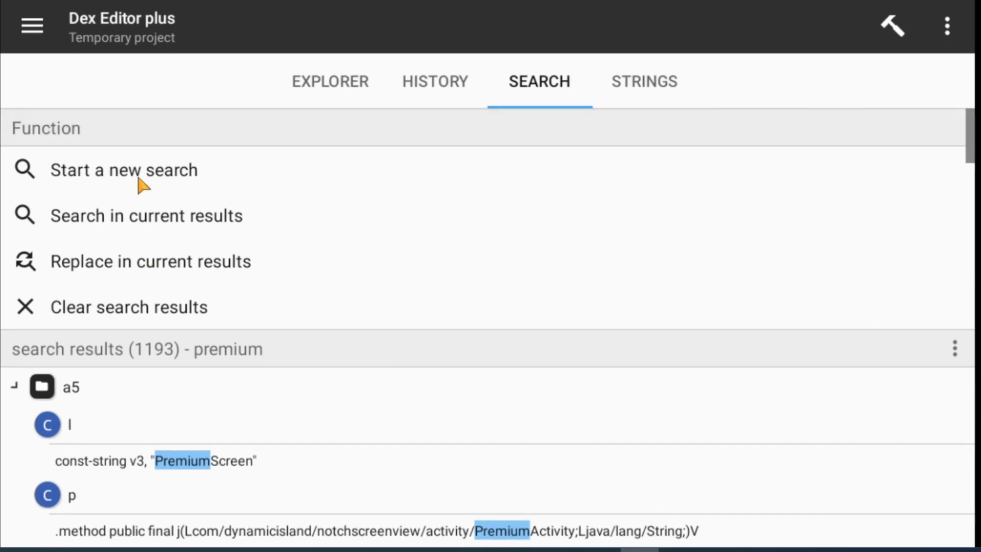
Search the dex code for 'lifetime_premium' and scroll through the 21 matches
{"action": "left_click", "coordinate": [123, 170]}
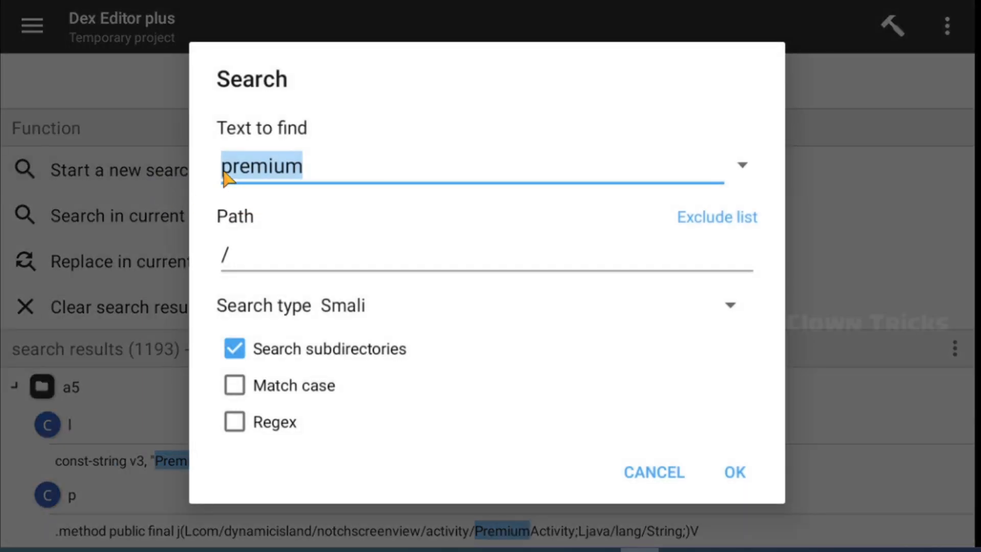
{"action": "type", "text": "lifeti"}
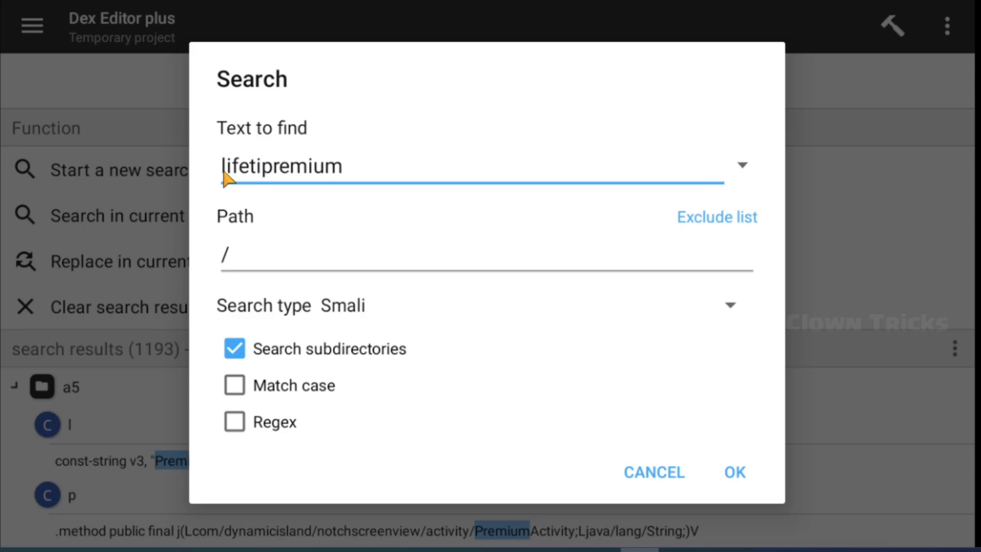
{"action": "type", "text": "lifetime_premium"}
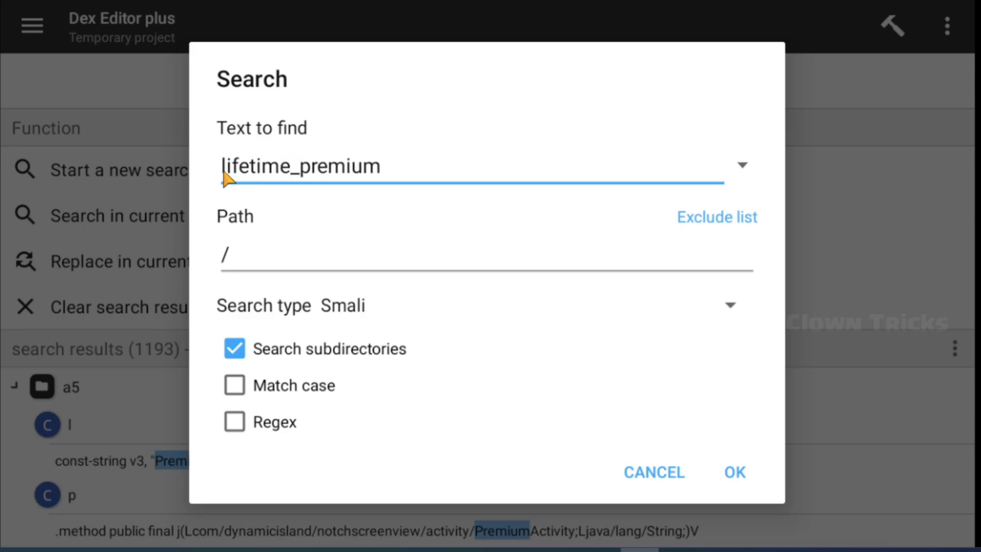
{"action": "left_click", "coordinate": [734, 471]}
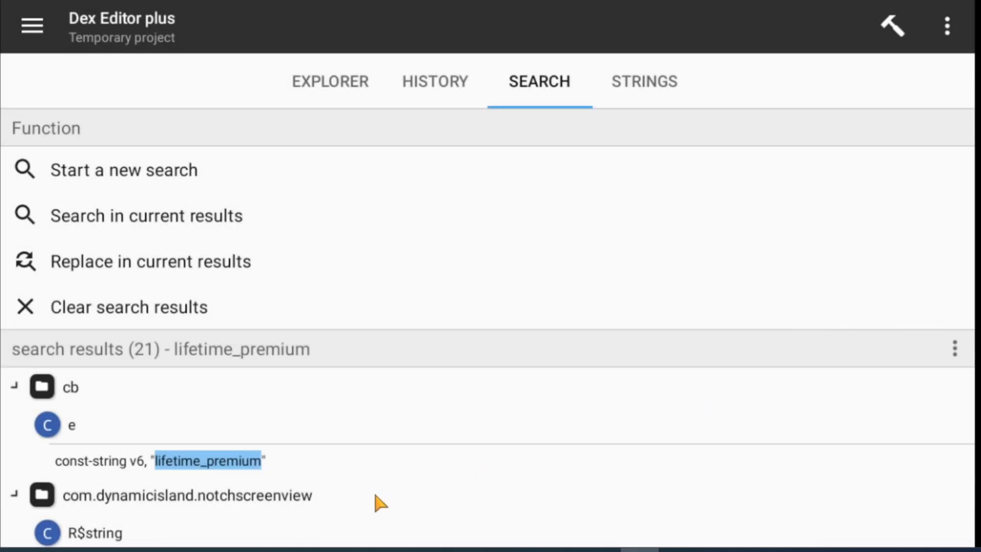
{"action": "scroll", "scroll_direction": "down", "scroll_amount": 3}
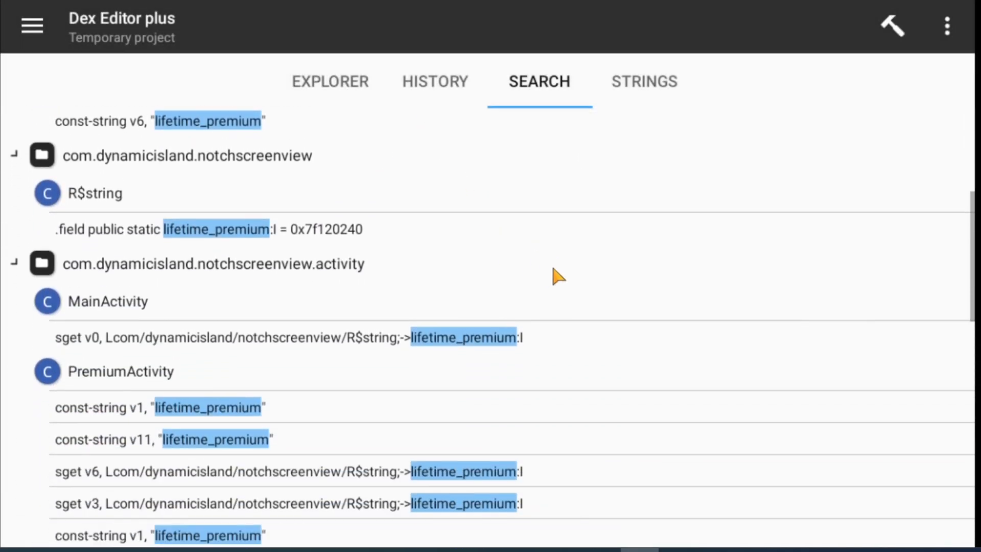
{"action": "scroll", "scroll_direction": "down", "scroll_amount": 3}
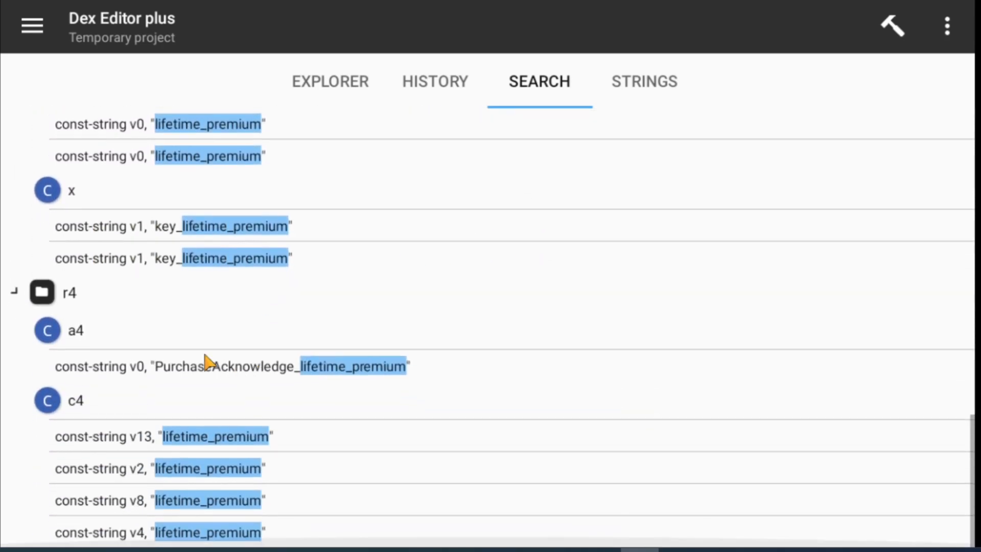
{"action": "mouse_move", "coordinate": [278, 278]}
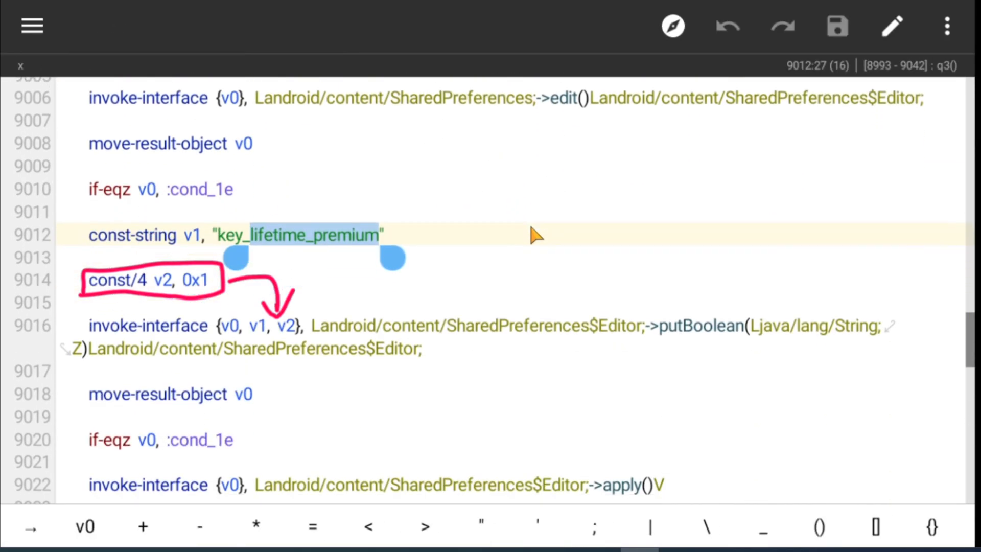
{"action": "mouse_move", "coordinate": [679, 341]}
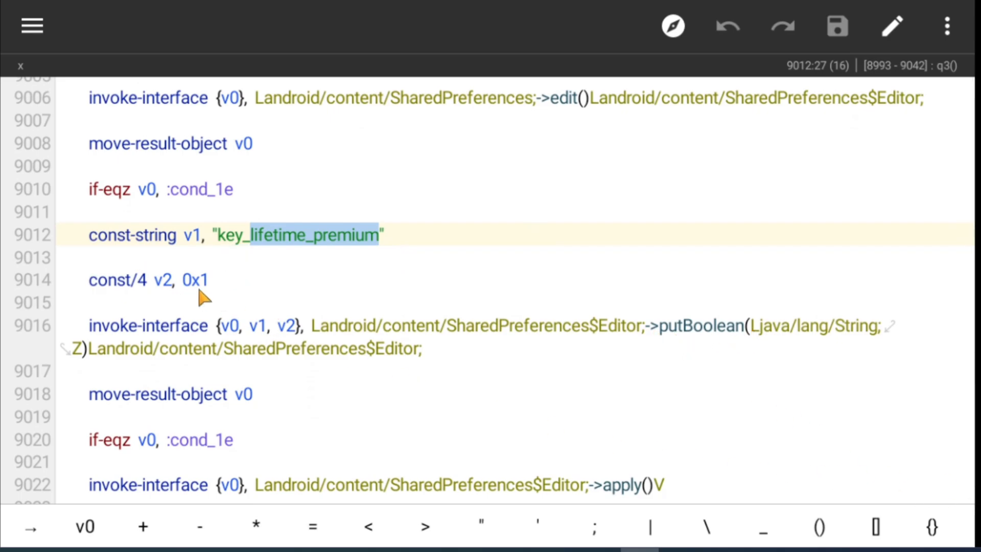
{"action": "mouse_move", "coordinate": [209, 302]}
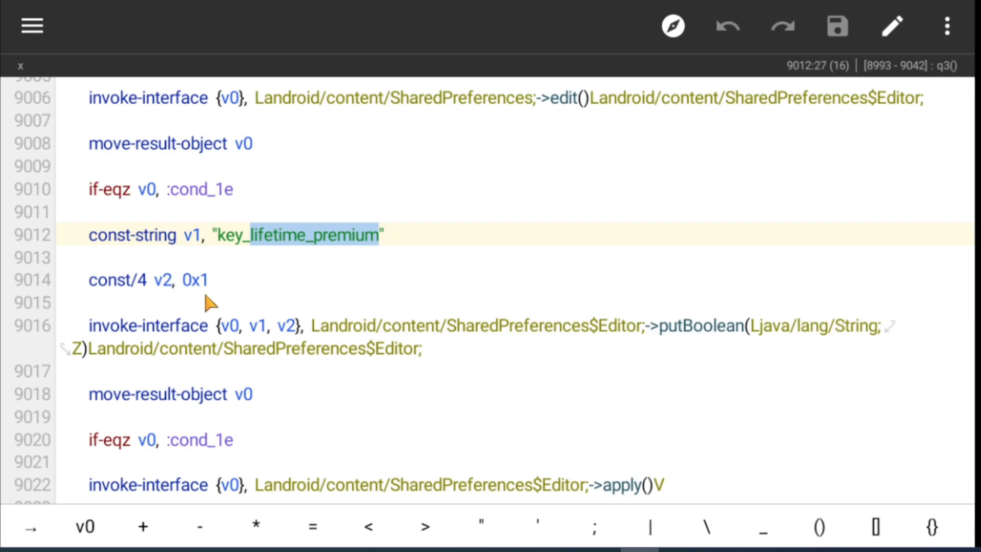
{"action": "mouse_move", "coordinate": [519, 198]}
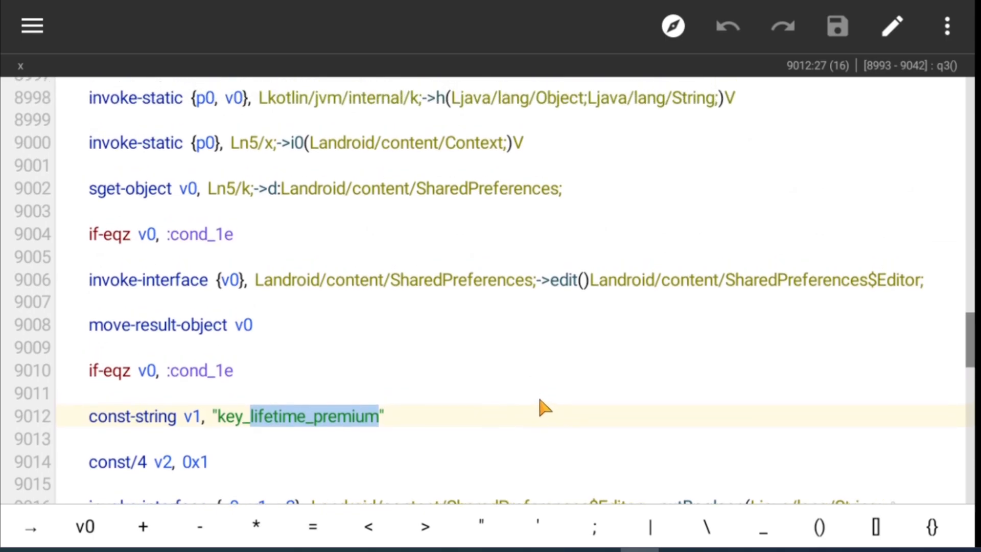
Jump to the next key_lifetime_premium occurrence, reaching method b1's getBoolean check
{"action": "scroll", "scroll_direction": "down", "scroll_amount": 3}
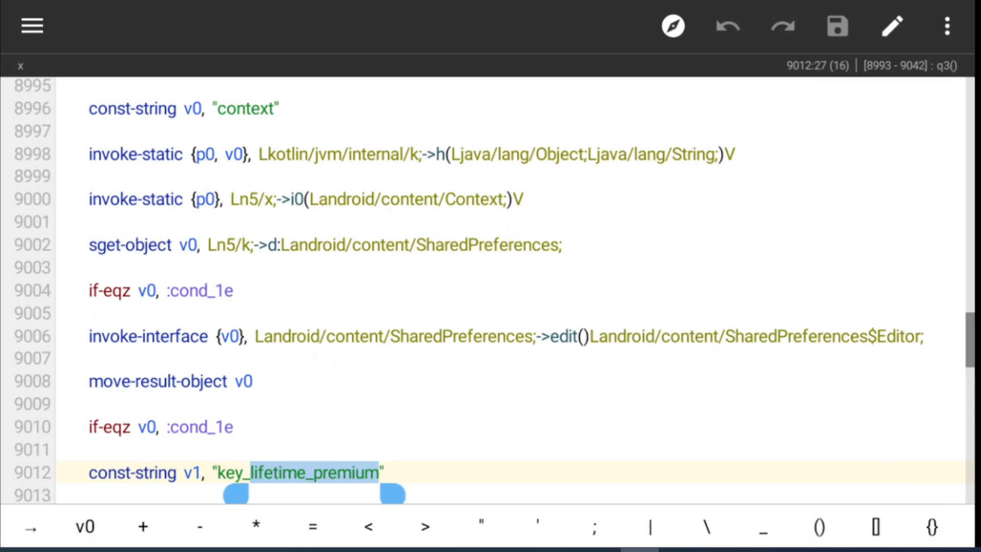
{"action": "left_click", "coordinate": [538, 81]}
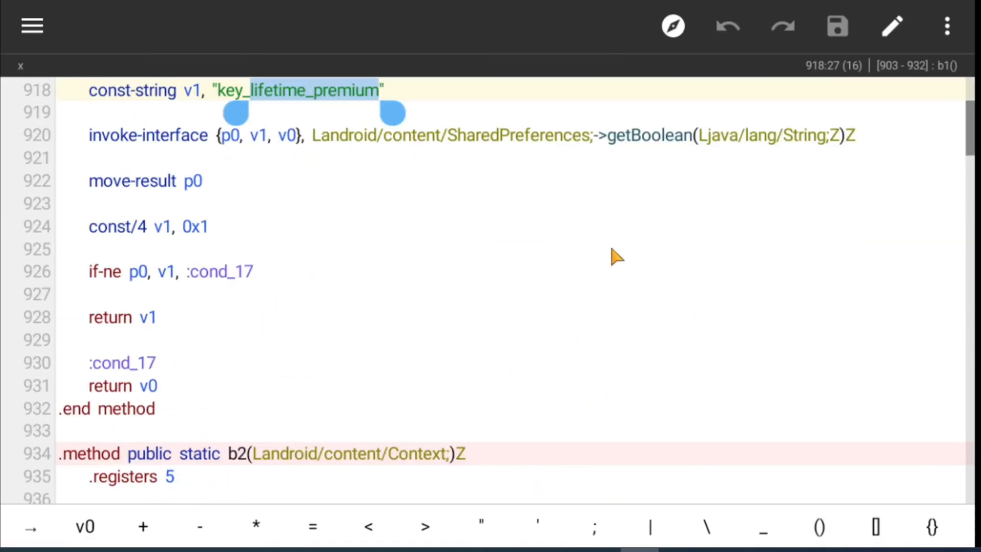
{"action": "mouse_move", "coordinate": [325, 325]}
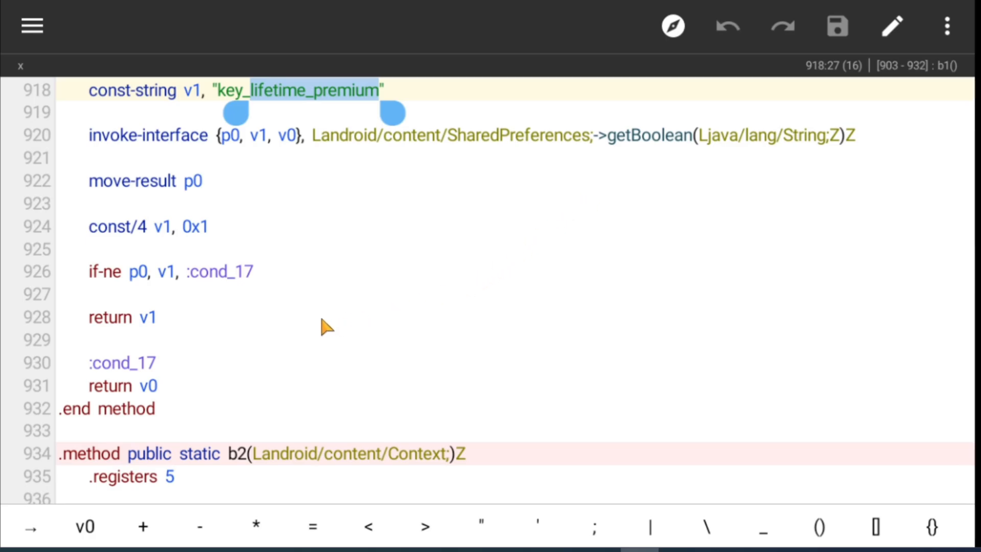
{"action": "scroll", "scroll_direction": "down", "scroll_amount": 3}
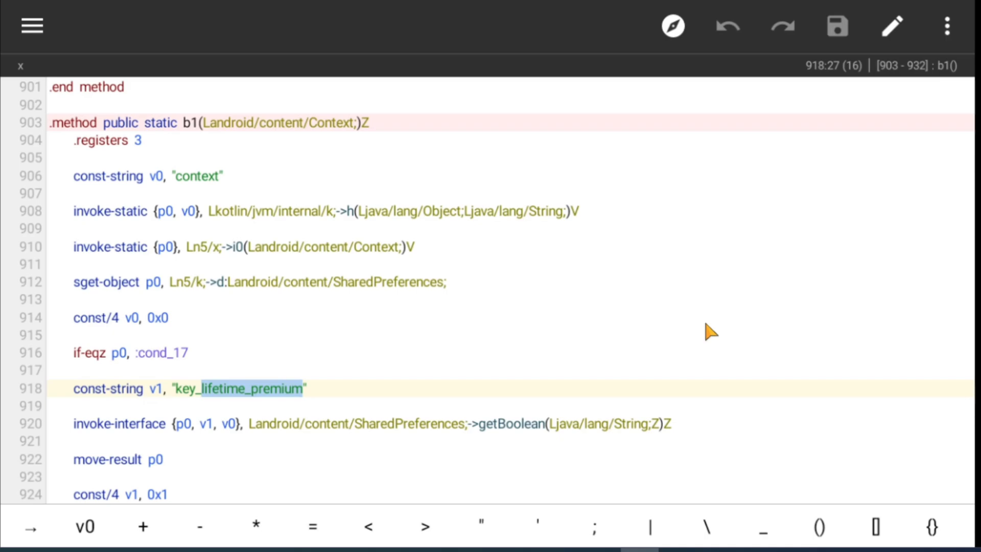
{"action": "mouse_move", "coordinate": [178, 279]}
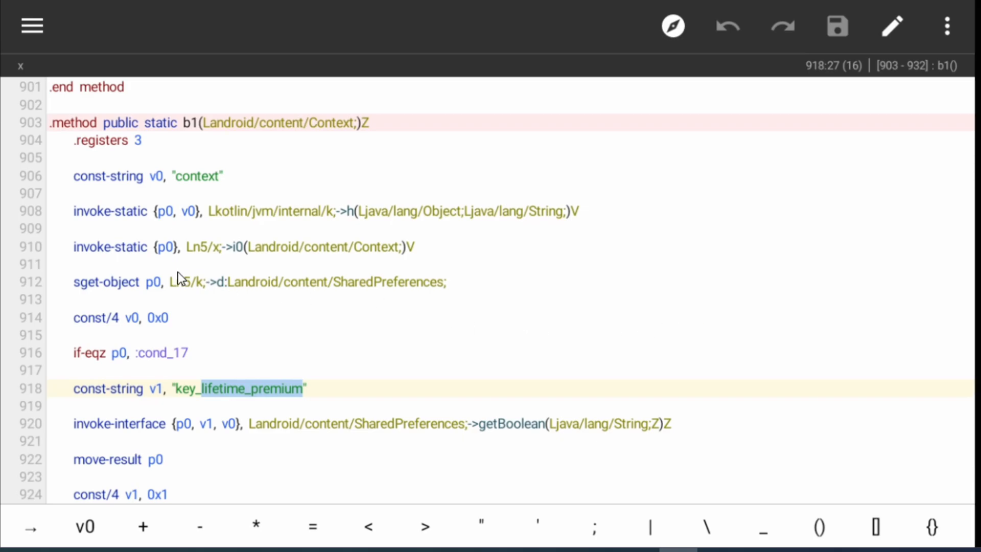
{"action": "mouse_move", "coordinate": [56, 309]}
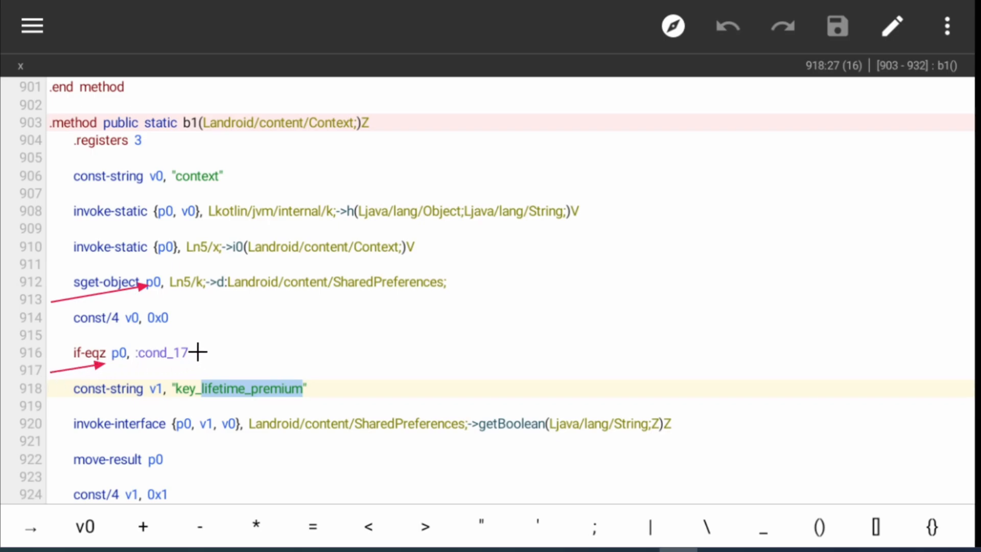
{"action": "left_click_drag", "start_coordinate": [200, 352], "coordinate": [203, 487]}
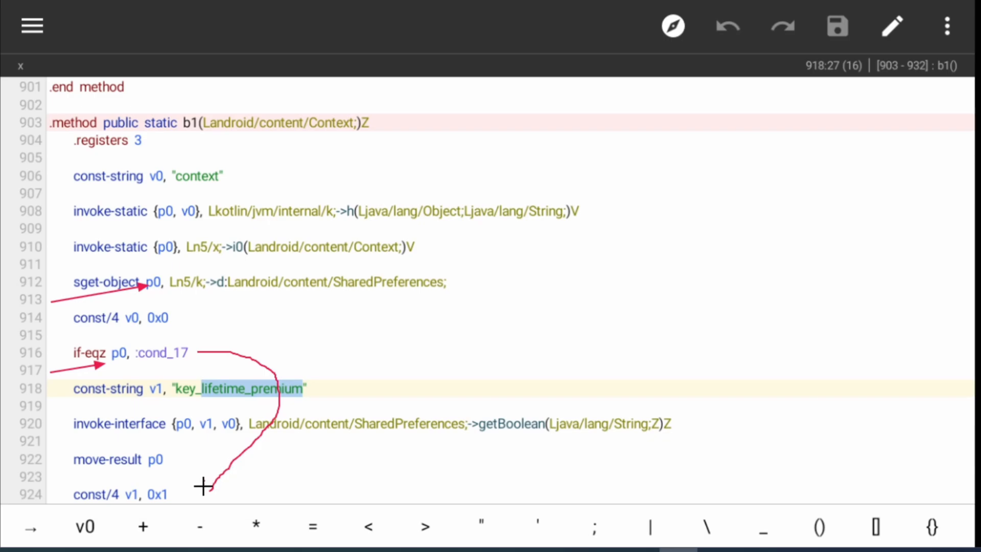
{"action": "mouse_move", "coordinate": [299, 438]}
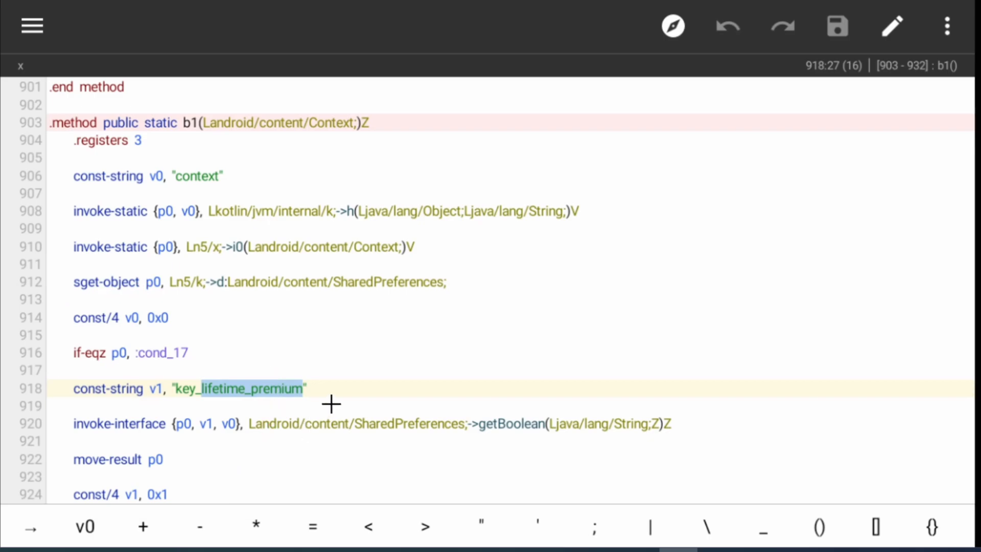
{"action": "mouse_move", "coordinate": [341, 402]}
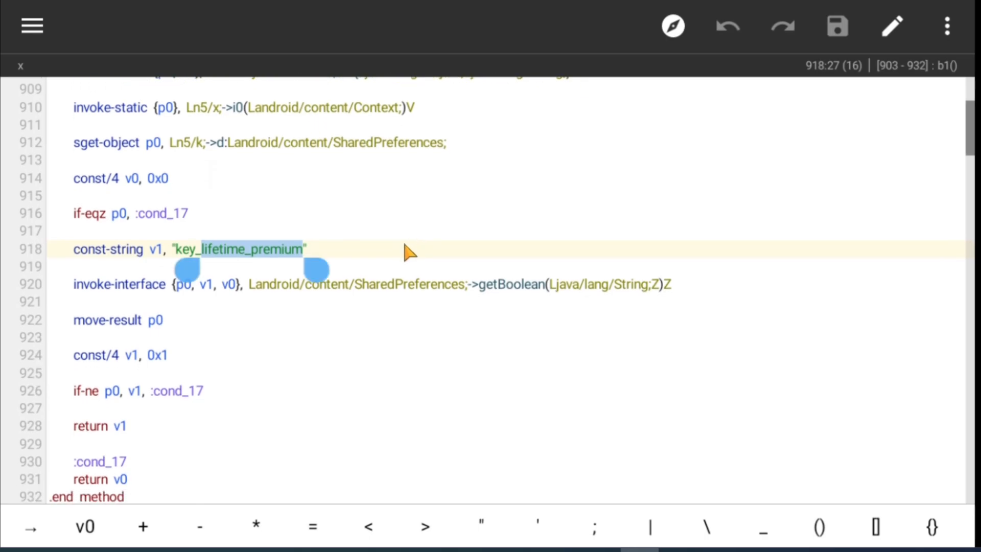
{"action": "mouse_move", "coordinate": [269, 420]}
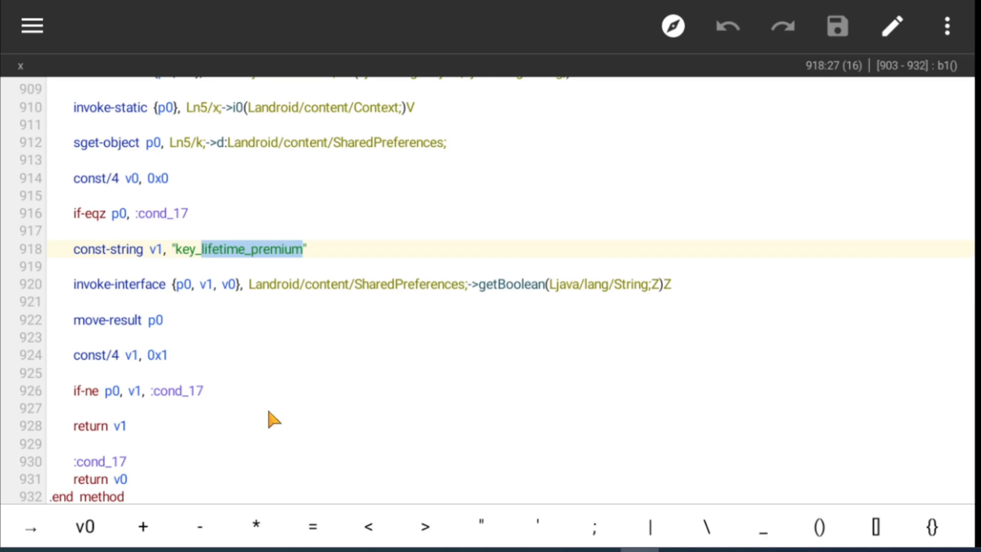
{"action": "mouse_move", "coordinate": [311, 461]}
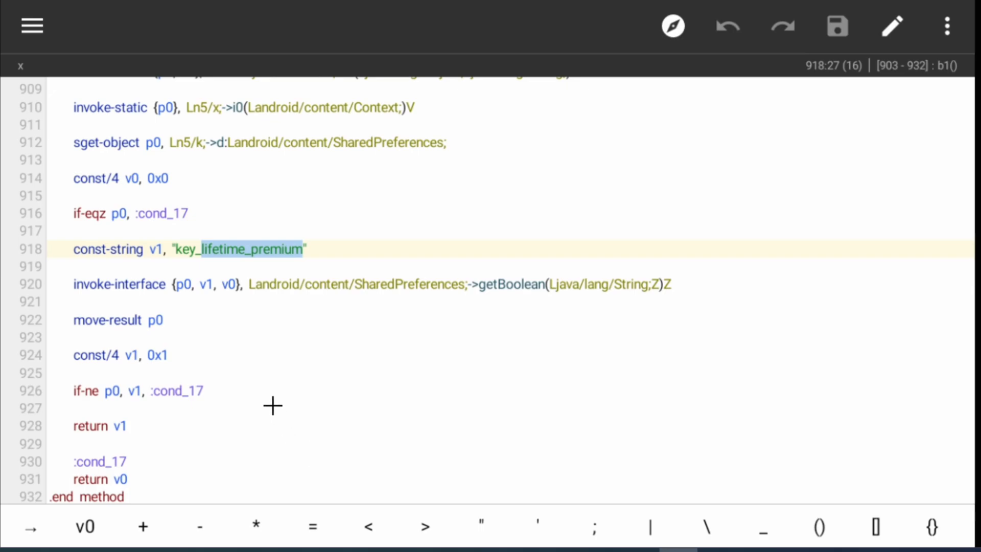
{"action": "mouse_move", "coordinate": [163, 359]}
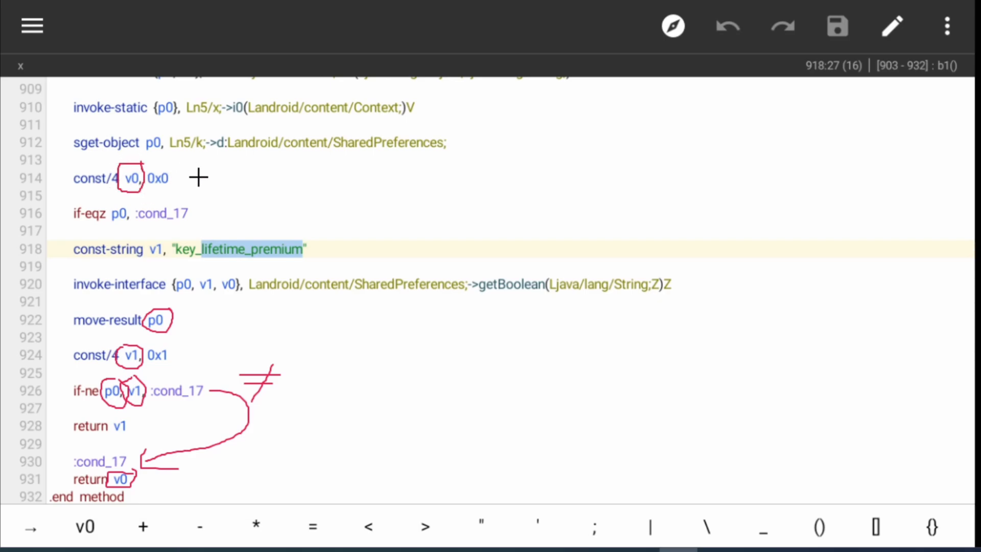
{"action": "left_click_drag", "start_coordinate": [207, 179], "coordinate": [262, 182]}
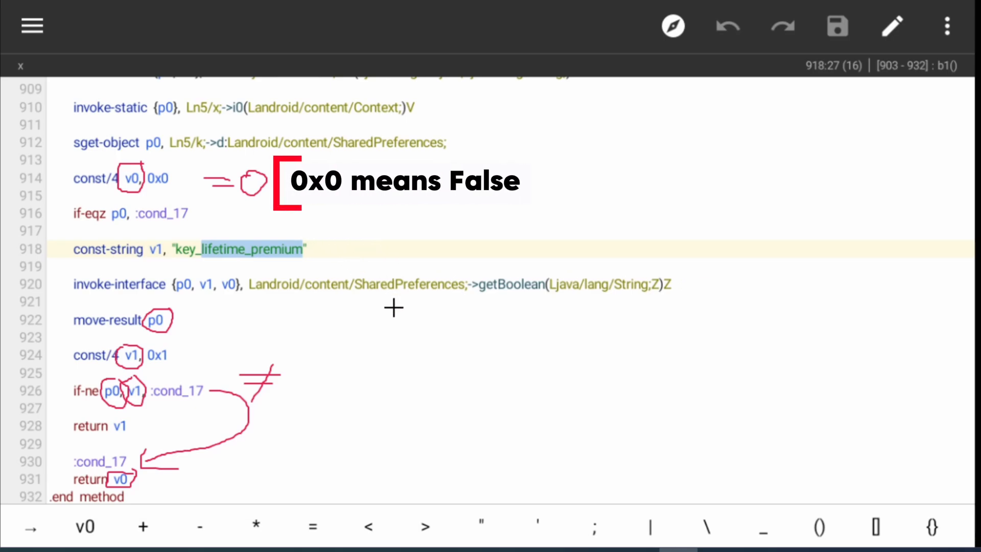
{"action": "mouse_move", "coordinate": [446, 341]}
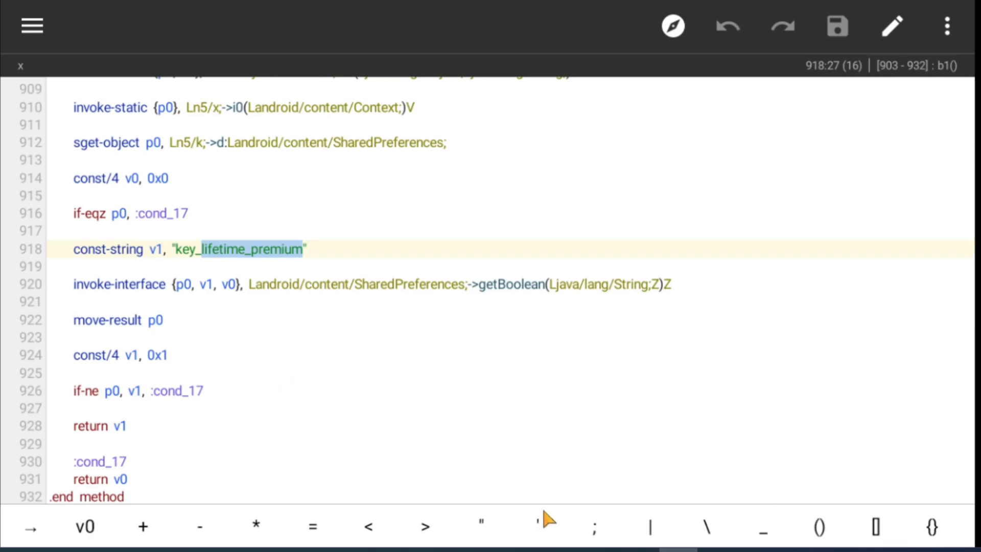
Change b1's const/4 v0 default from 0x0 to 0x1, save, and exit the dex editor
{"action": "left_click", "coordinate": [170, 179]}
{"action": "type", "text": "1"}
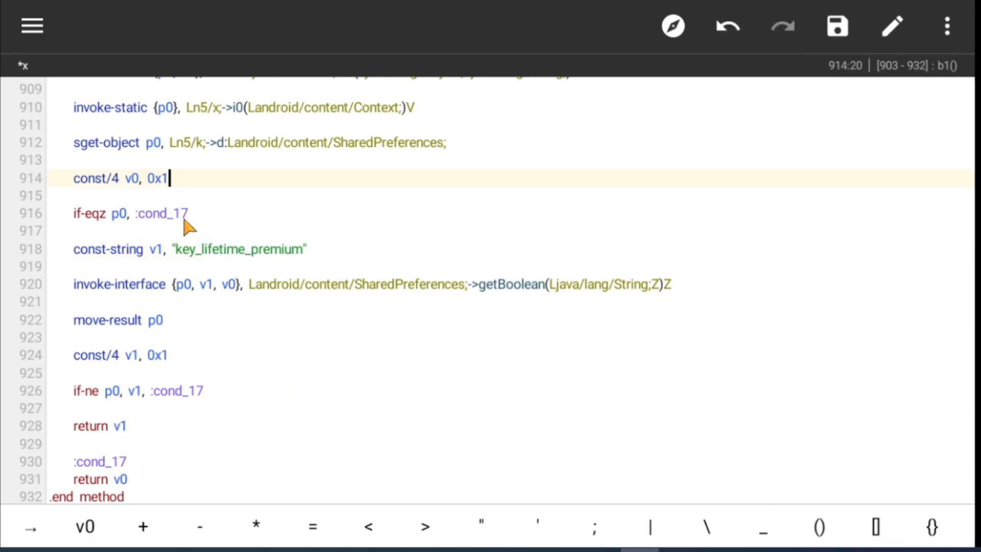
{"action": "left_click", "coordinate": [836, 26]}
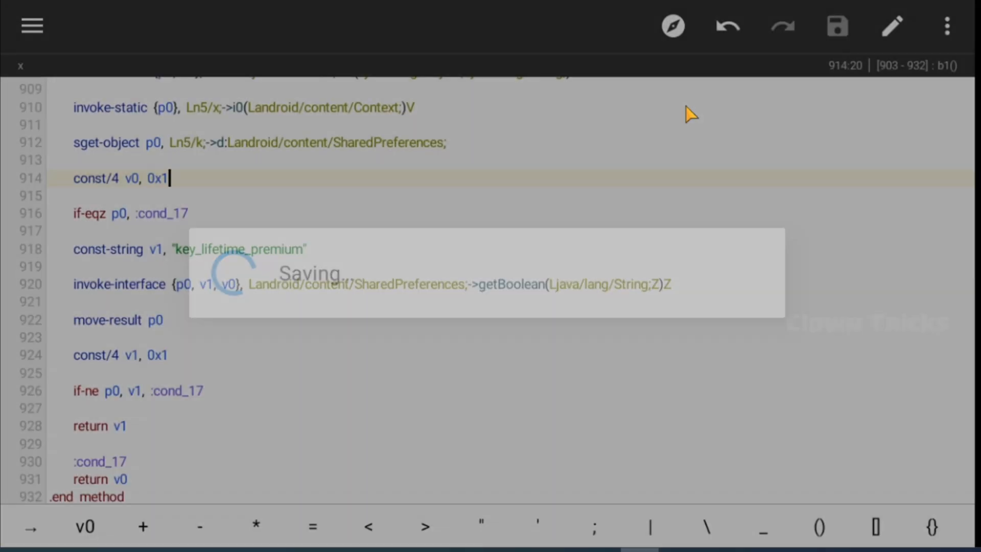
{"action": "left_click", "coordinate": [836, 26]}
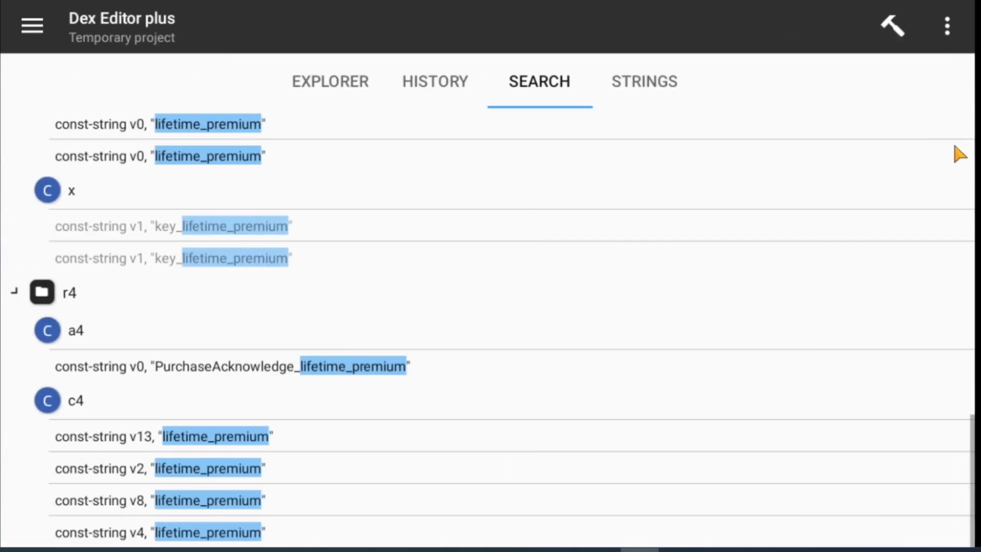
{"action": "left_click", "coordinate": [891, 26]}
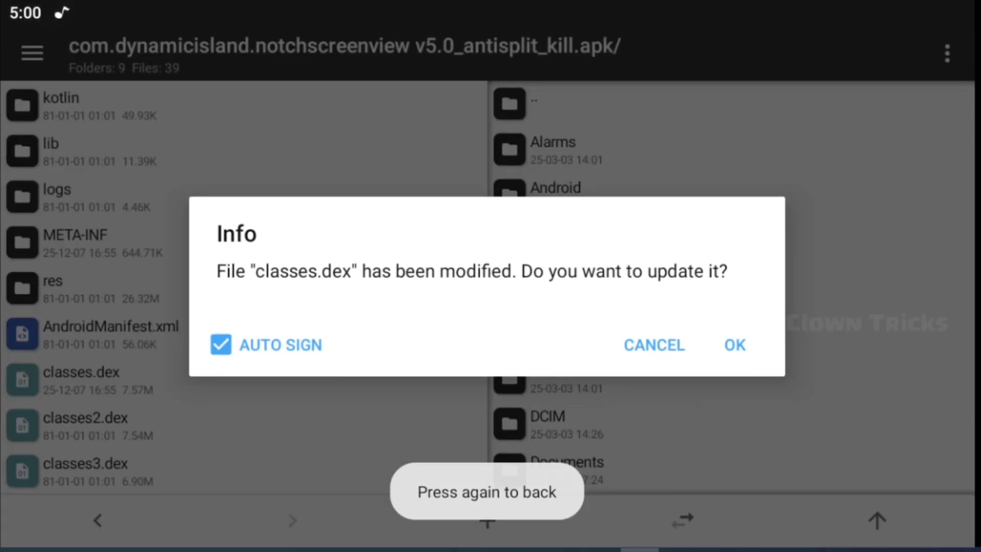
Update the APK with the modified classes.dex, then install and launch Dynamic Island
{"action": "left_click", "coordinate": [733, 345]}
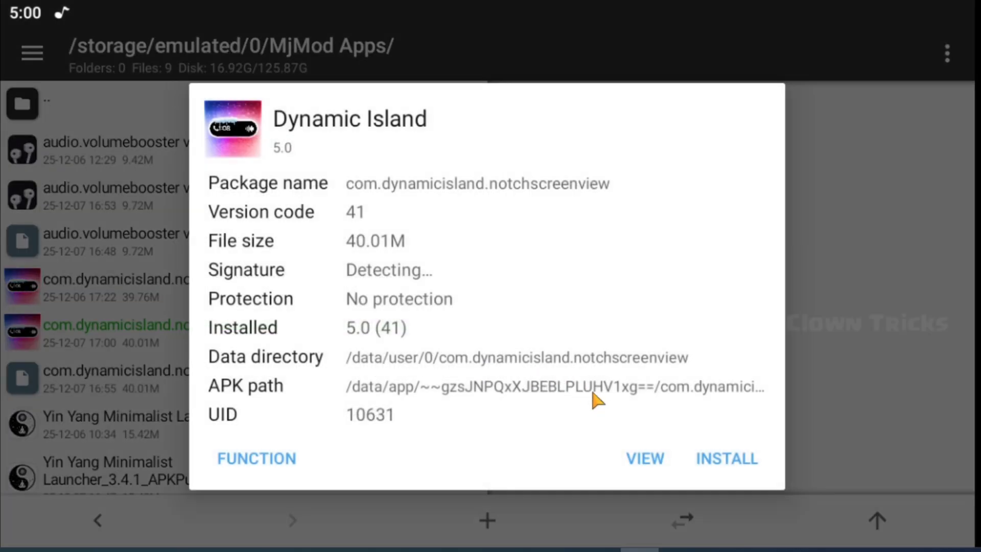
{"action": "left_click", "coordinate": [725, 459]}
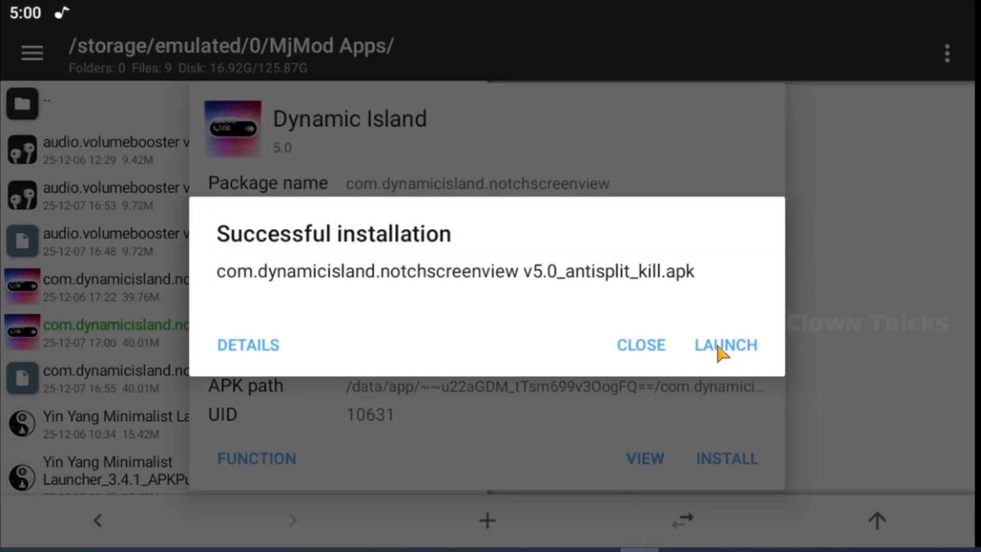
{"action": "left_click", "coordinate": [724, 345]}
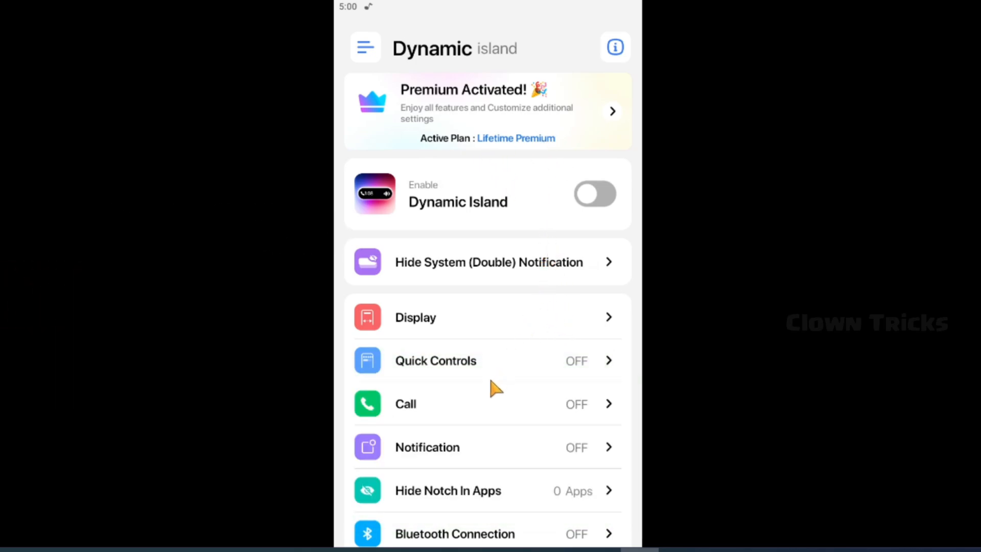
{"action": "mouse_move", "coordinate": [539, 241]}
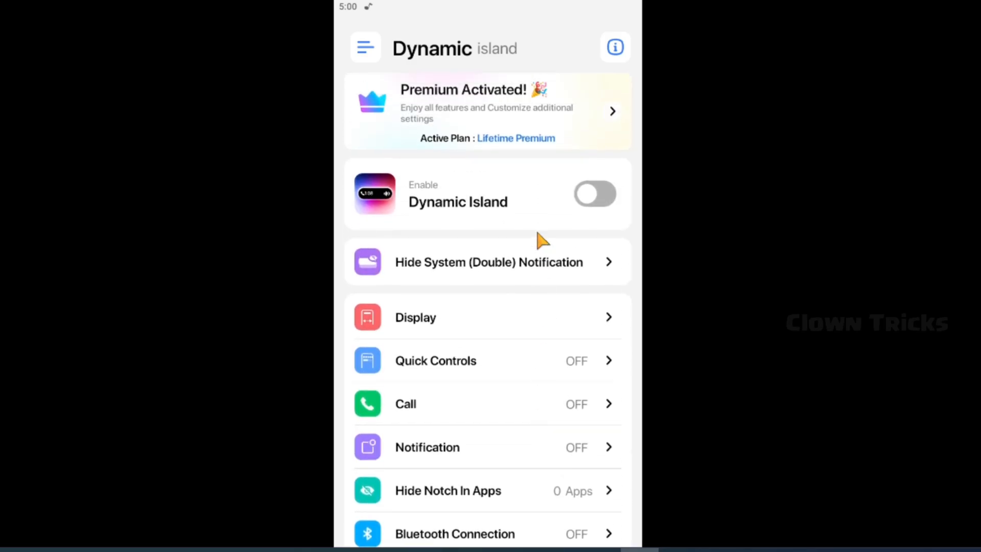